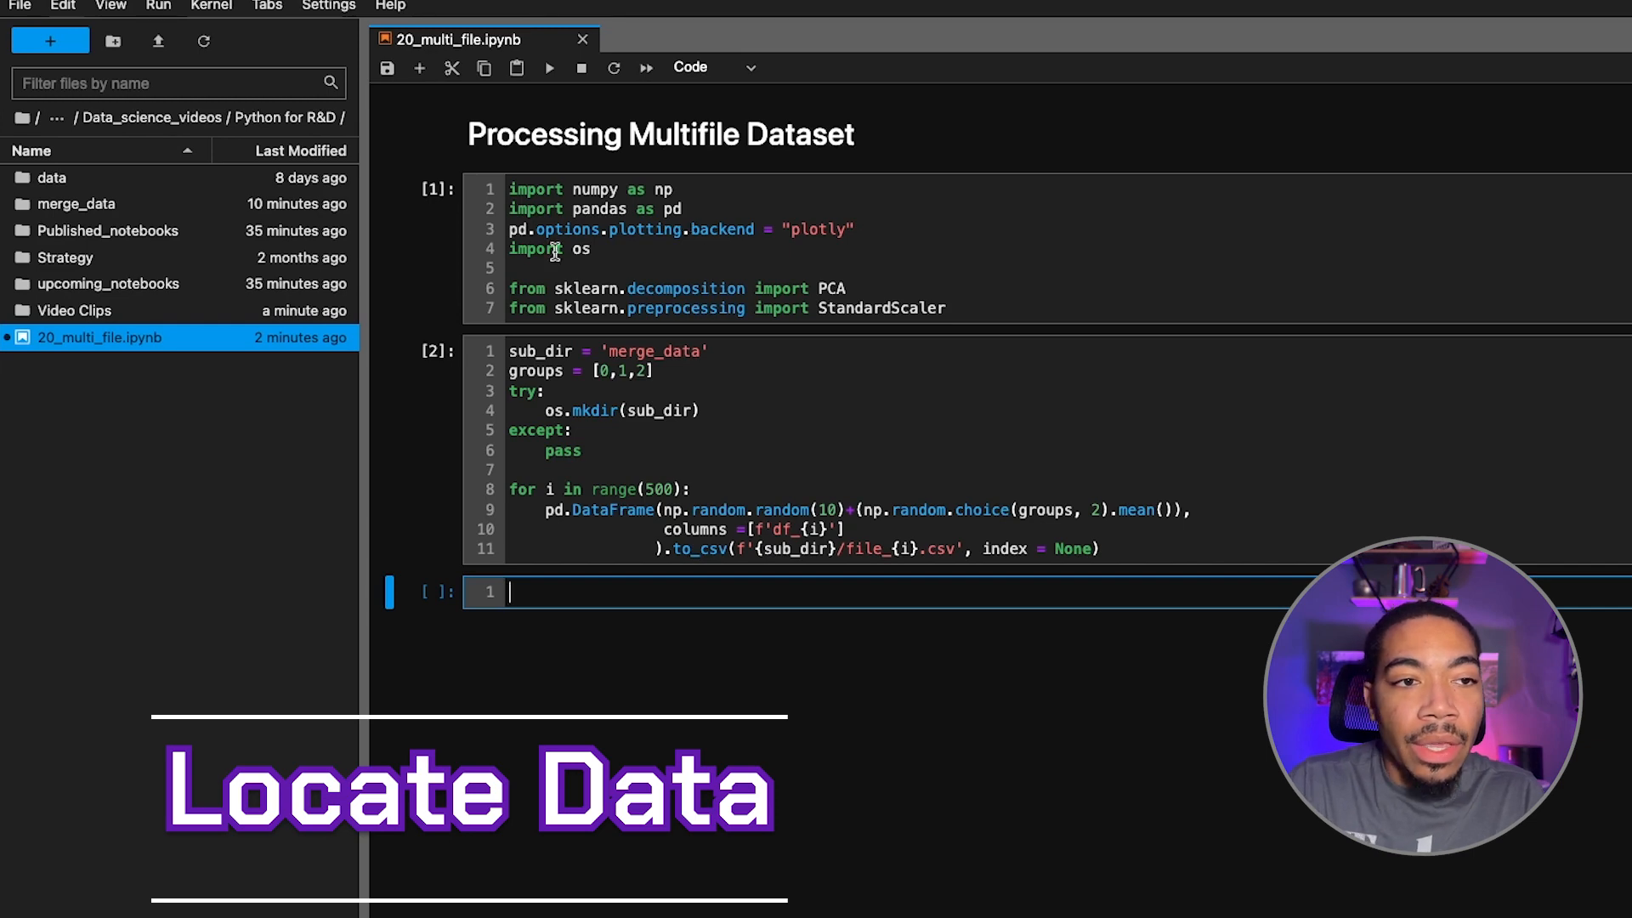
Browse the merge_data folder's generated CSV files in the file browser.
{"action": "double_click", "coordinate": [76, 203]}
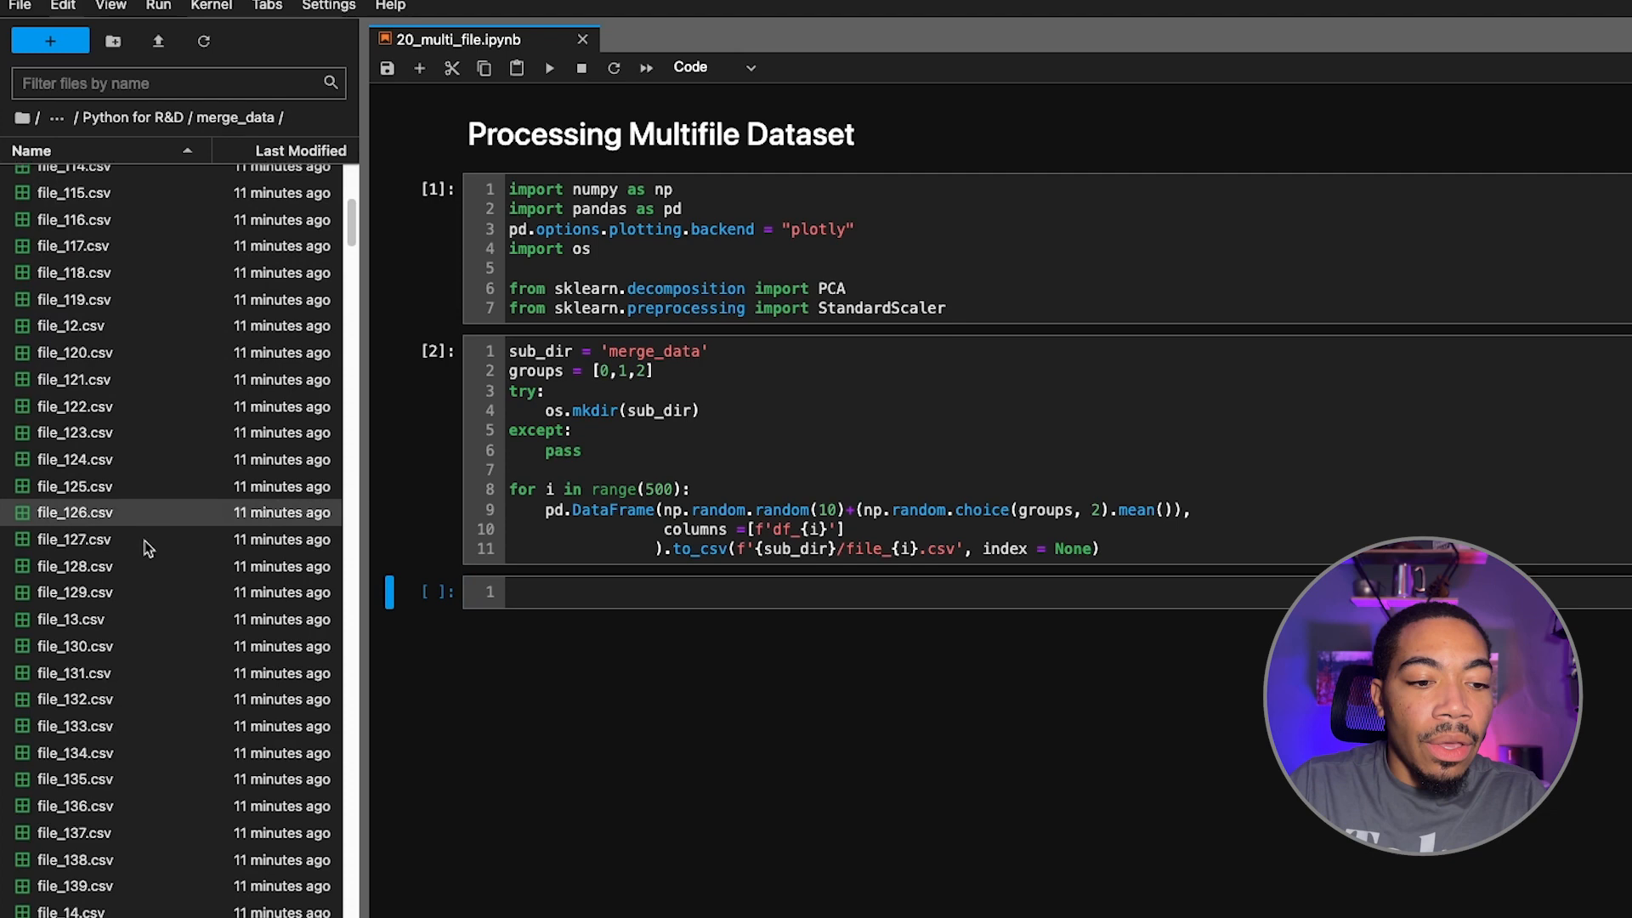
{"action": "scroll", "scroll_direction": "up", "scroll_amount": 3}
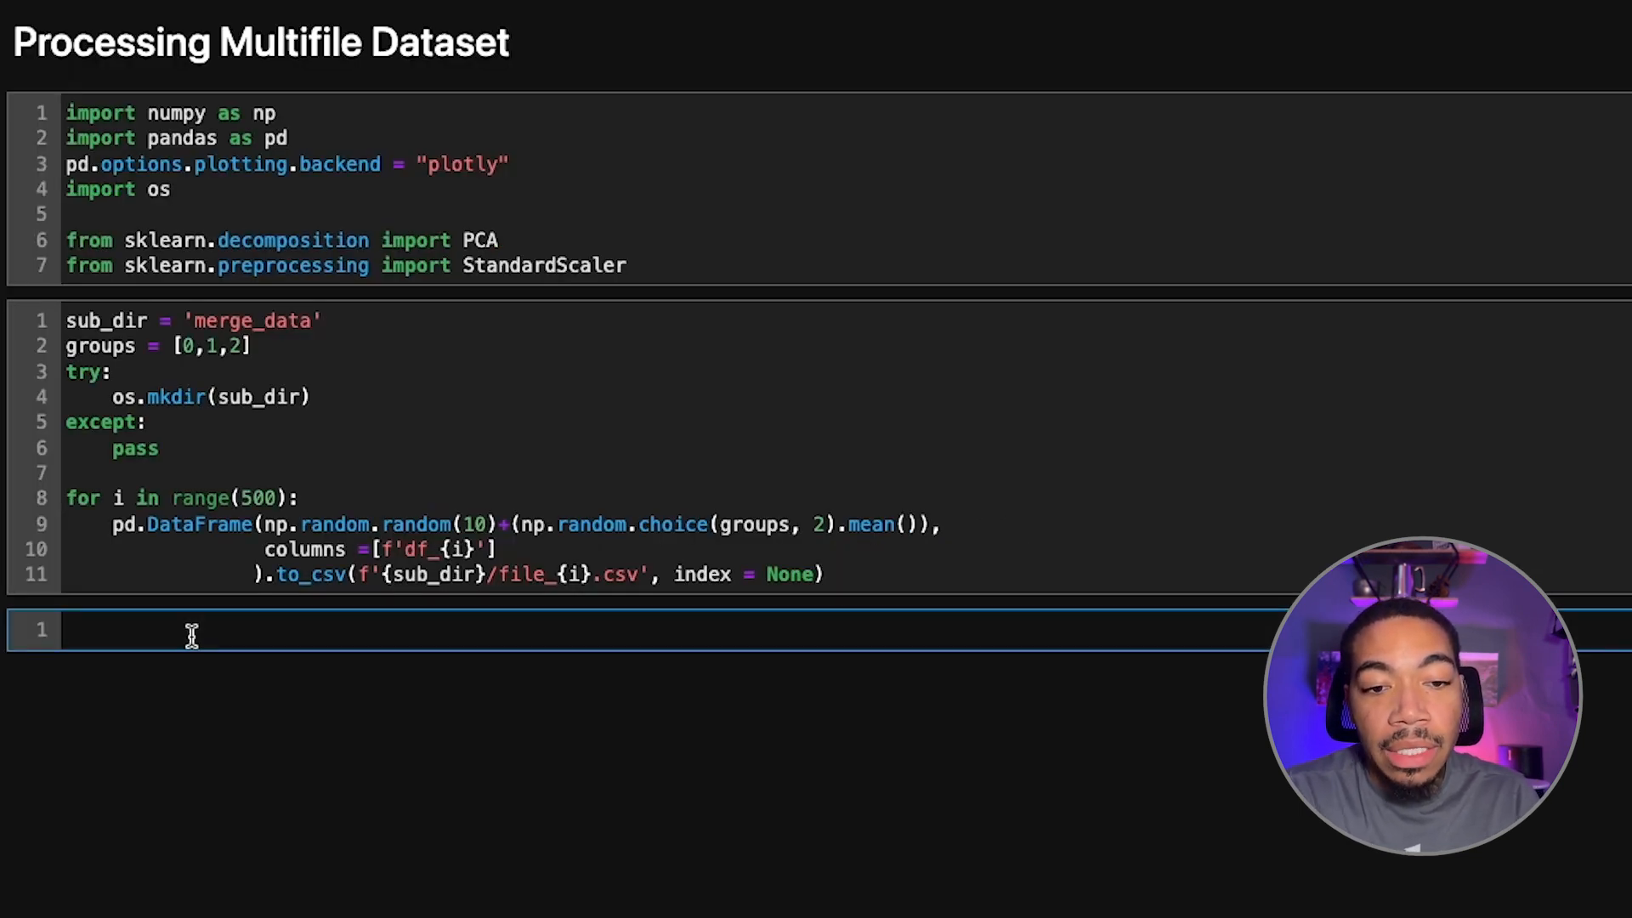
Run os.listdir(sub_dir) in the empty cell to print the CSV file names.
{"action": "type", "text": "os."}
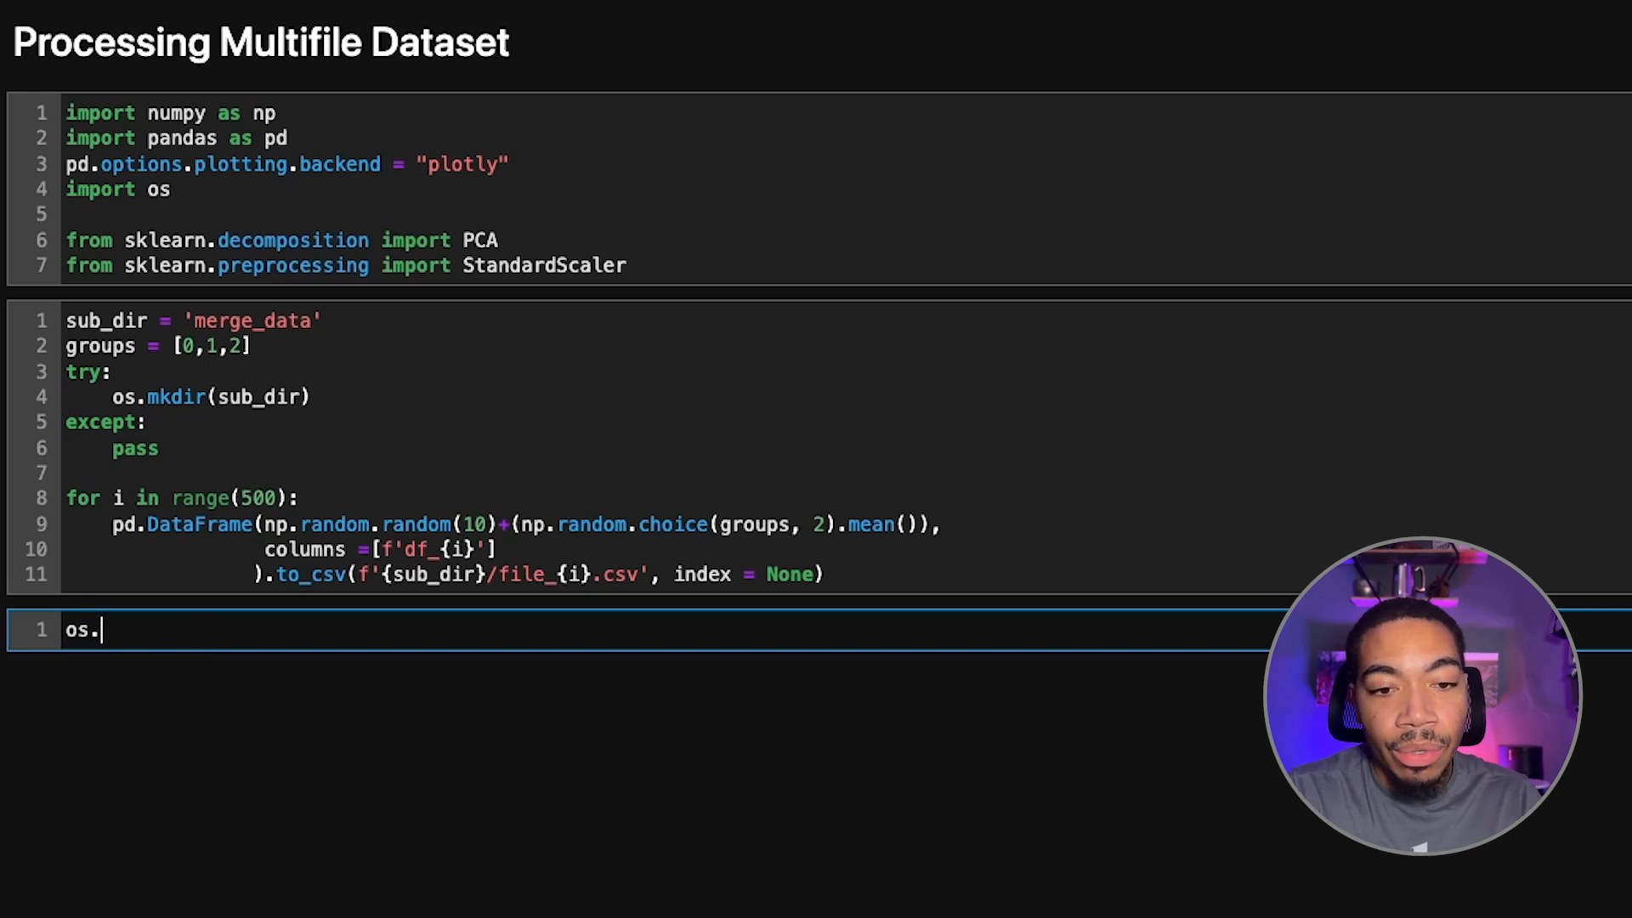
{"action": "type", "text": "list"}
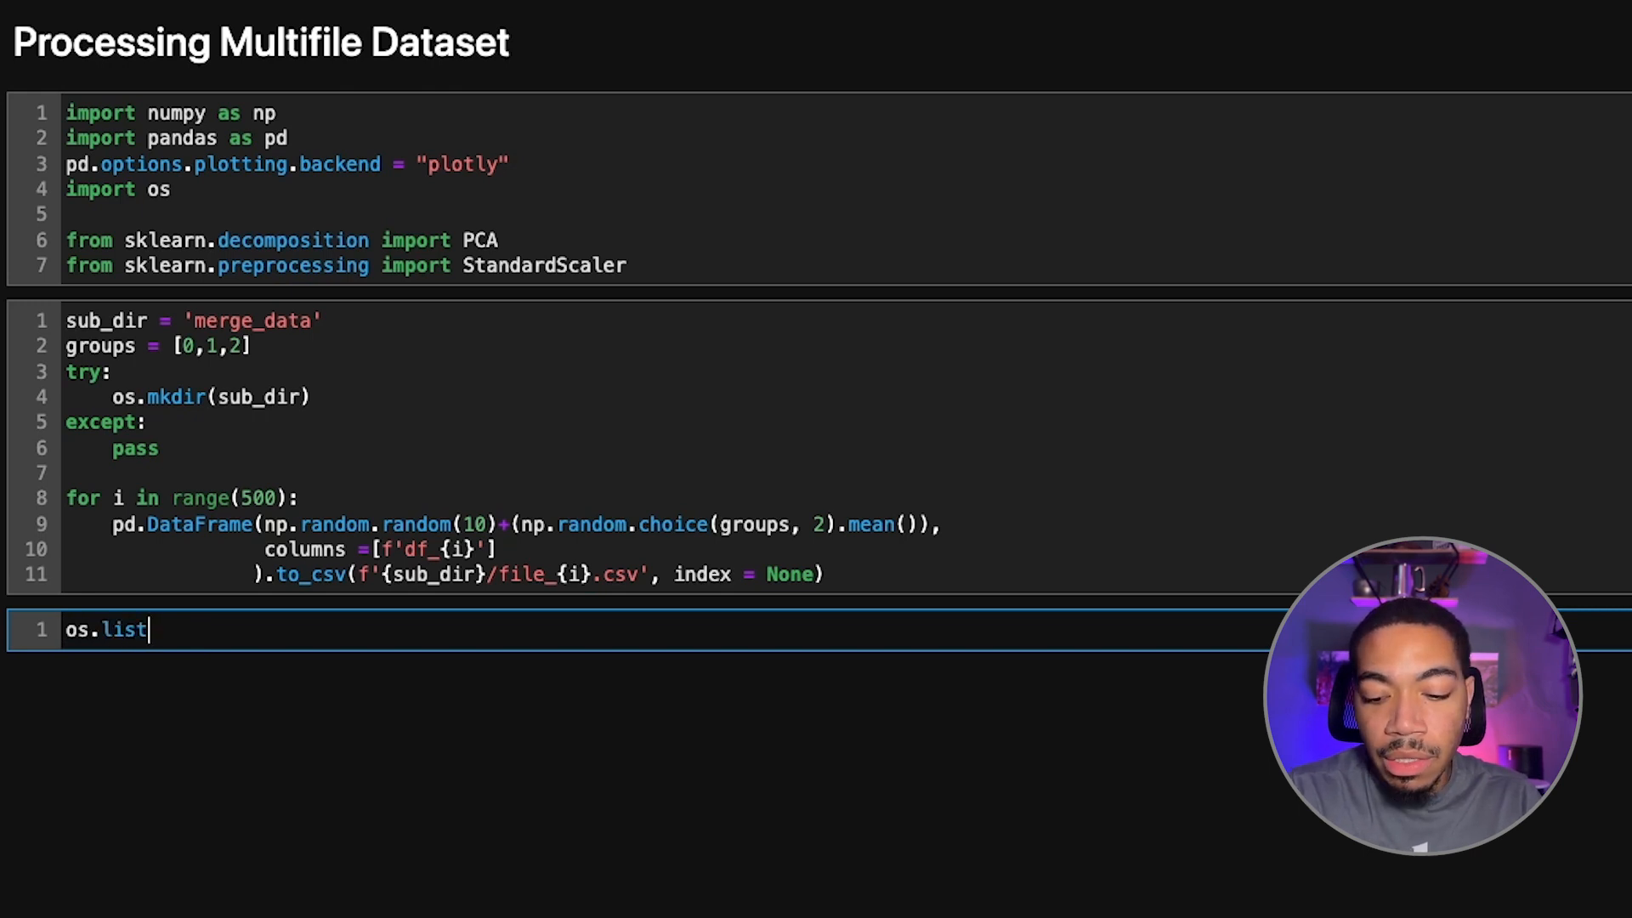
{"action": "type", "text": "dir"}
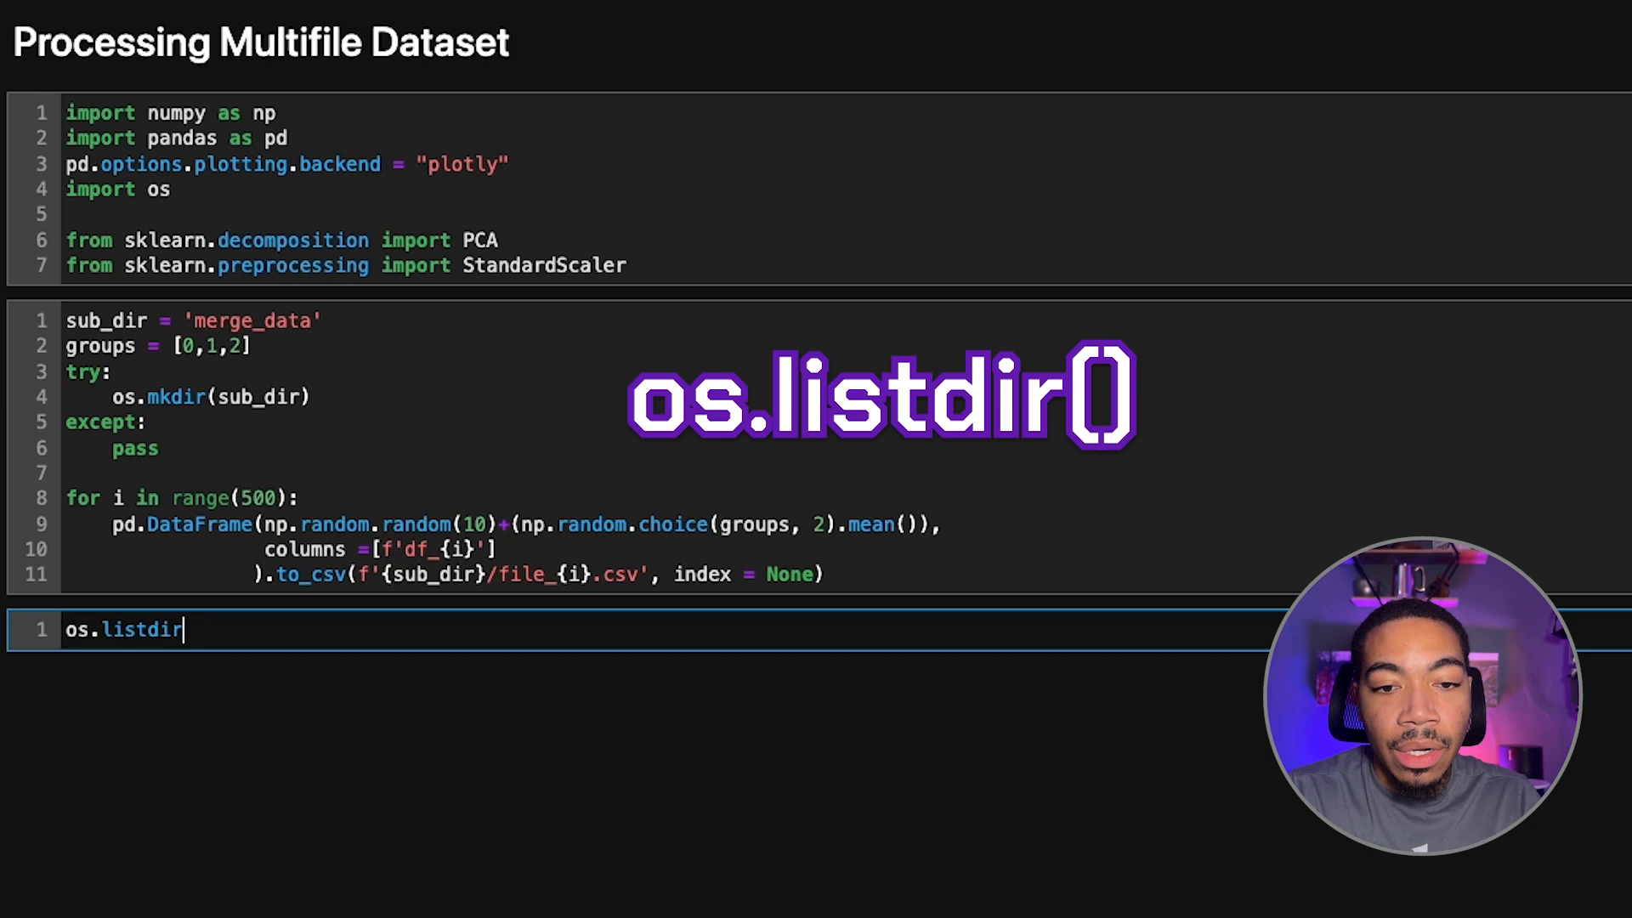
{"action": "type", "text": "(sub"}
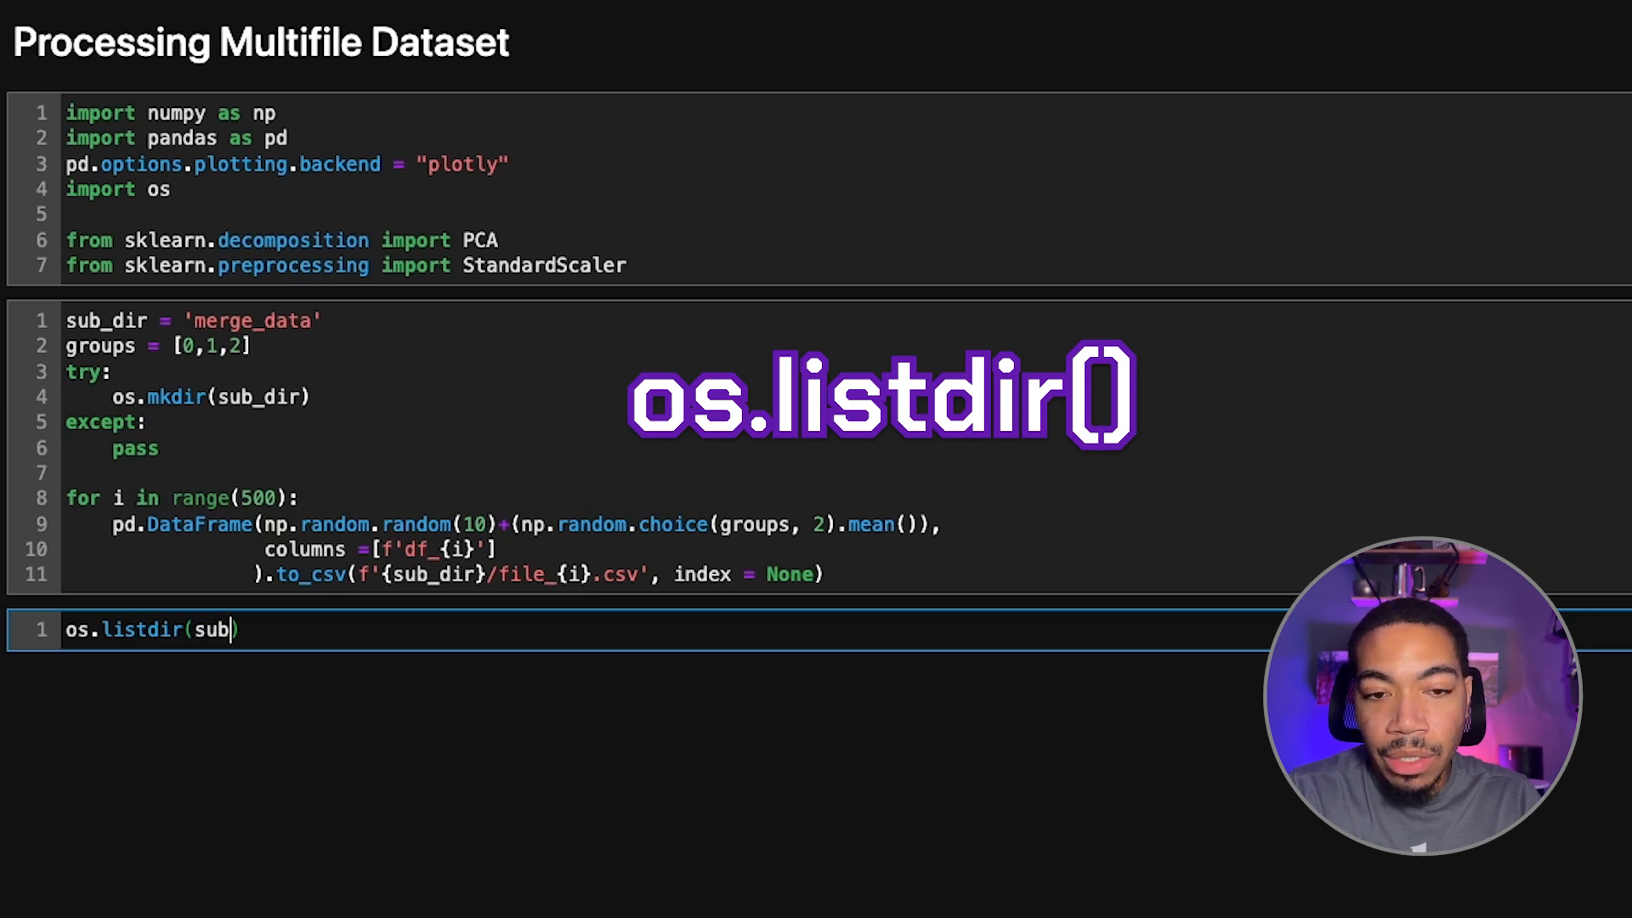
{"action": "type", "text": "_dir"}
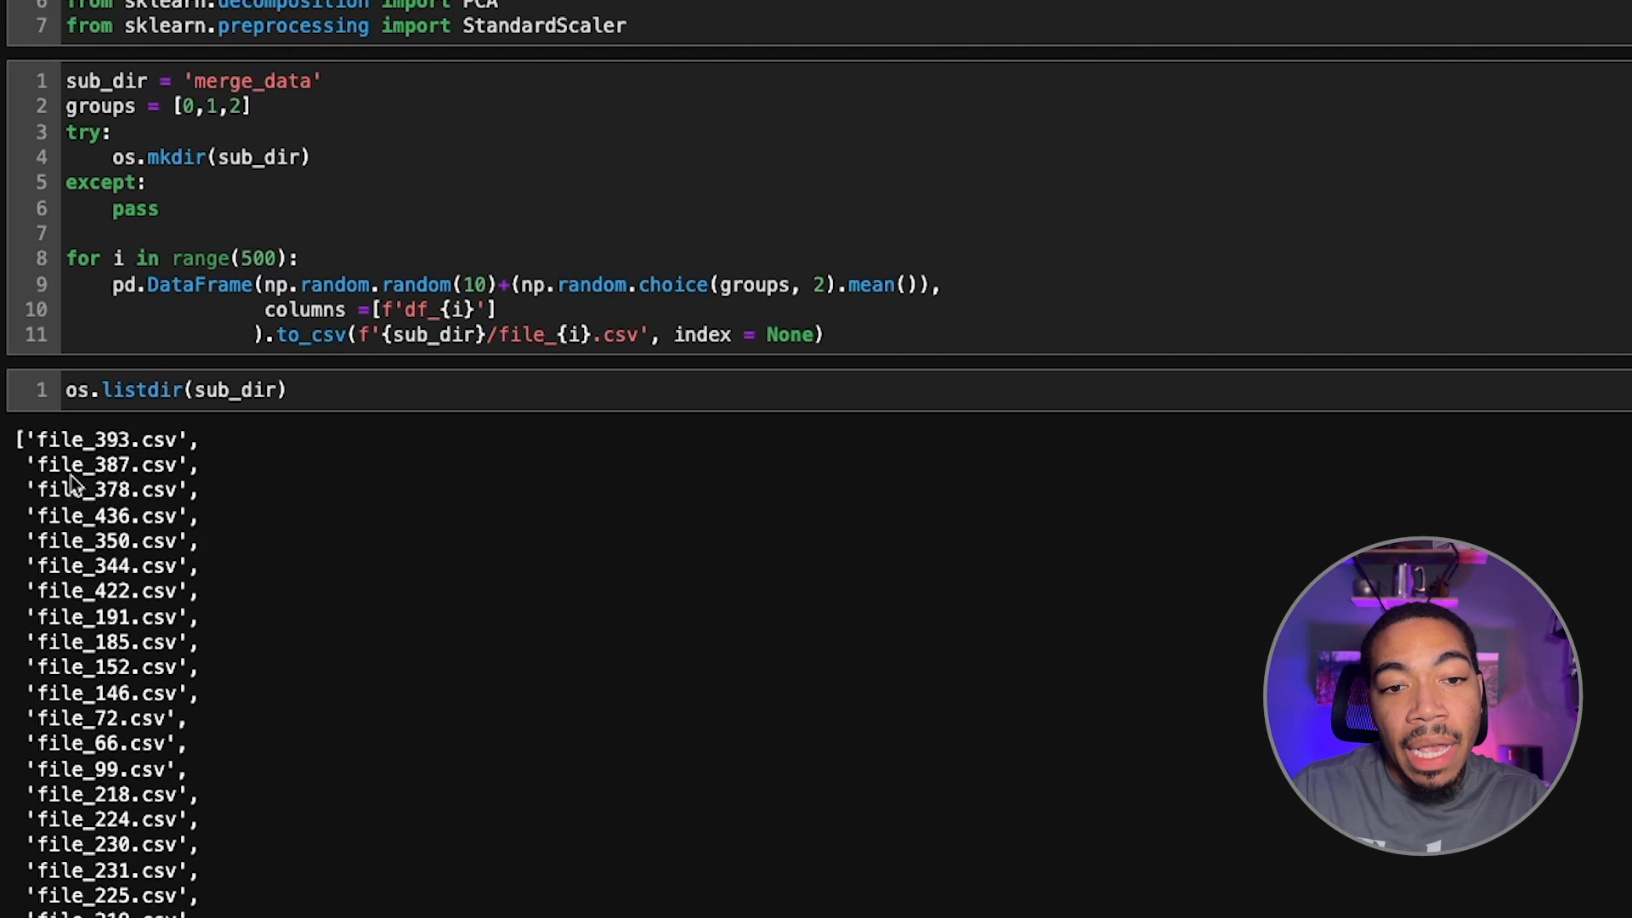
{"action": "mouse_move", "coordinate": [219, 328]}
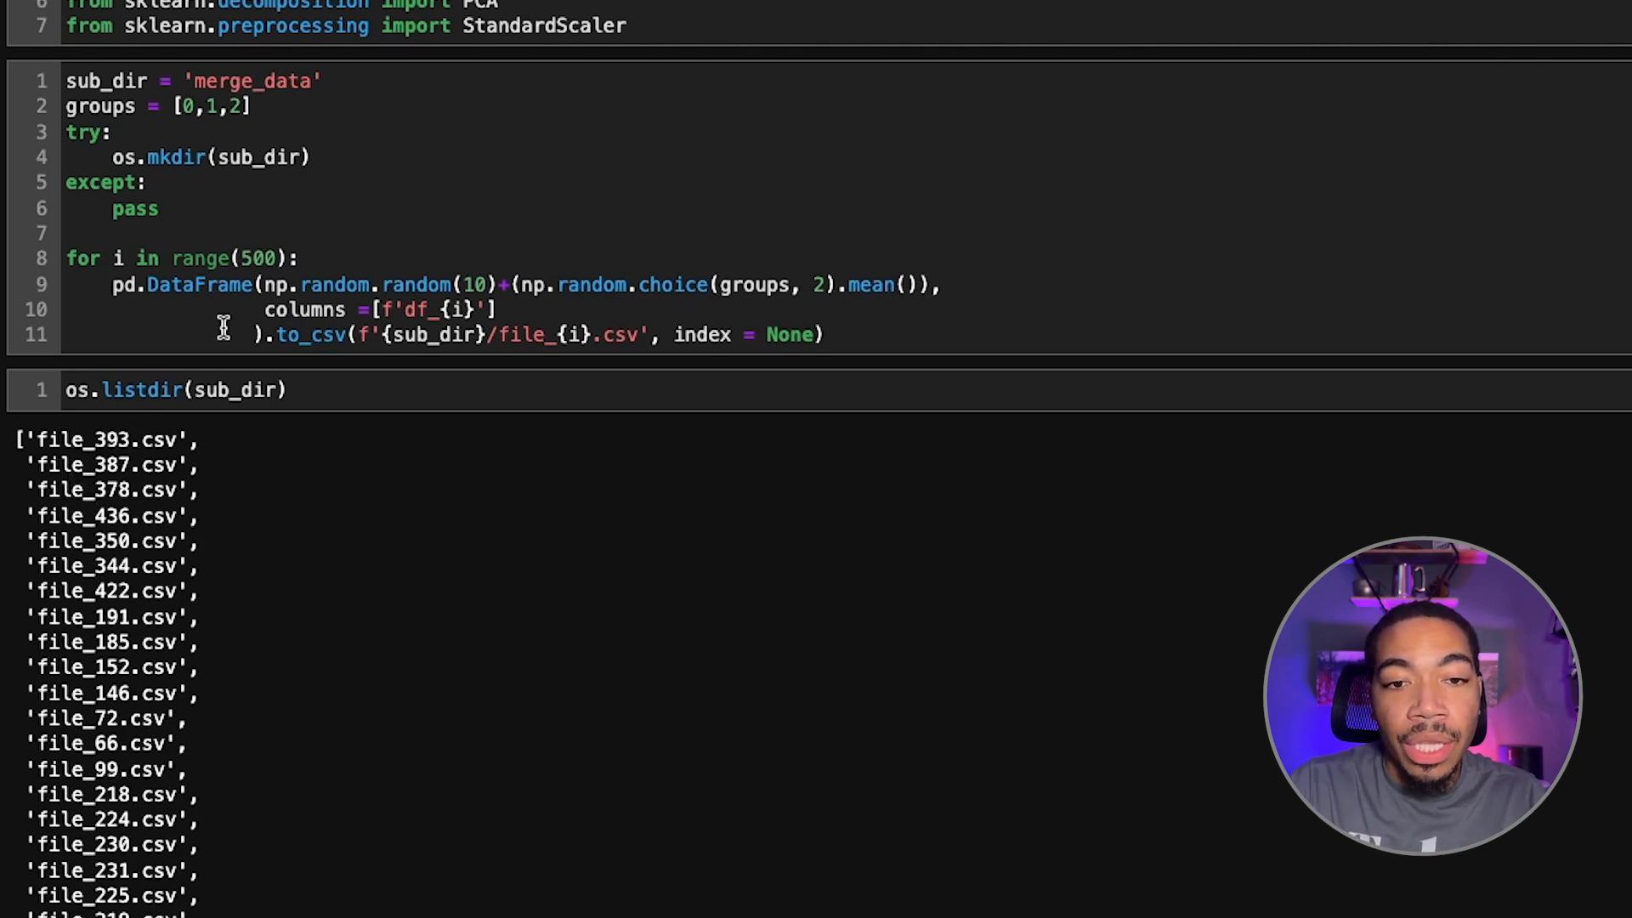
{"action": "mouse_move", "coordinate": [307, 388]}
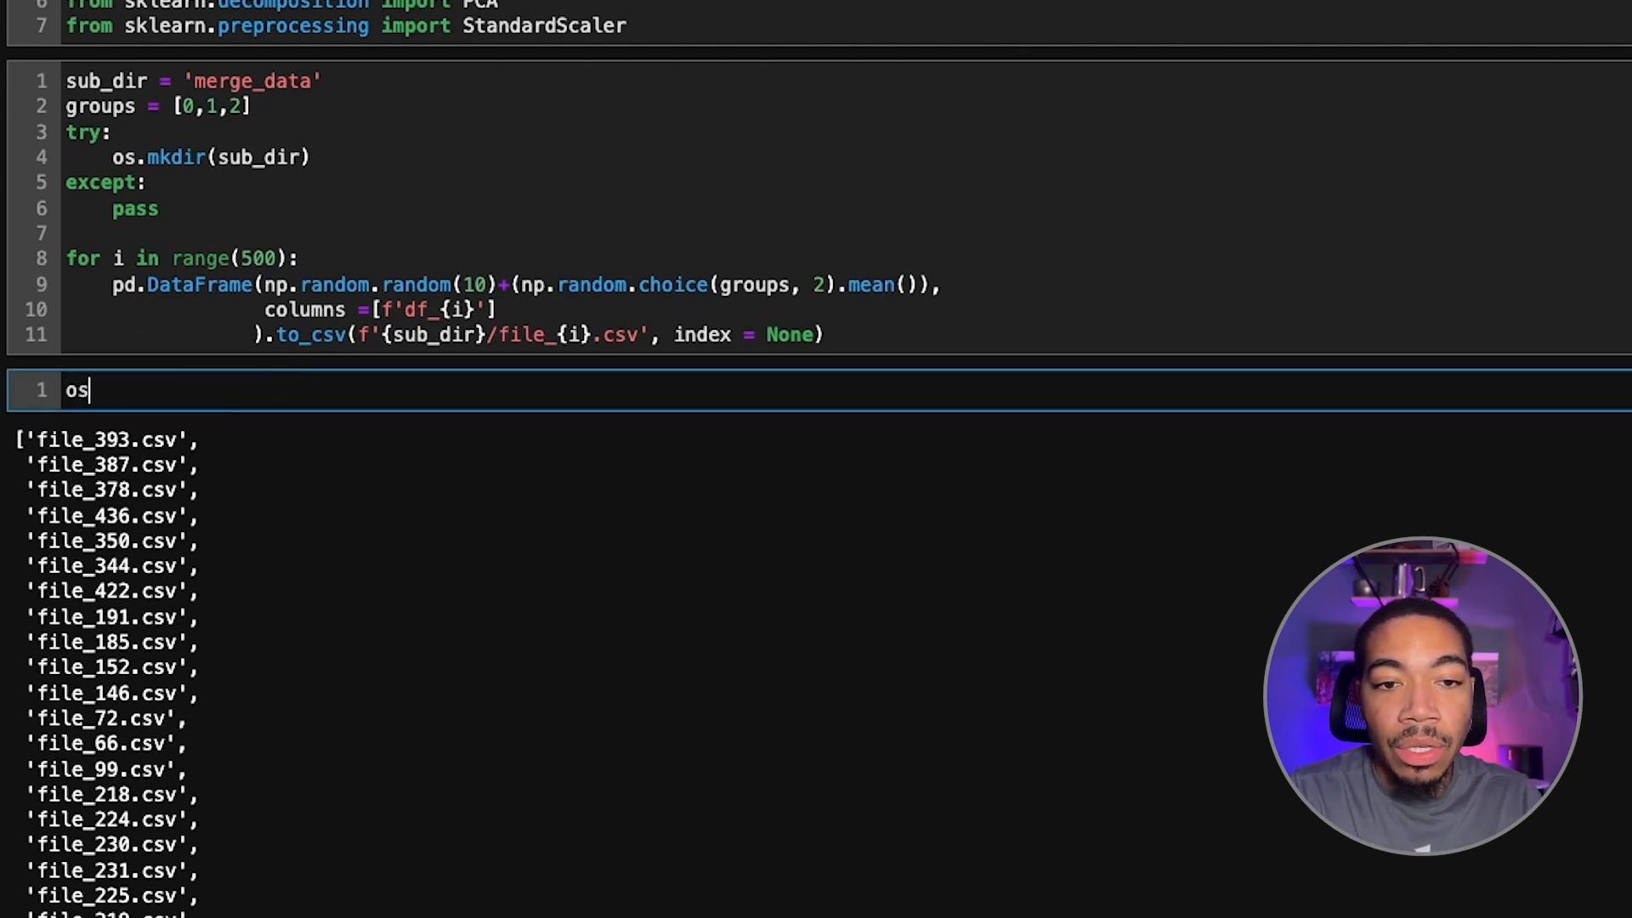
Run dfs = [pd.read_csv(file) for file in os.scandir(sub_dir)], hitting IsADirectoryError.
{"action": "type", "text": ".scandir()"}
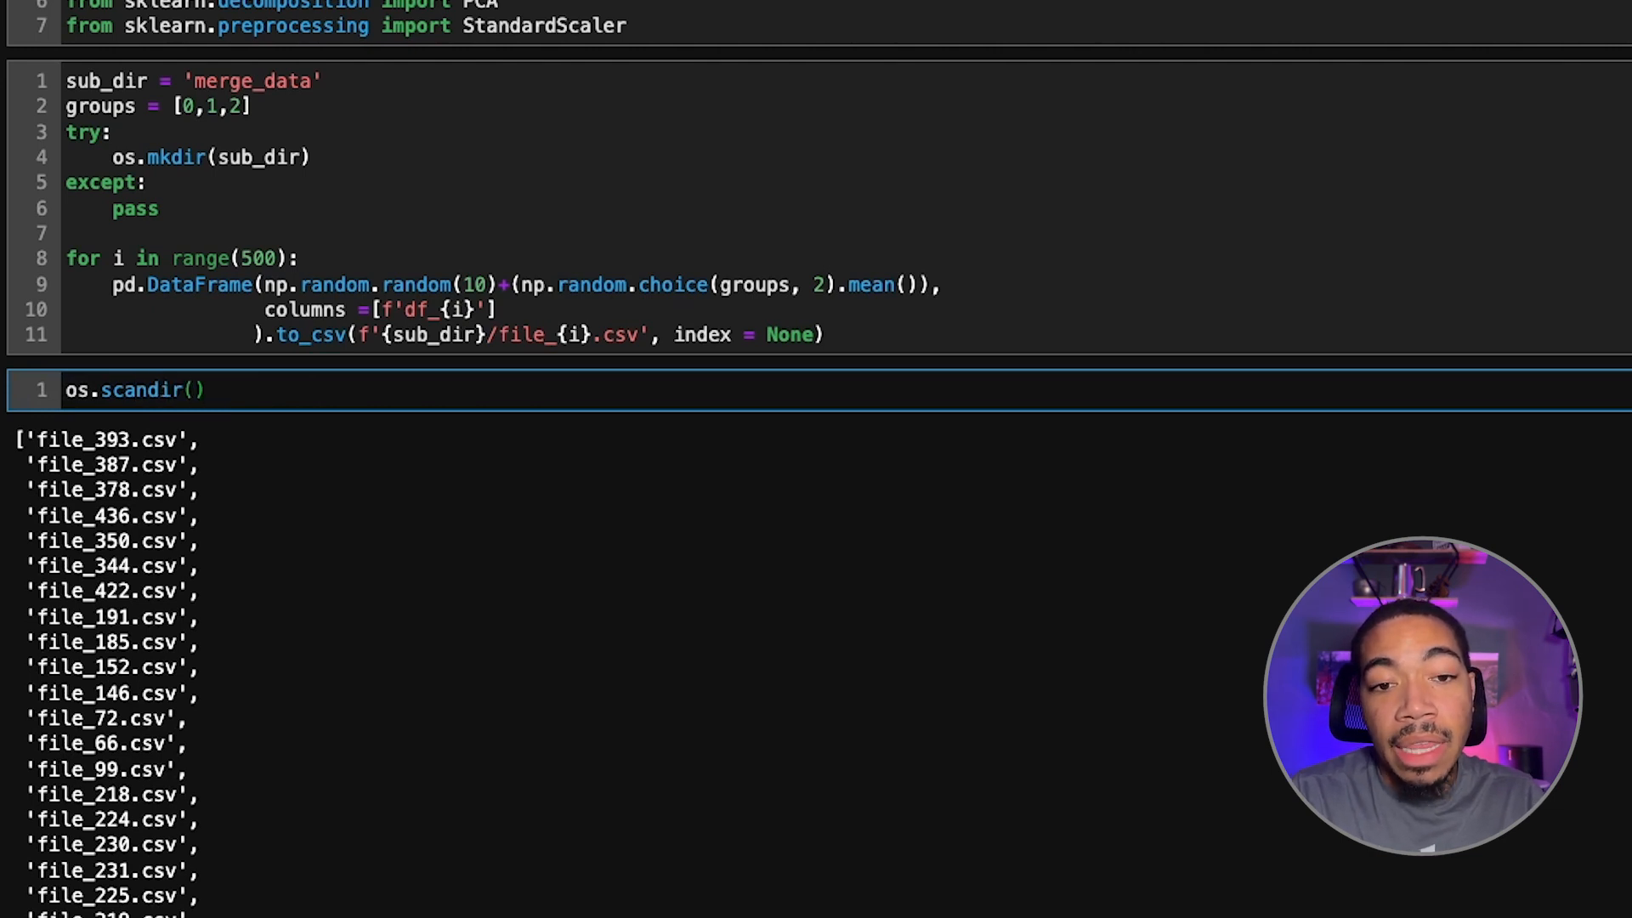
{"action": "type", "text": "sub_dir"}
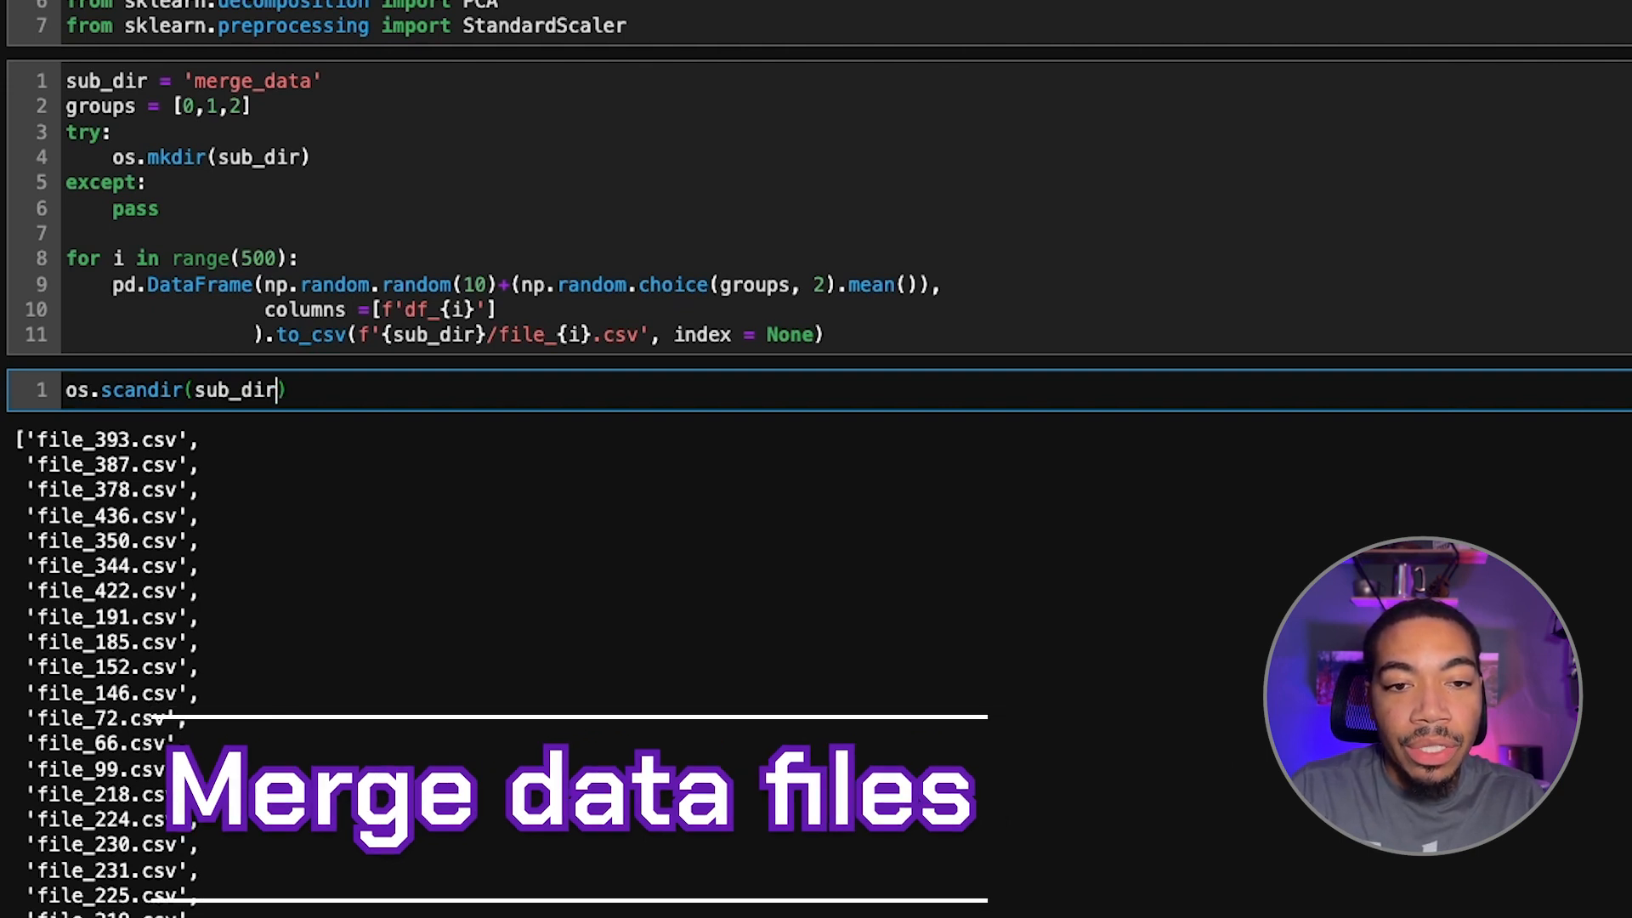
{"action": "type", "text": "dfs = [pd.read_csv(file) for file in"}
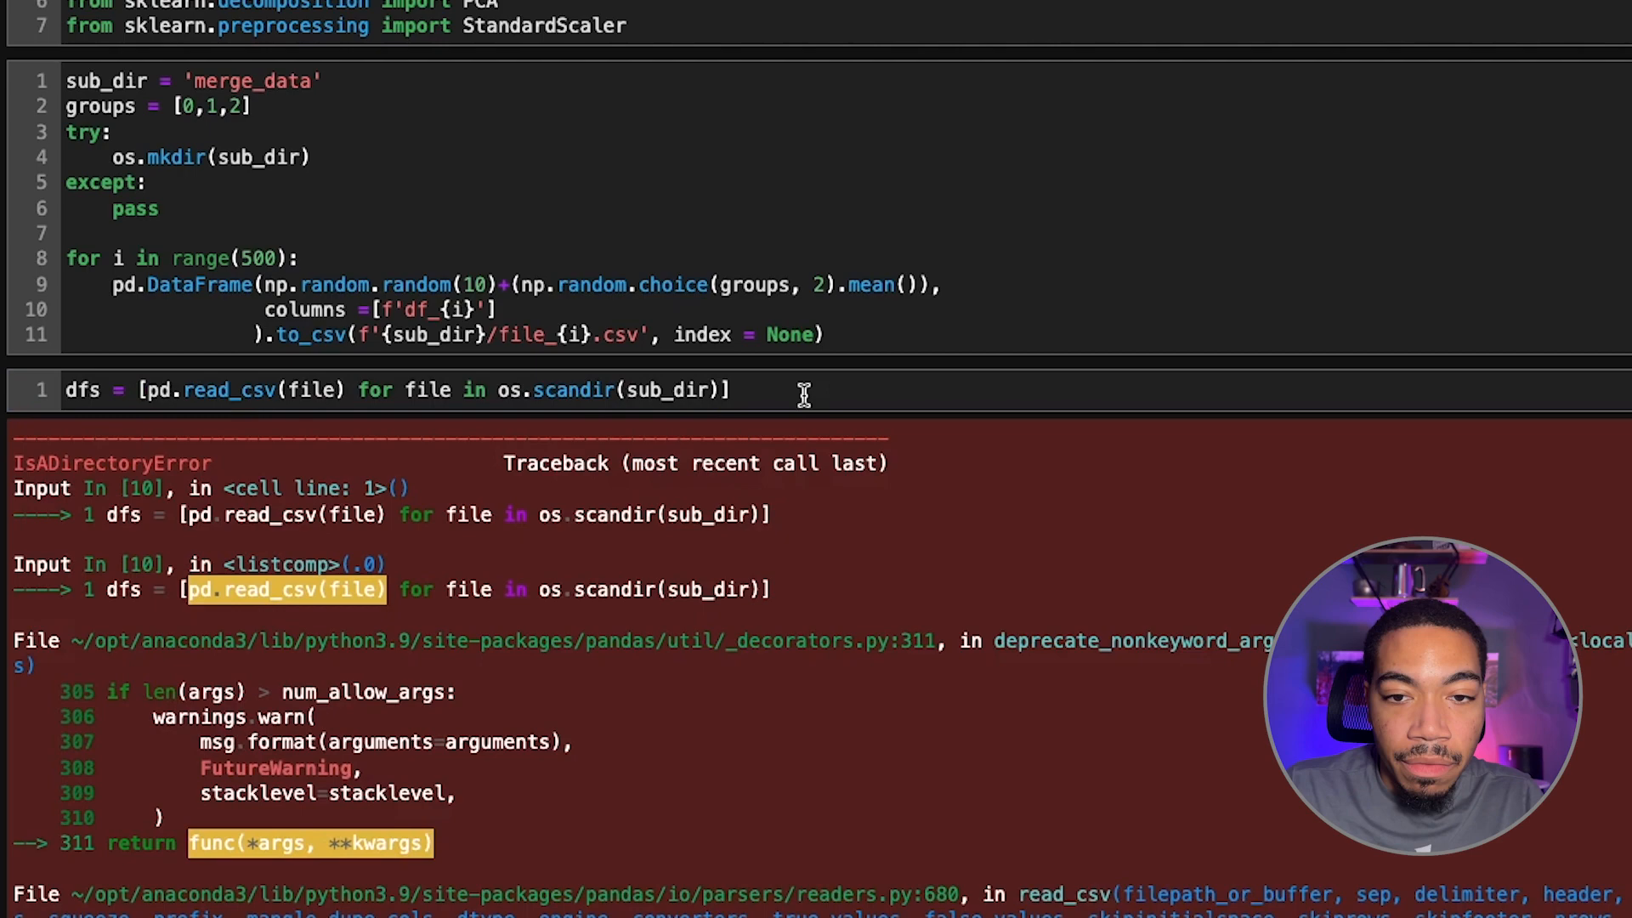
{"action": "mouse_move", "coordinate": [710, 455]}
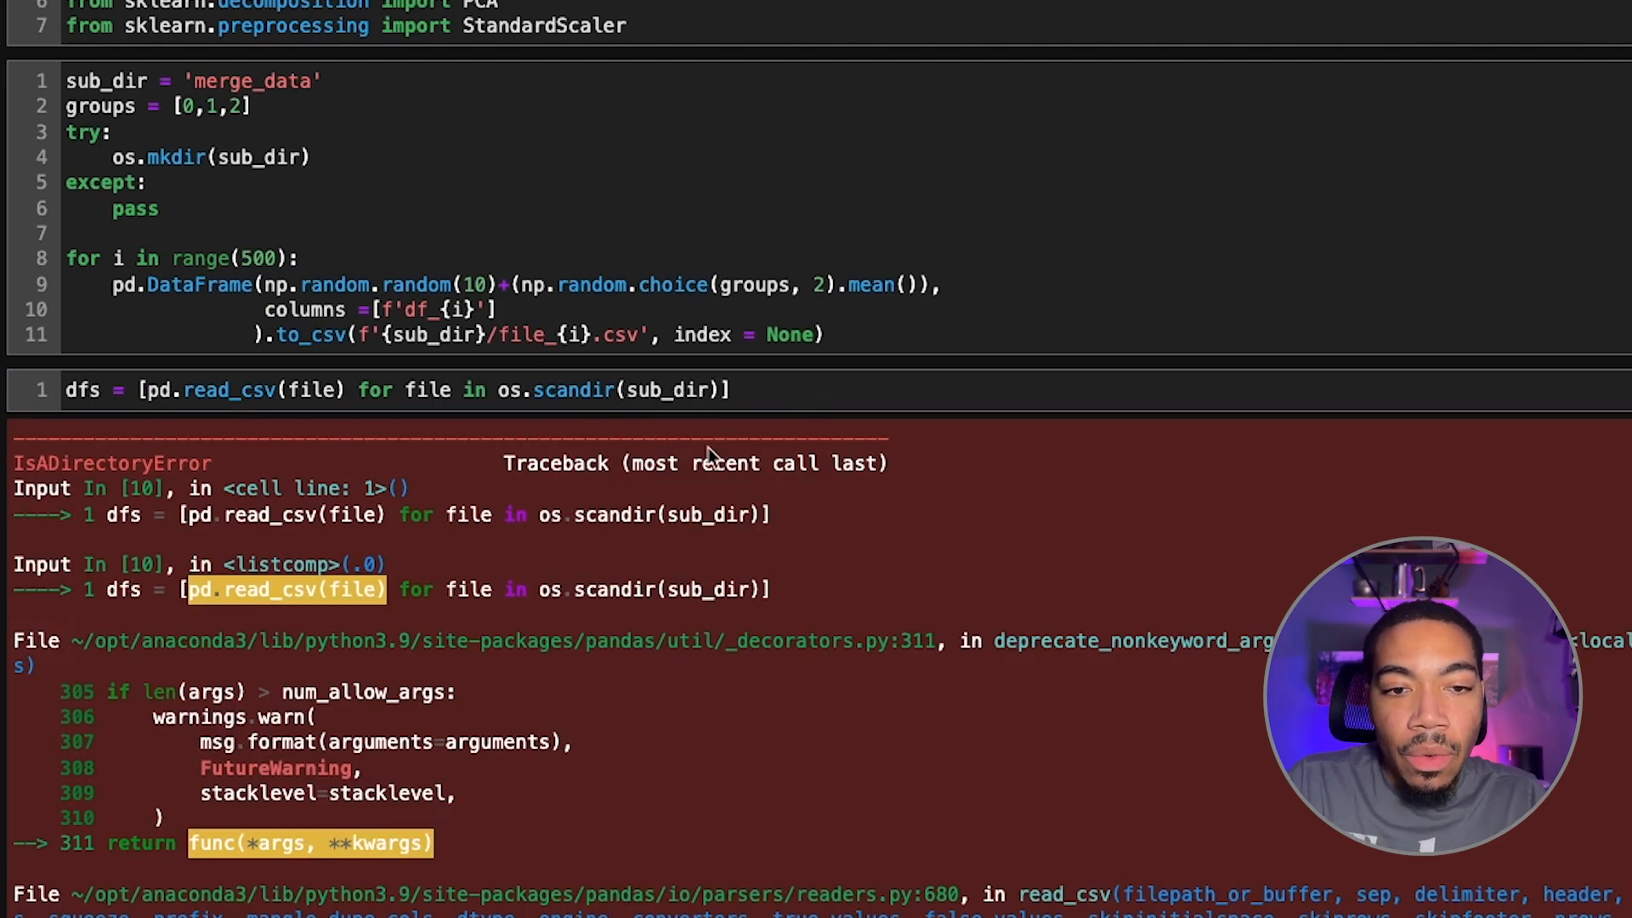
{"action": "scroll", "scroll_direction": "down", "scroll_amount": 3}
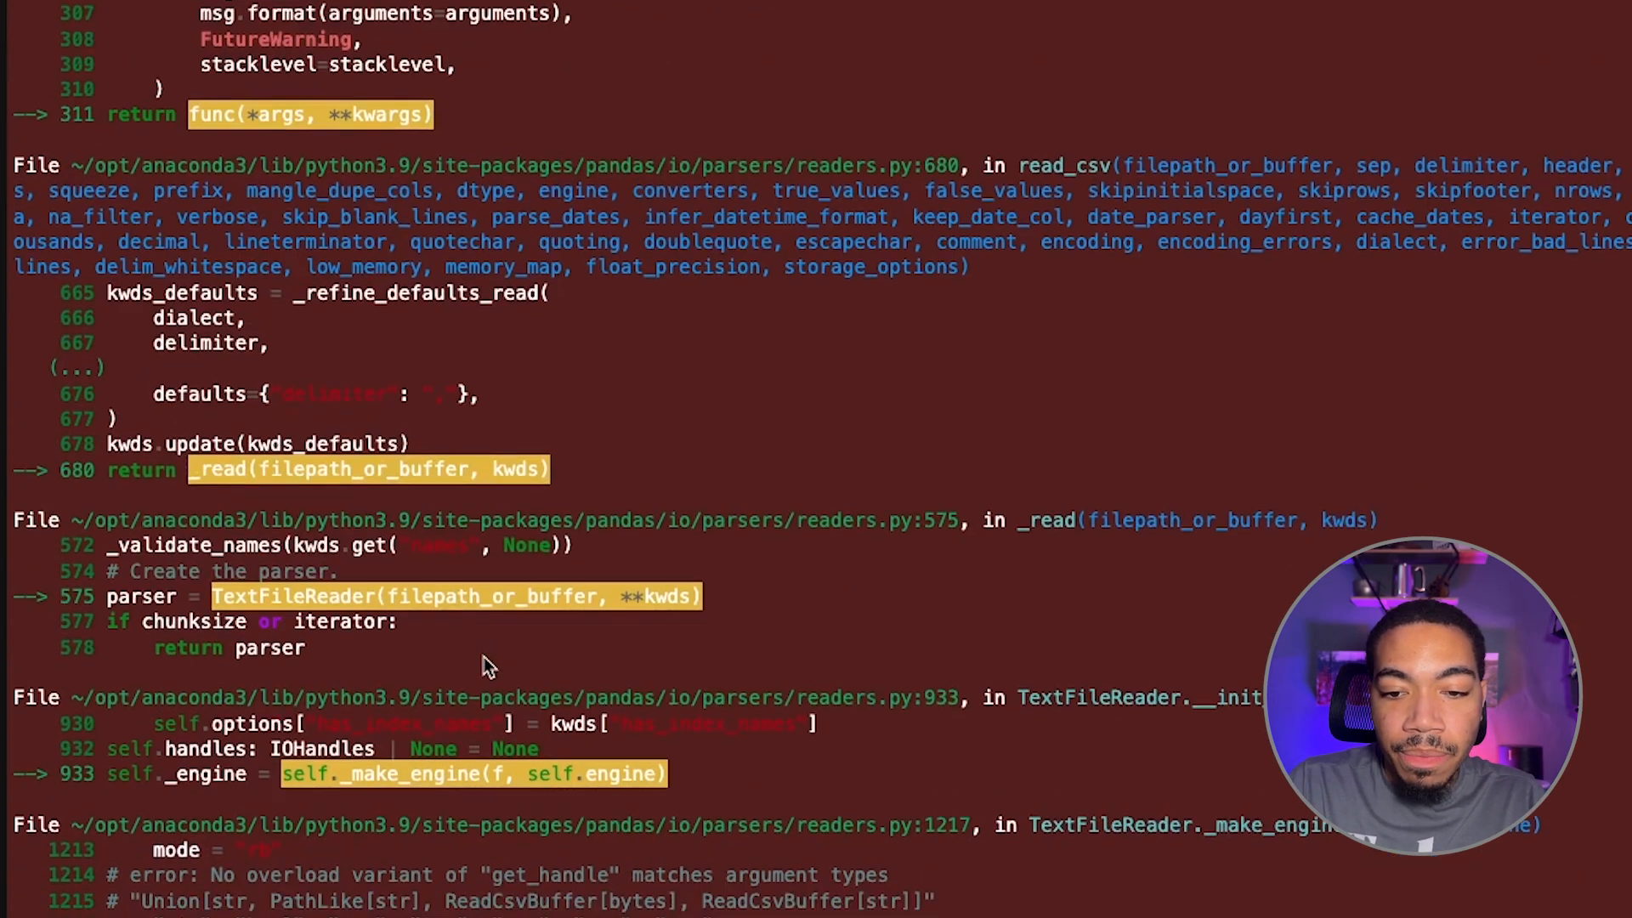
{"action": "scroll", "scroll_direction": "down", "scroll_amount": 3}
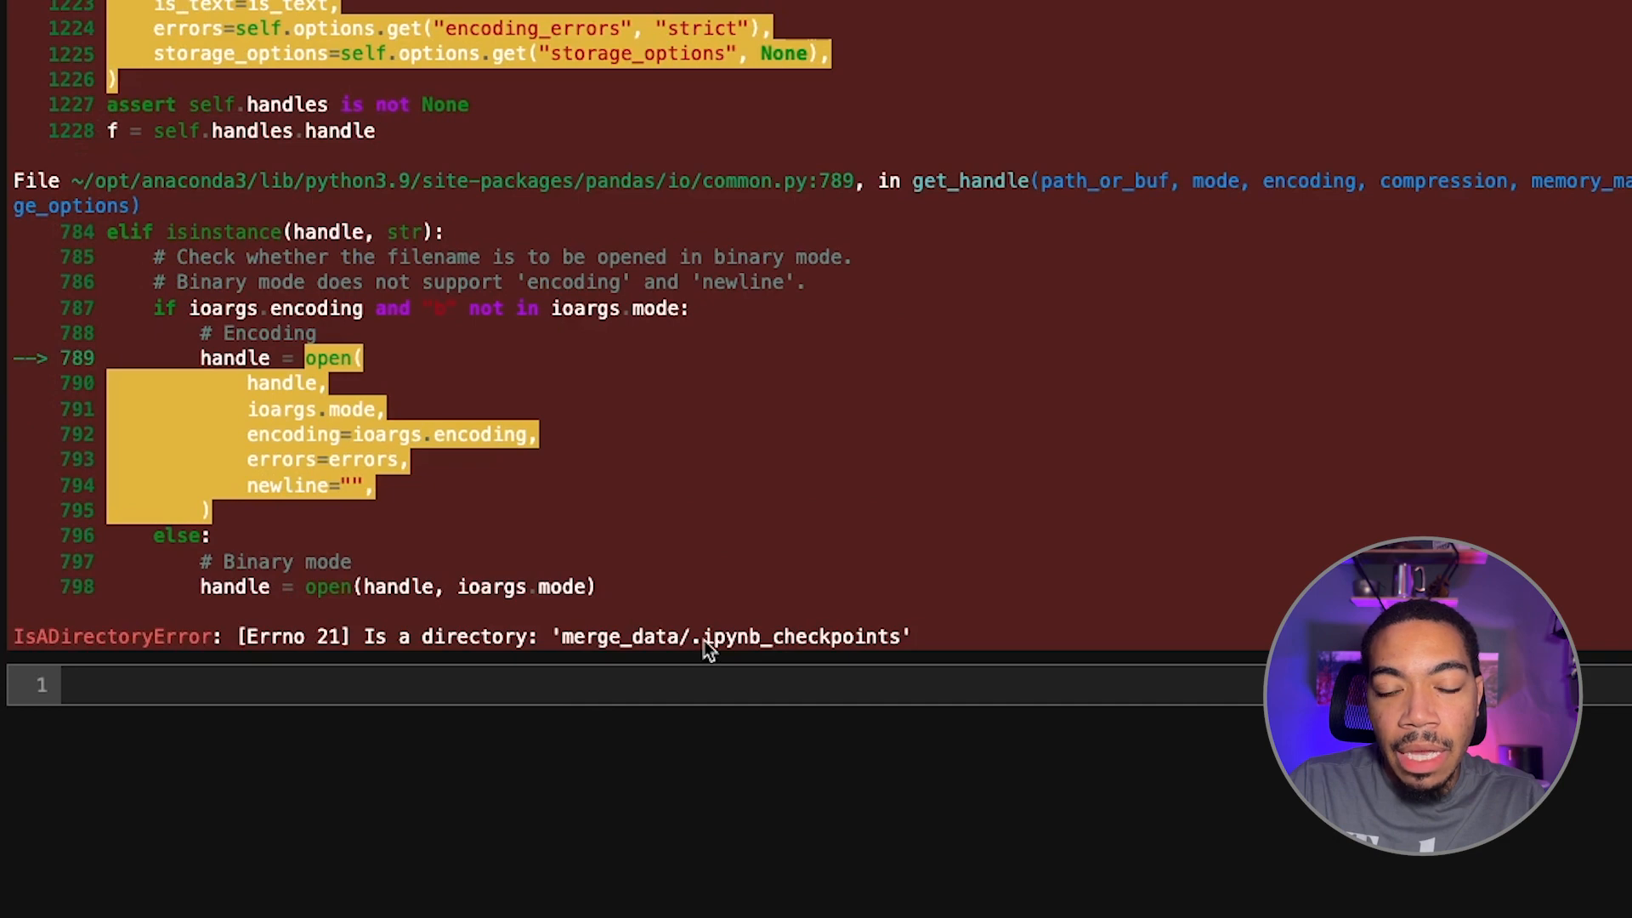
{"action": "mouse_move", "coordinate": [755, 645]}
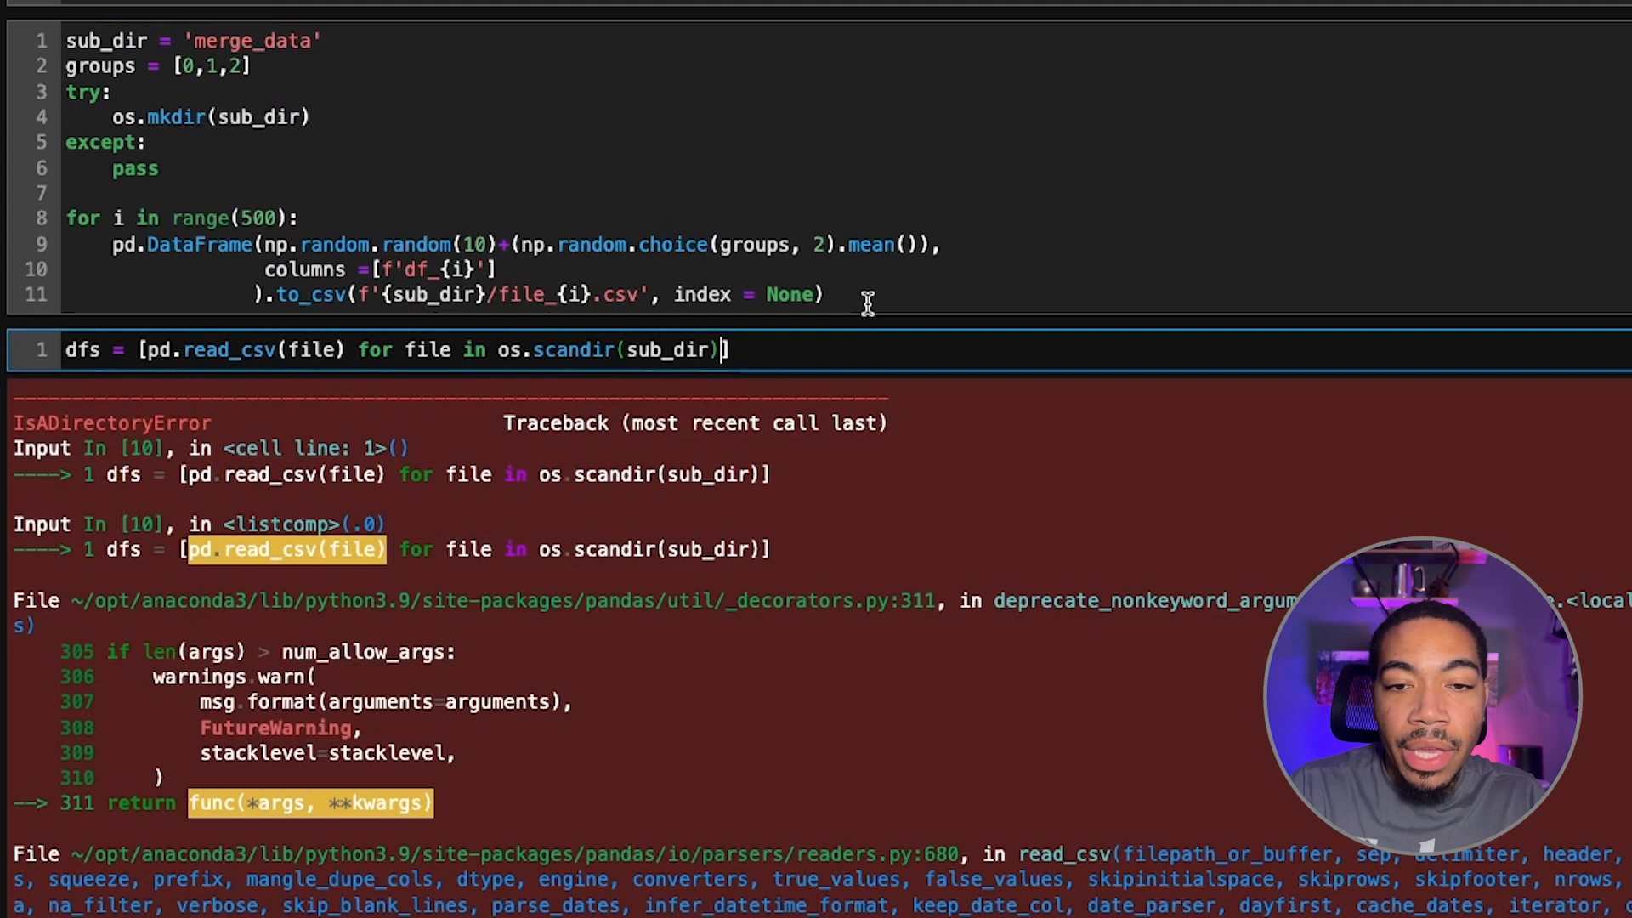
Filter the read to files ending in '.csv', then display dfs.
{"action": "type", "text": "fiel"}
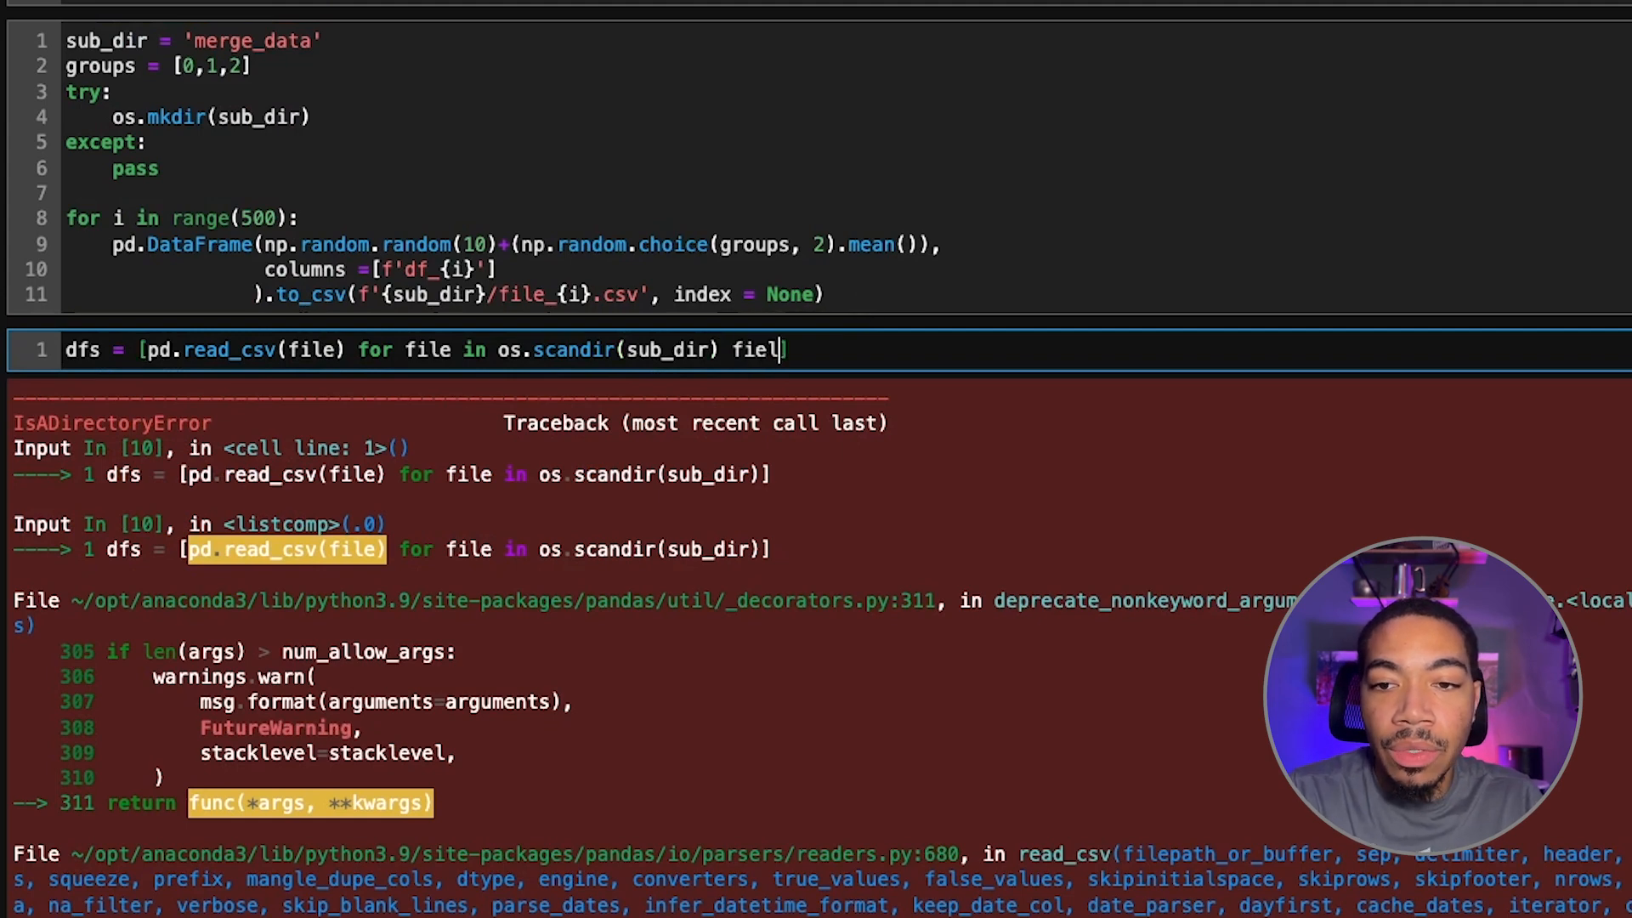
{"action": "type", "text": "if"}
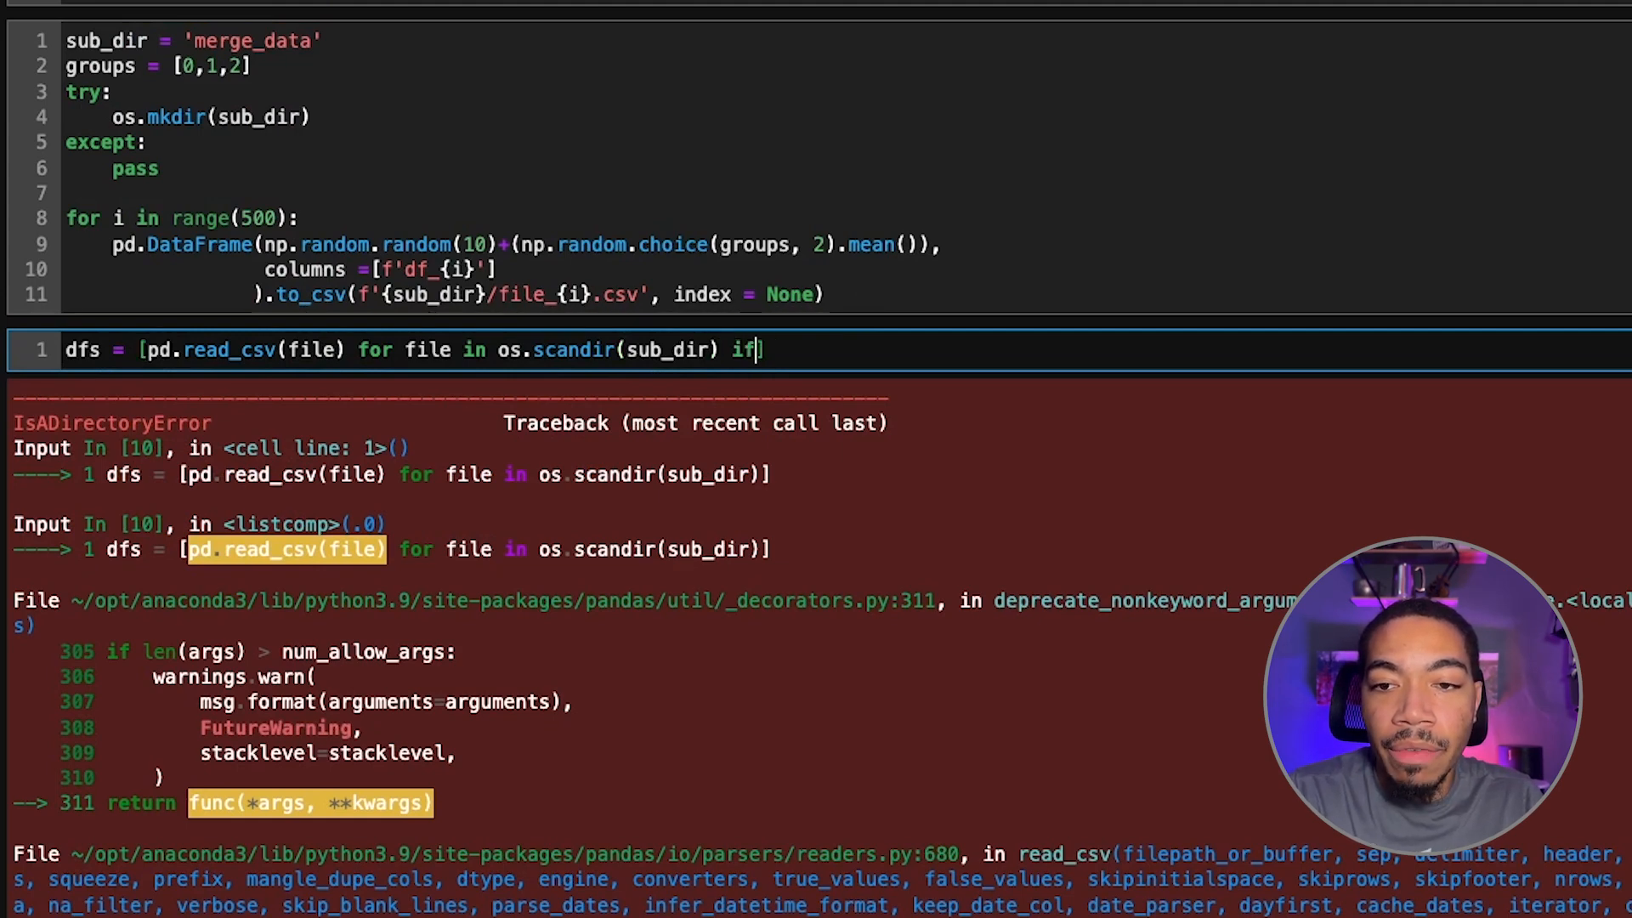
{"action": "type", "text": "file."}
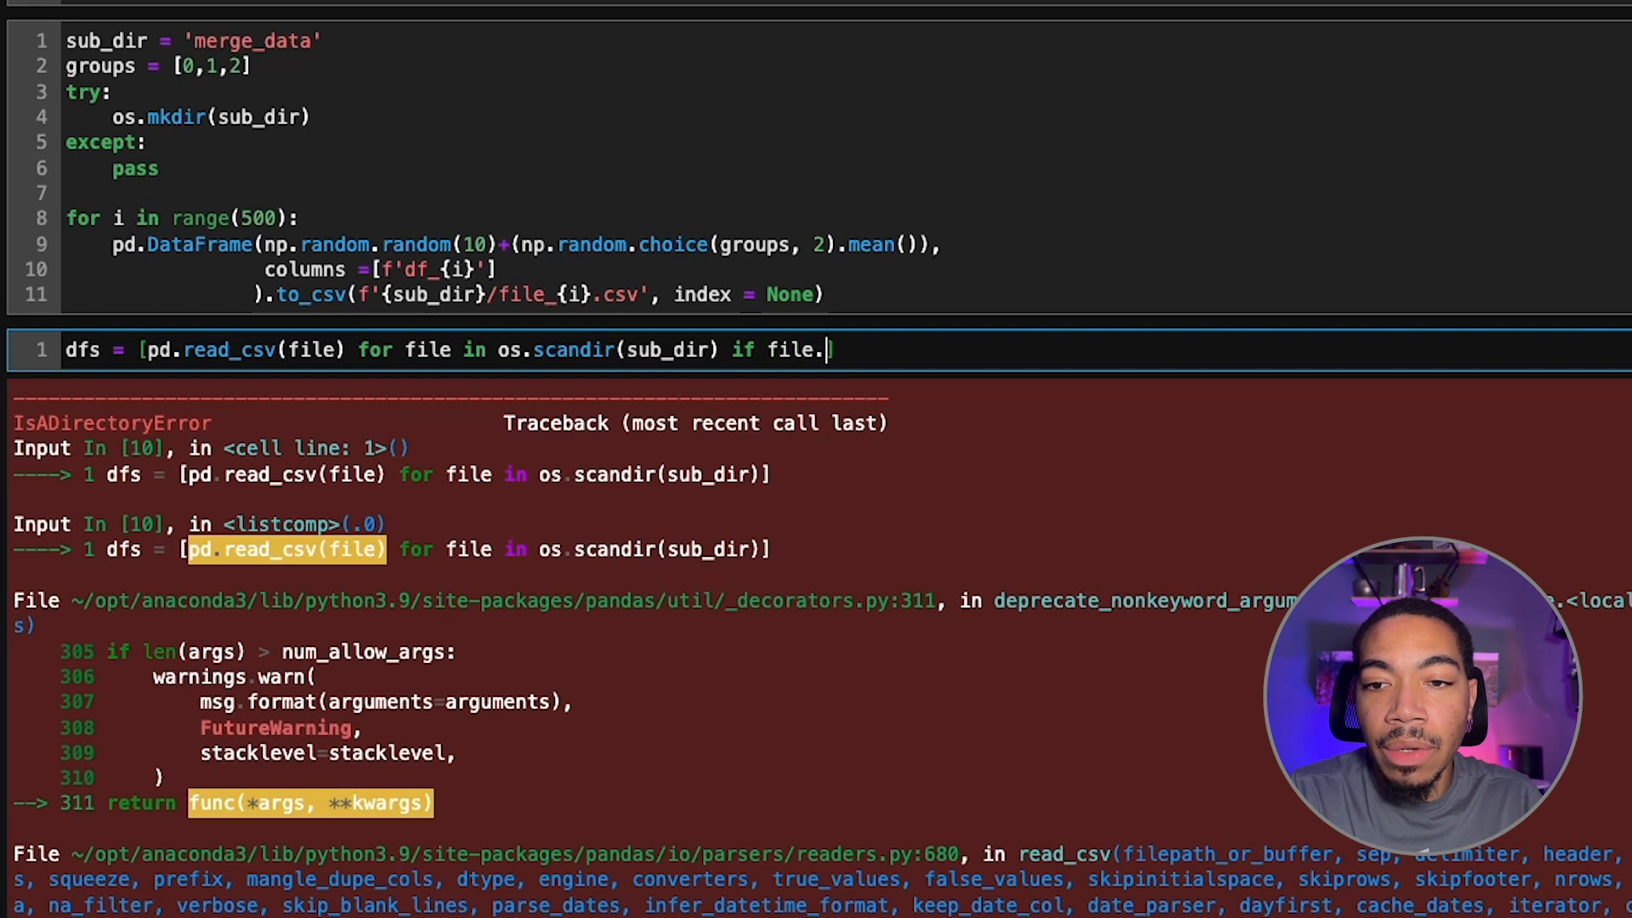
{"action": "type", "text": "name]"}
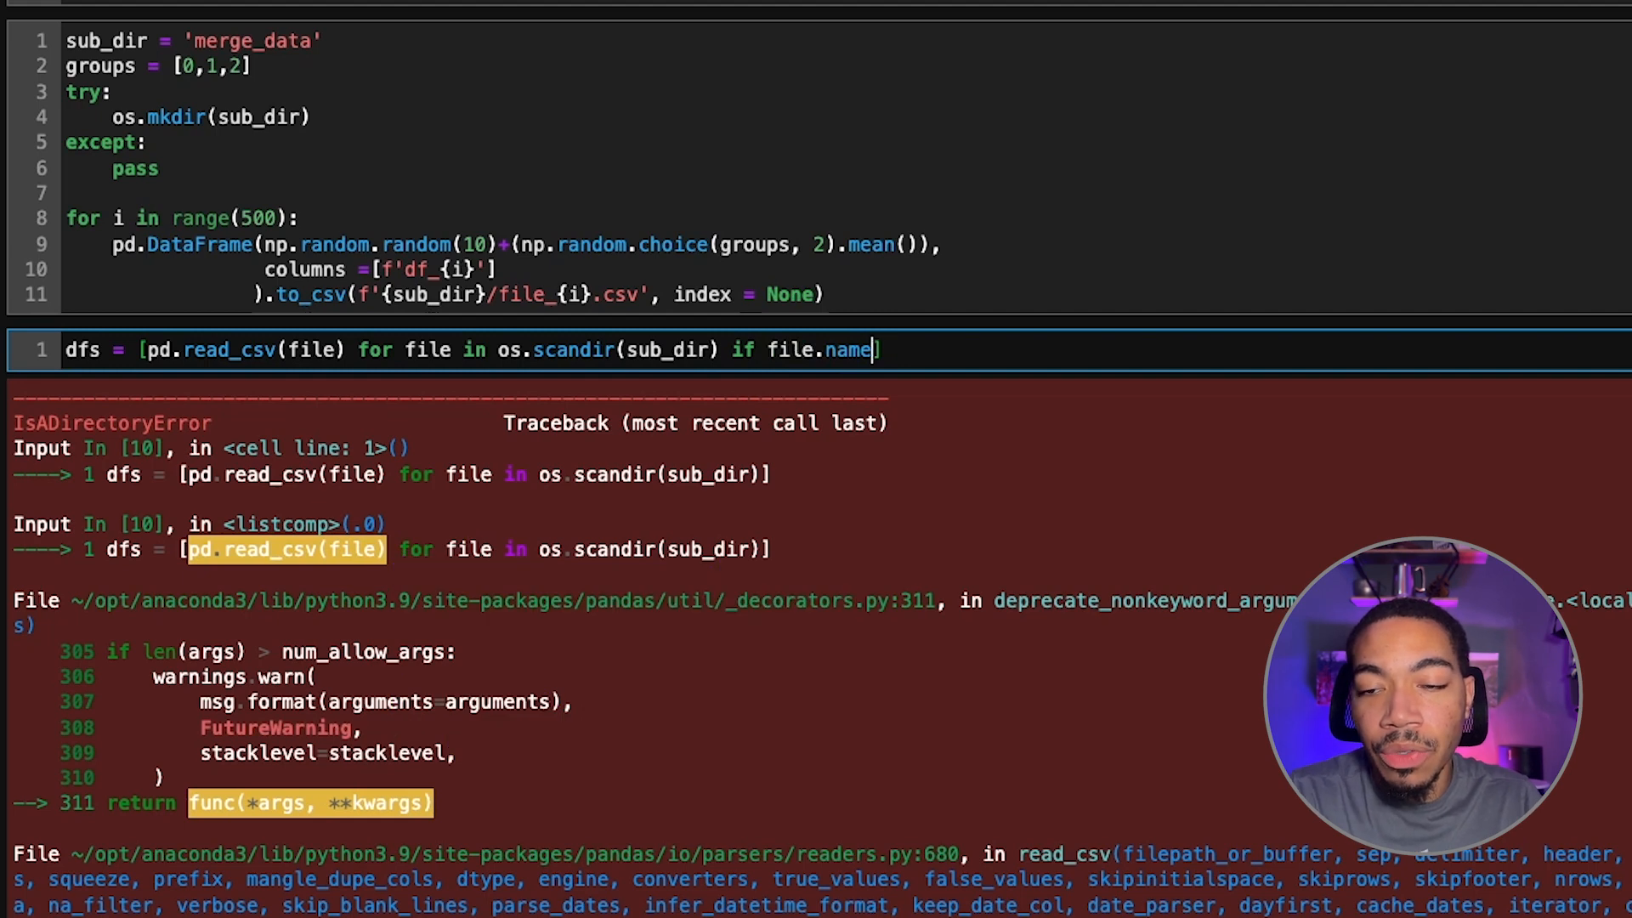
{"action": "type", "text": ".endswith('.csv"}
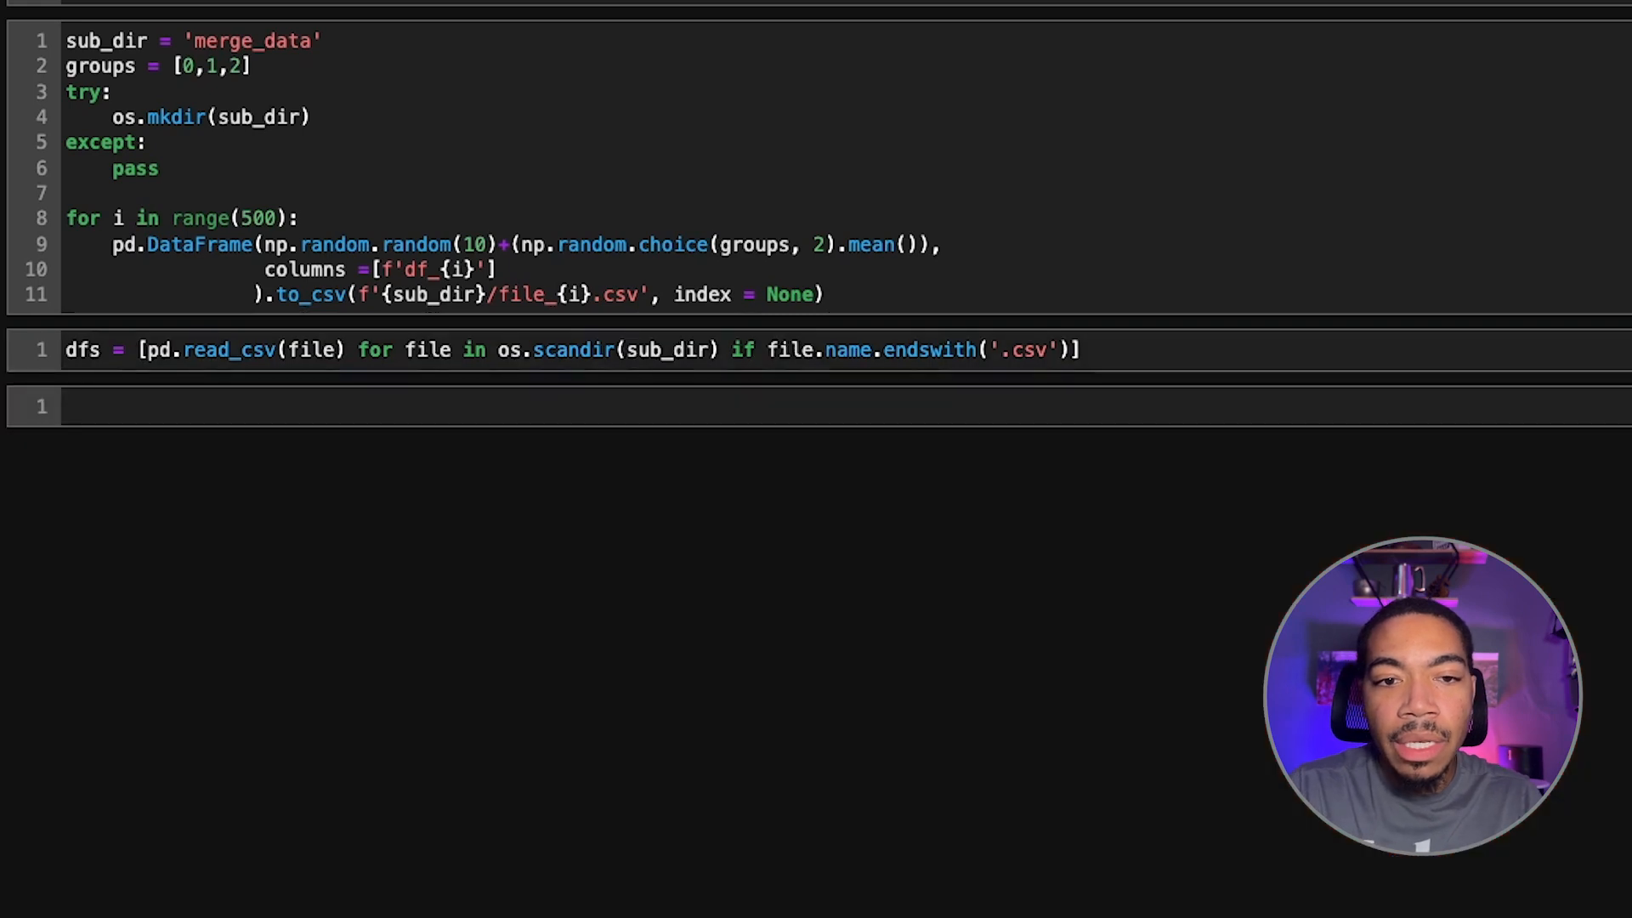
{"action": "type", "text": "dfs"}
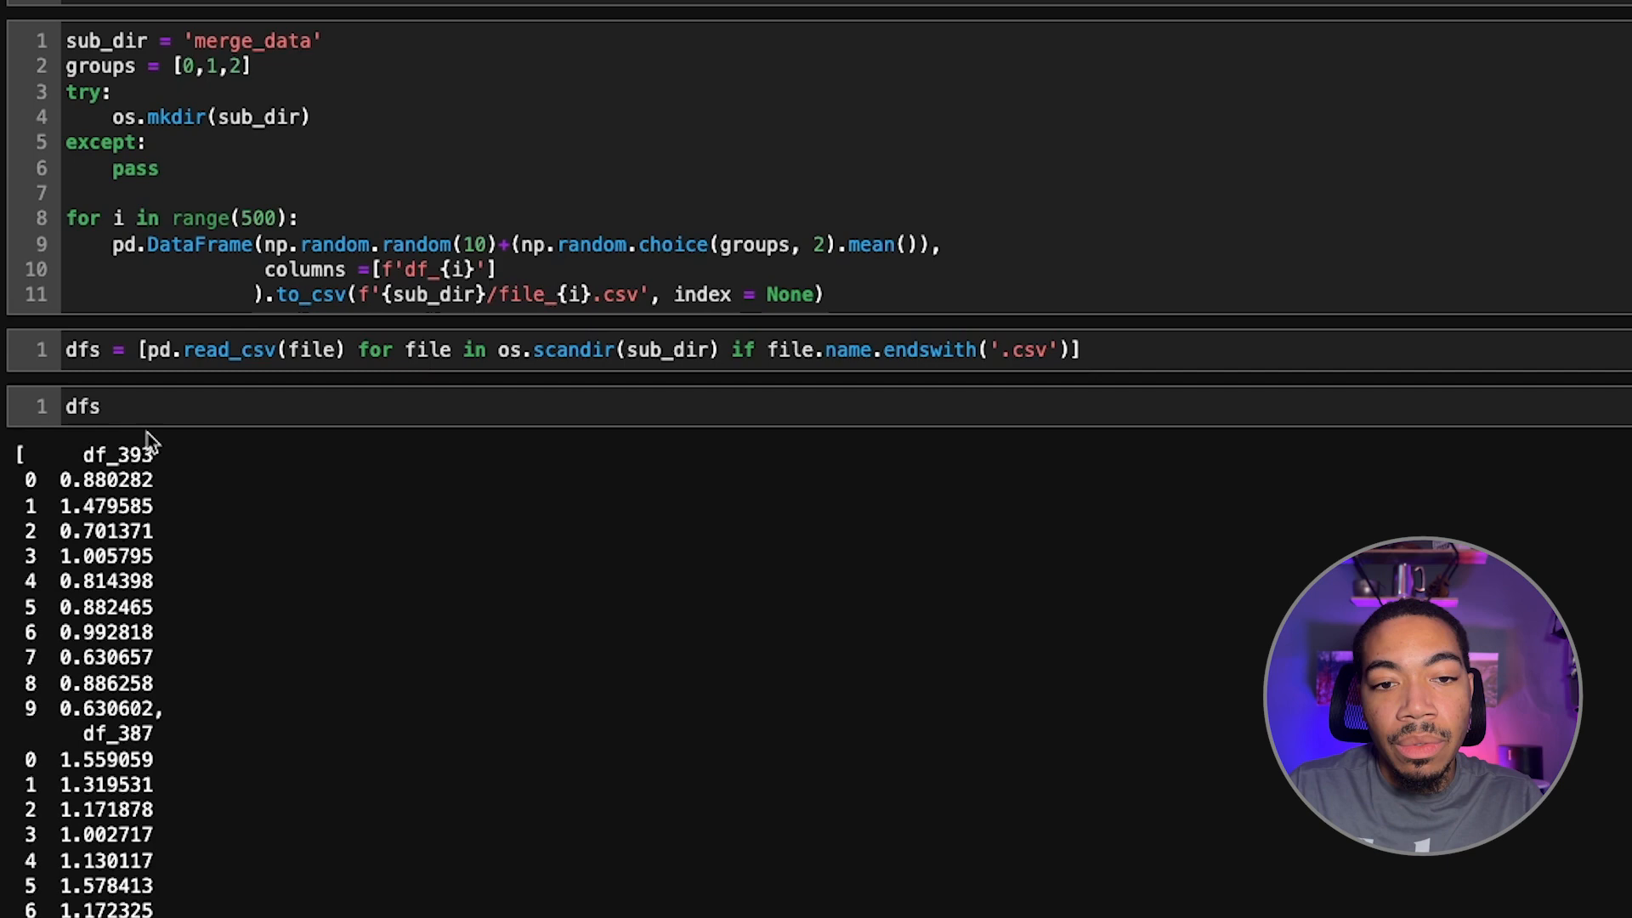
Replace the dfs cell with pd.concat(dfs, axis = 1) and run it.
{"action": "left_click", "coordinate": [83, 407]}
{"action": "type", "text": "pd"}
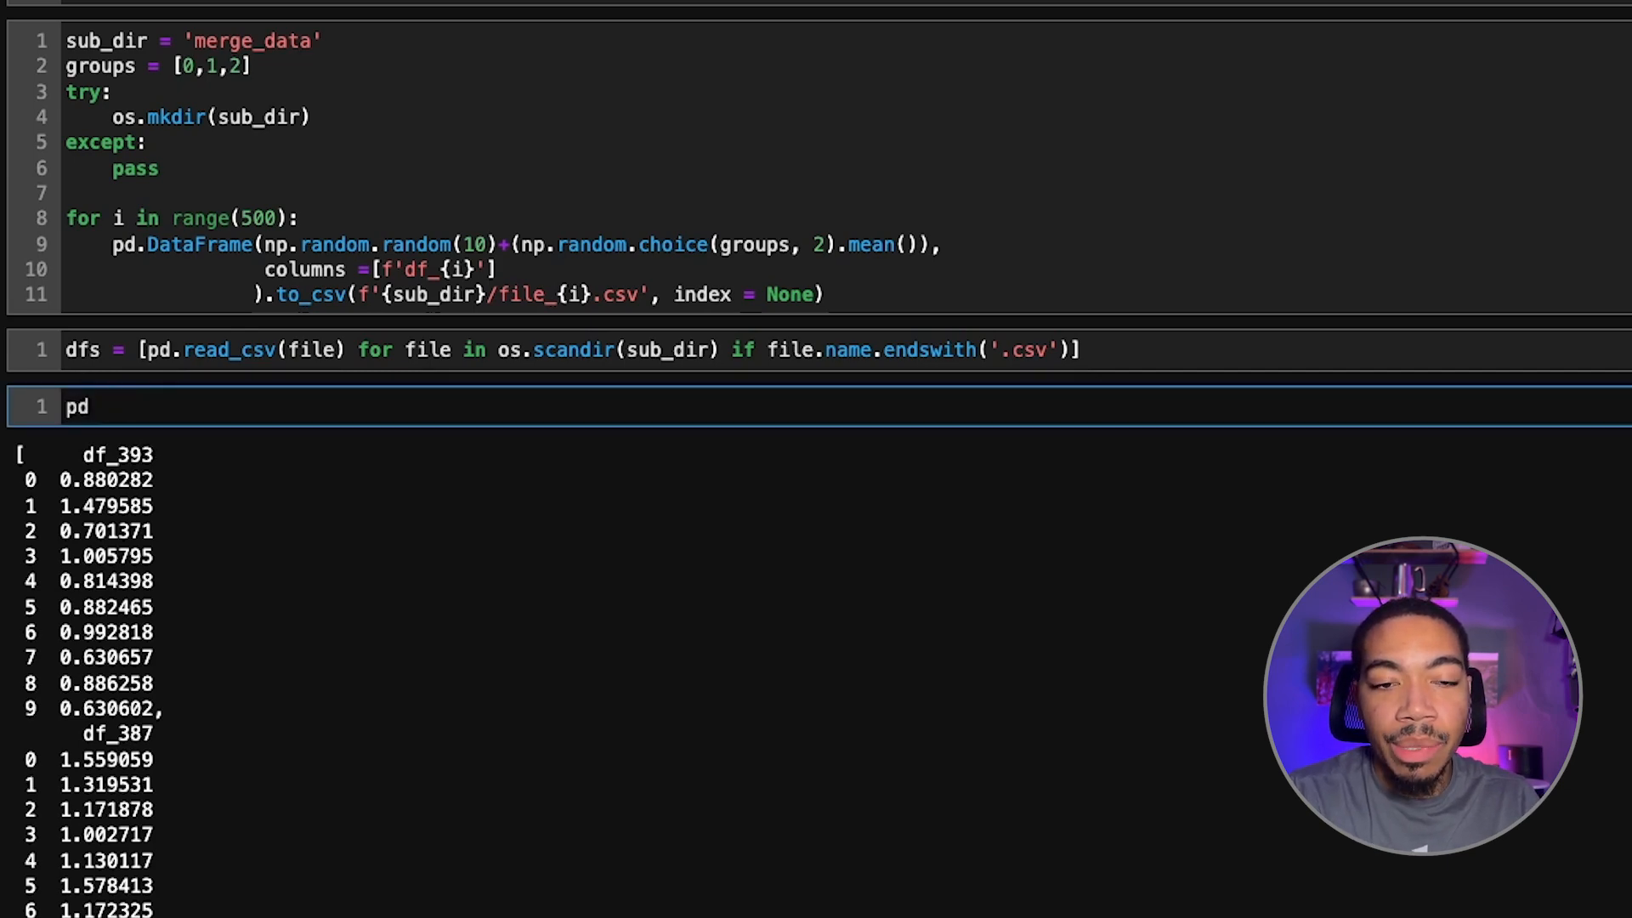
{"action": "type", "text": ".concat(dfs,"}
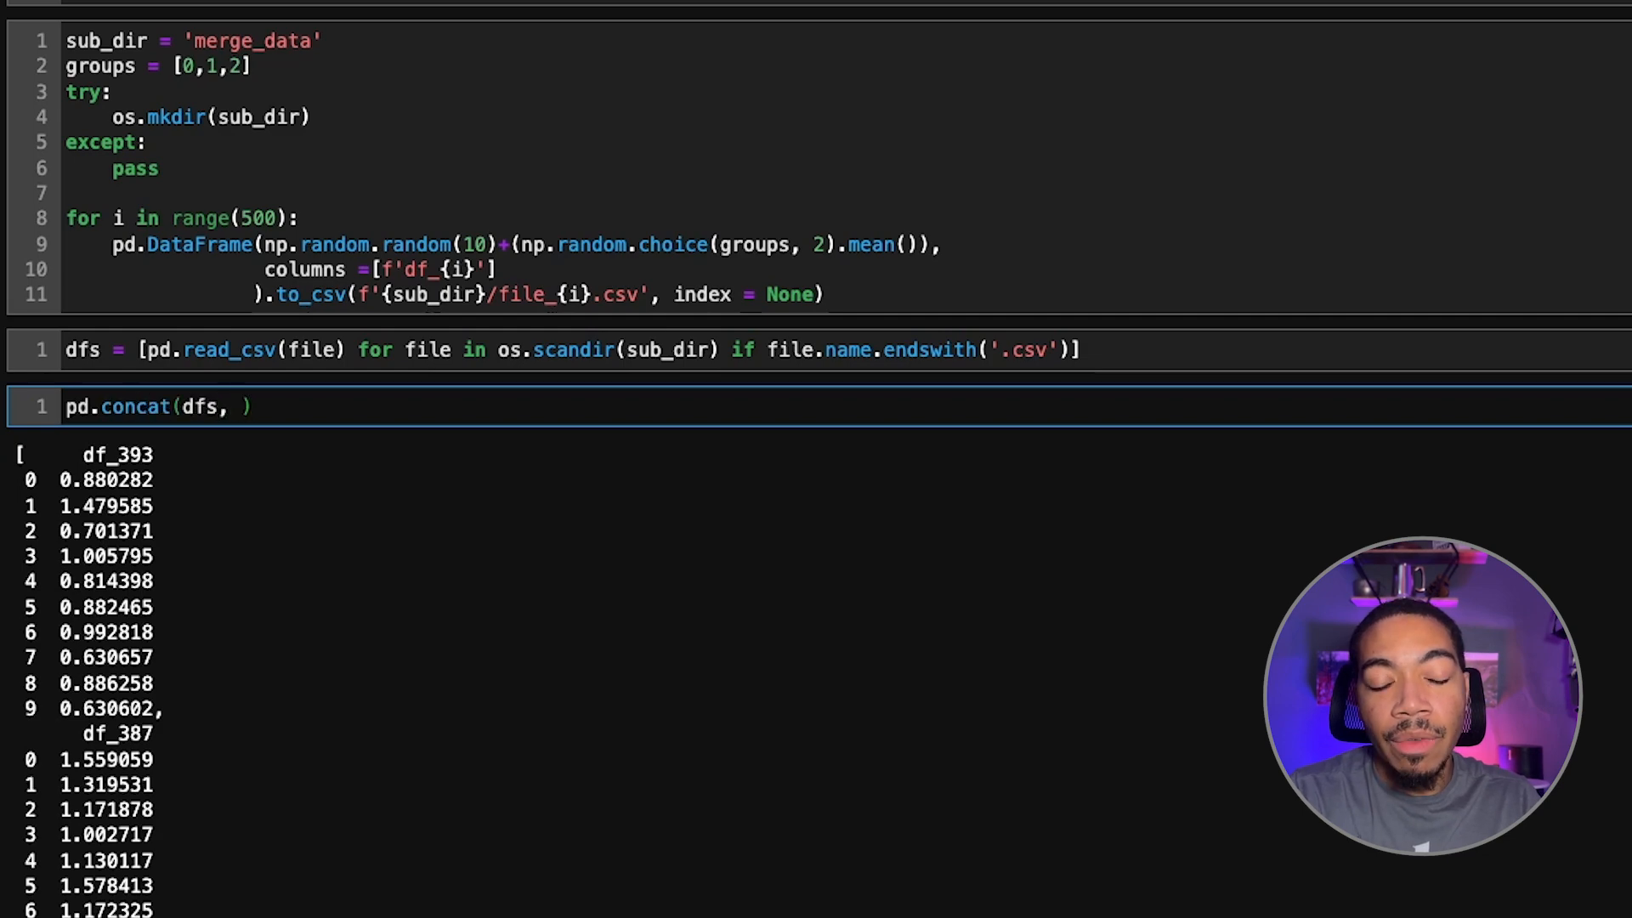
{"action": "type", "text": "axis ="}
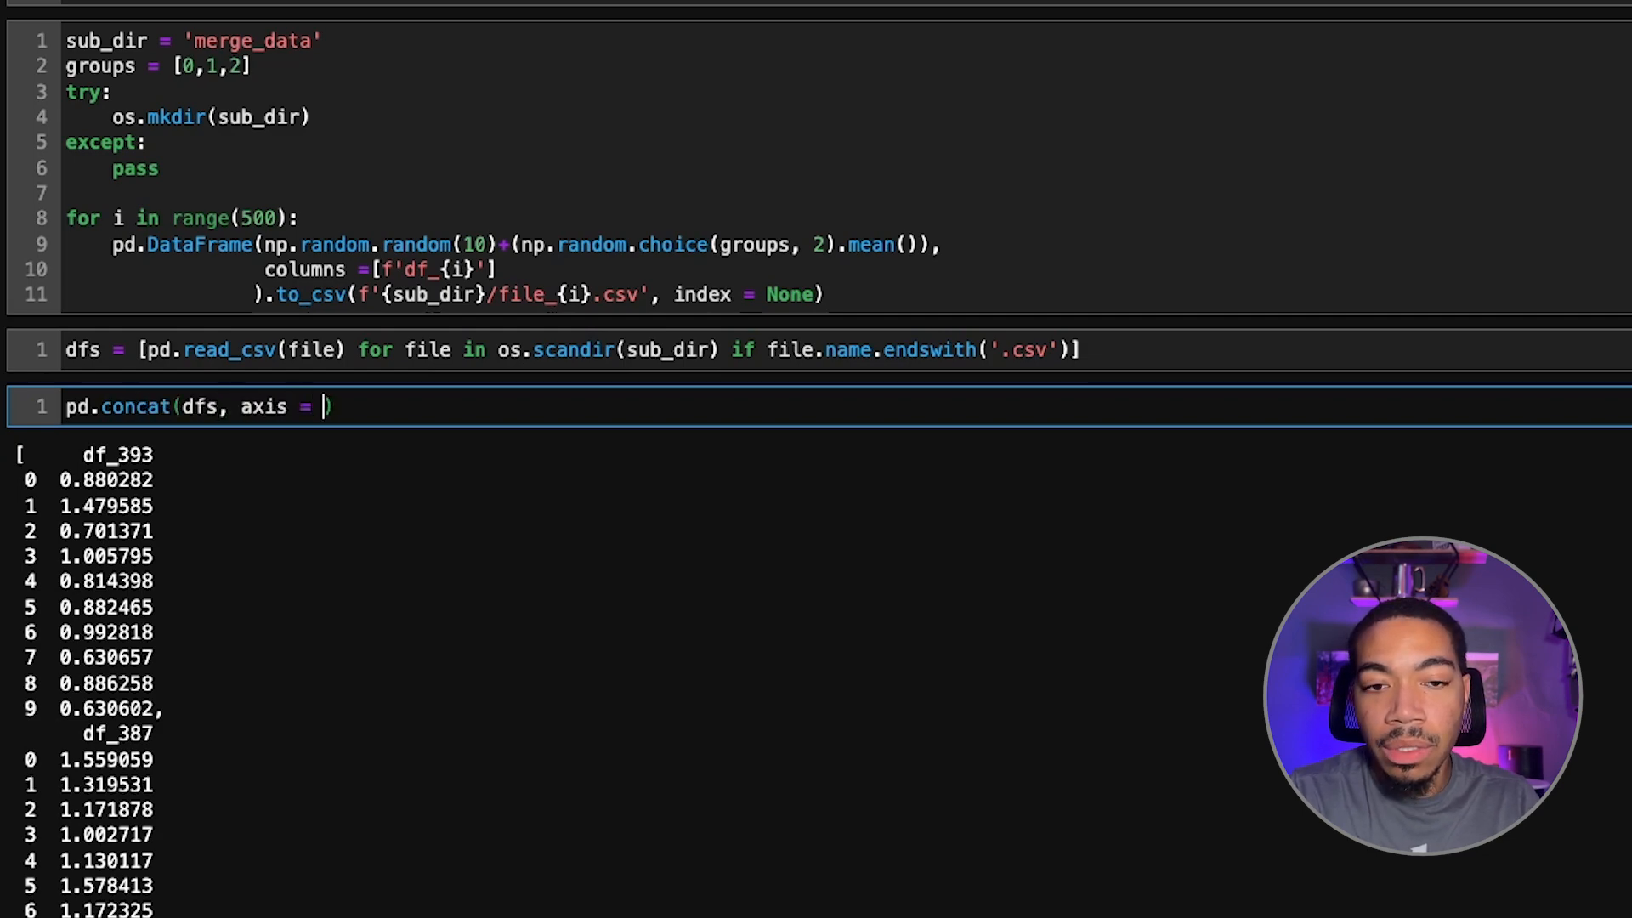
{"action": "type", "text": "1"}
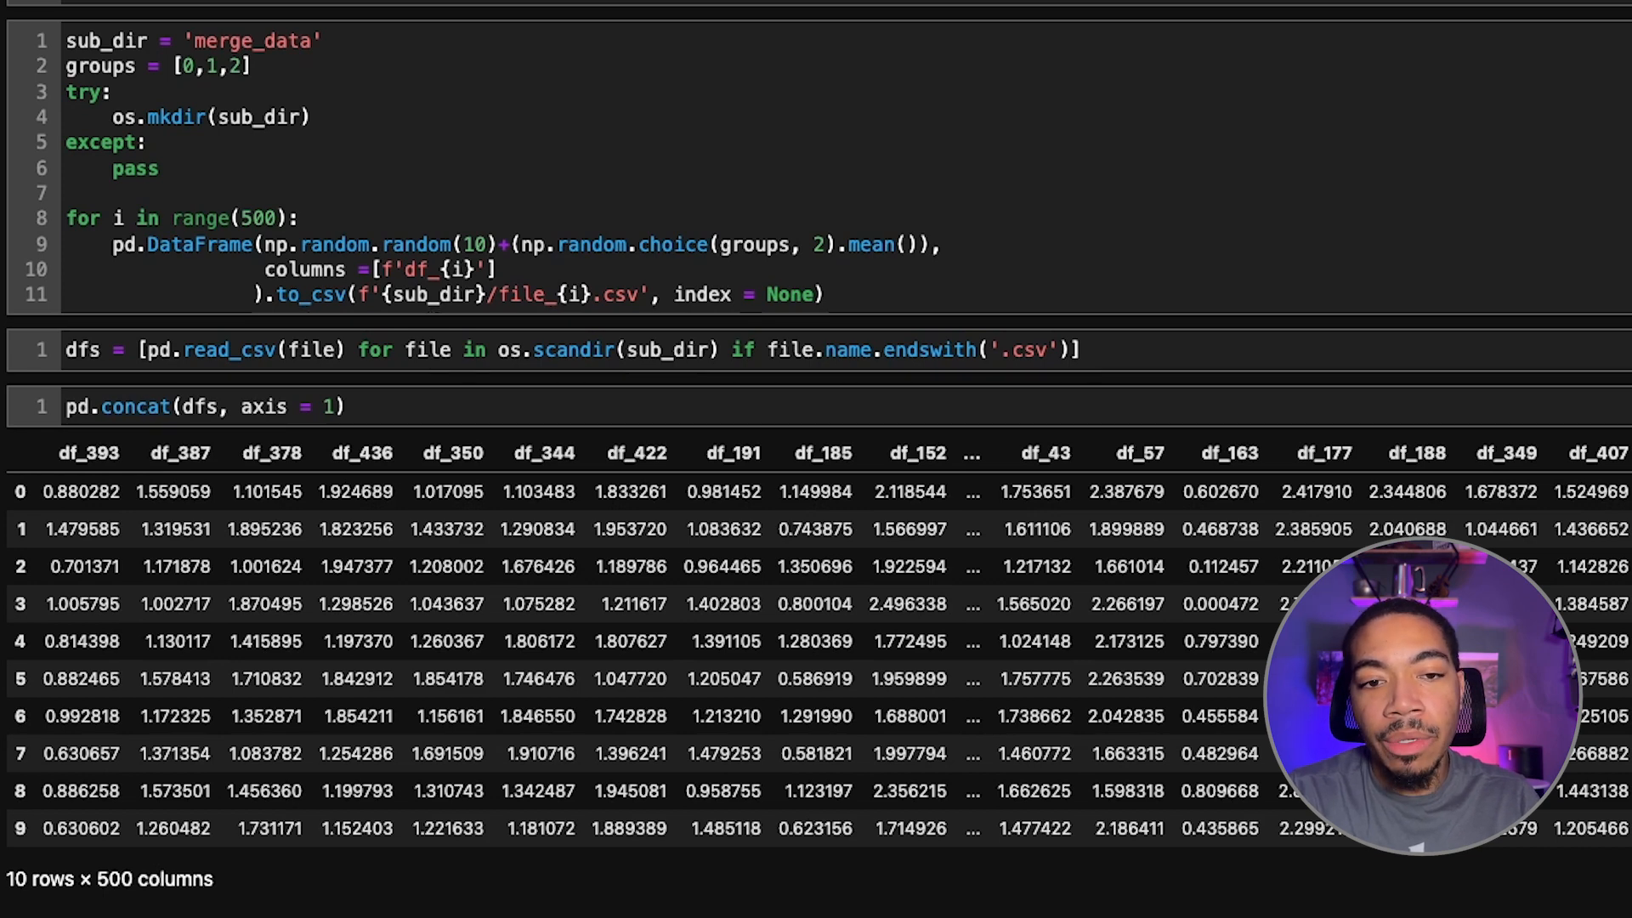
{"action": "left_click", "coordinate": [268, 529]}
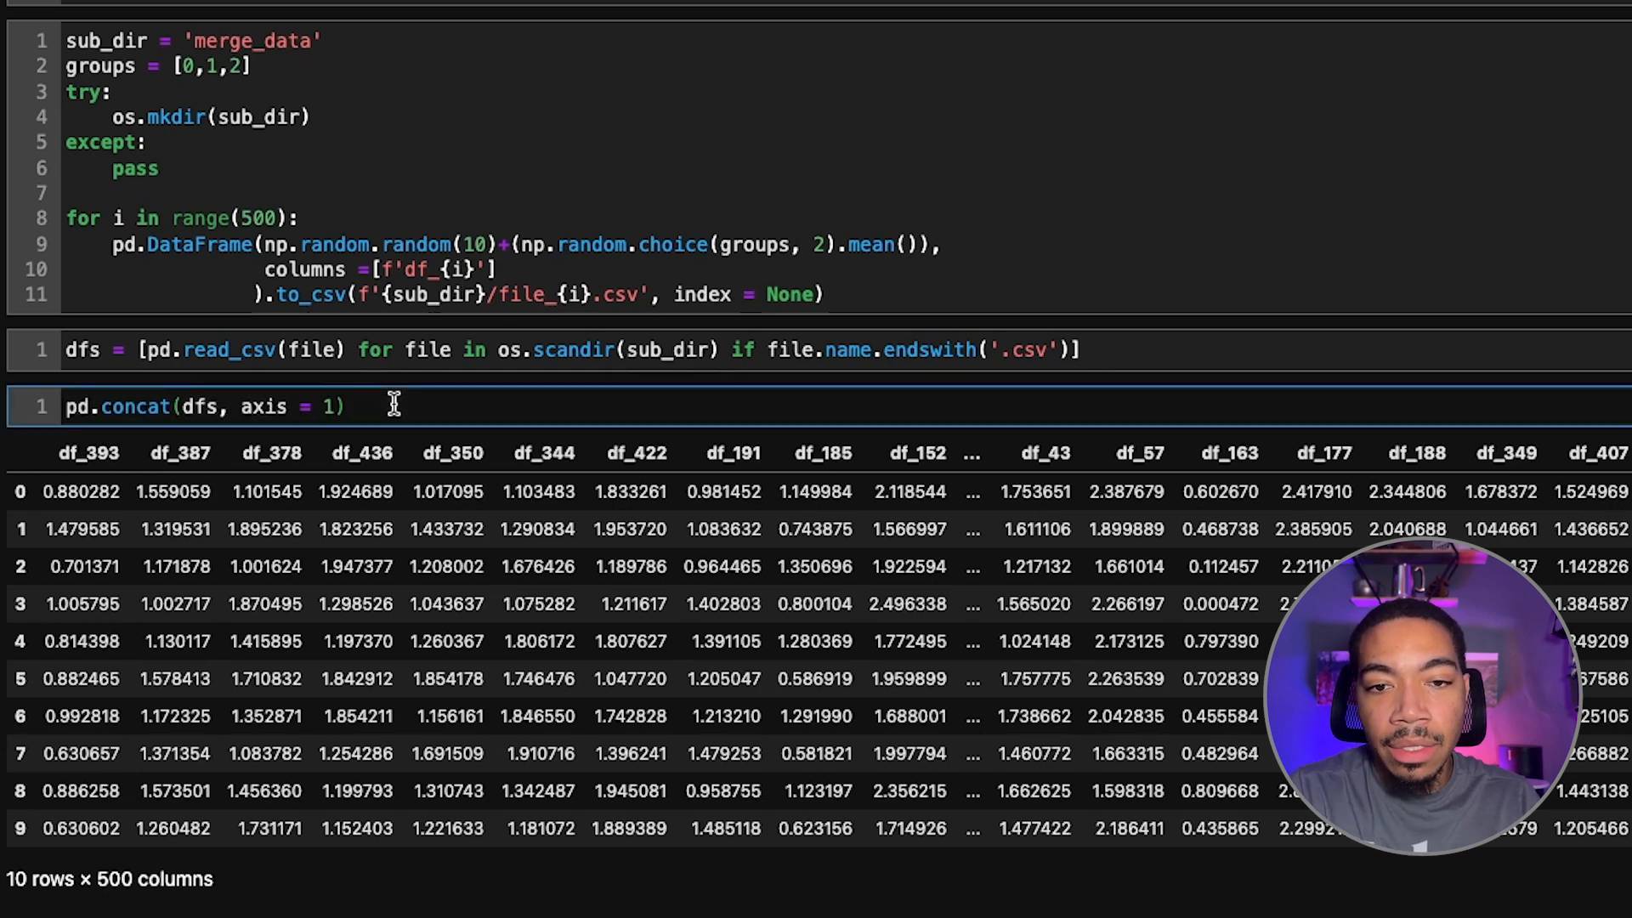
{"action": "type", "text": ".T"}
{"action": "type", "text": "X.head("}
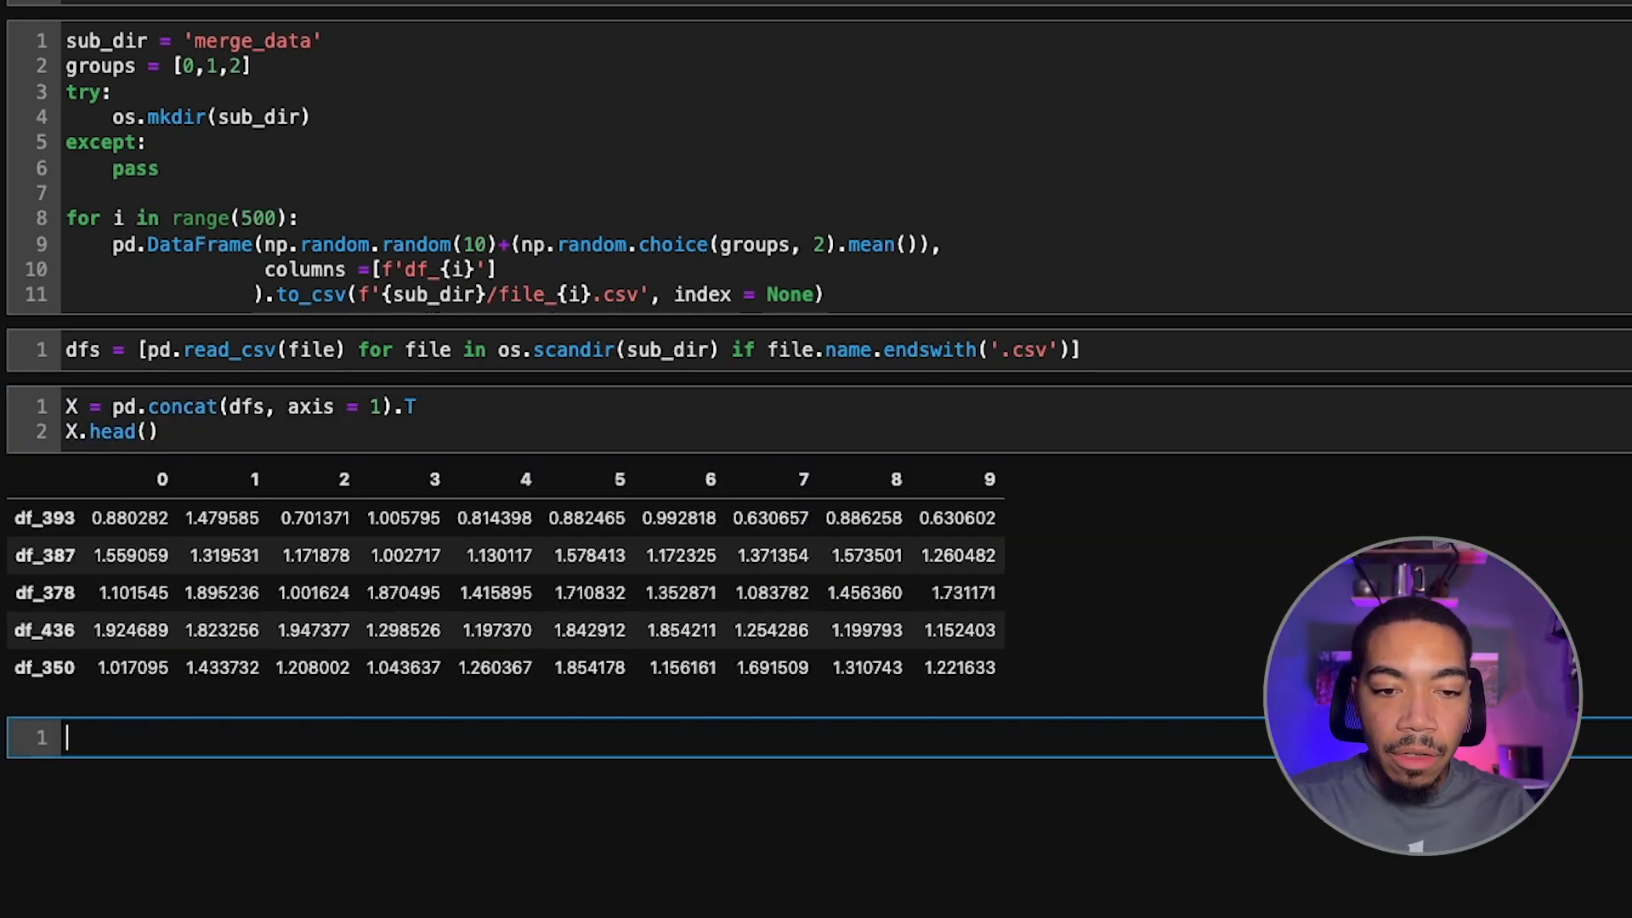
Define ss = StandardScaler() and pca = PCA(2) in a new cell.
{"action": "type", "text": "ss ="}
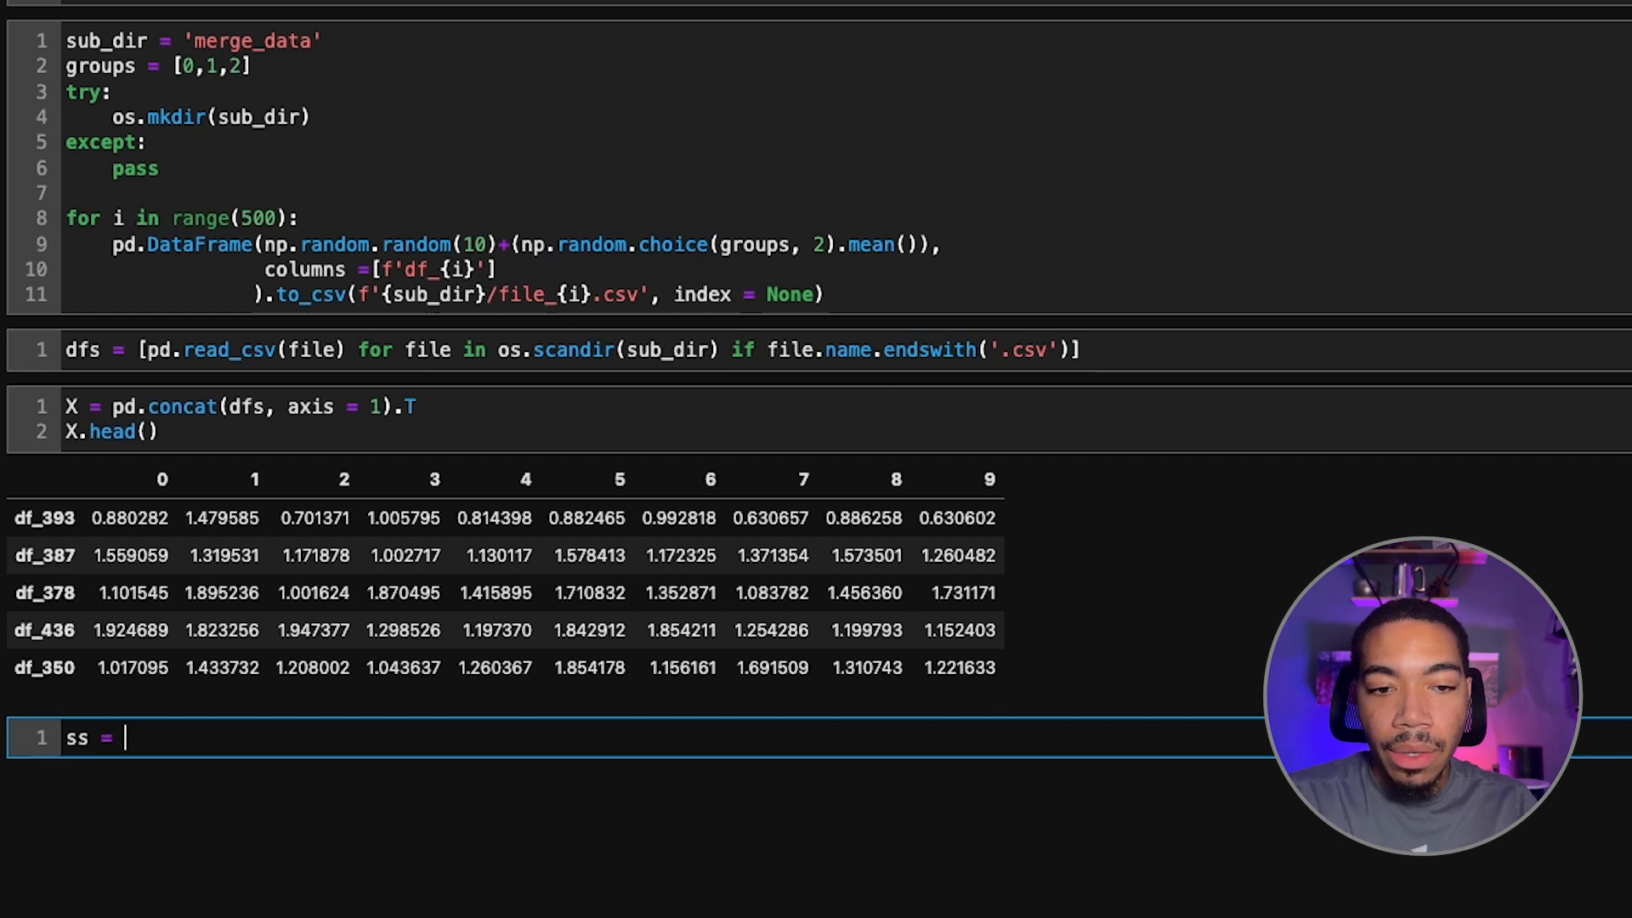
{"action": "type", "text": "Stn"}
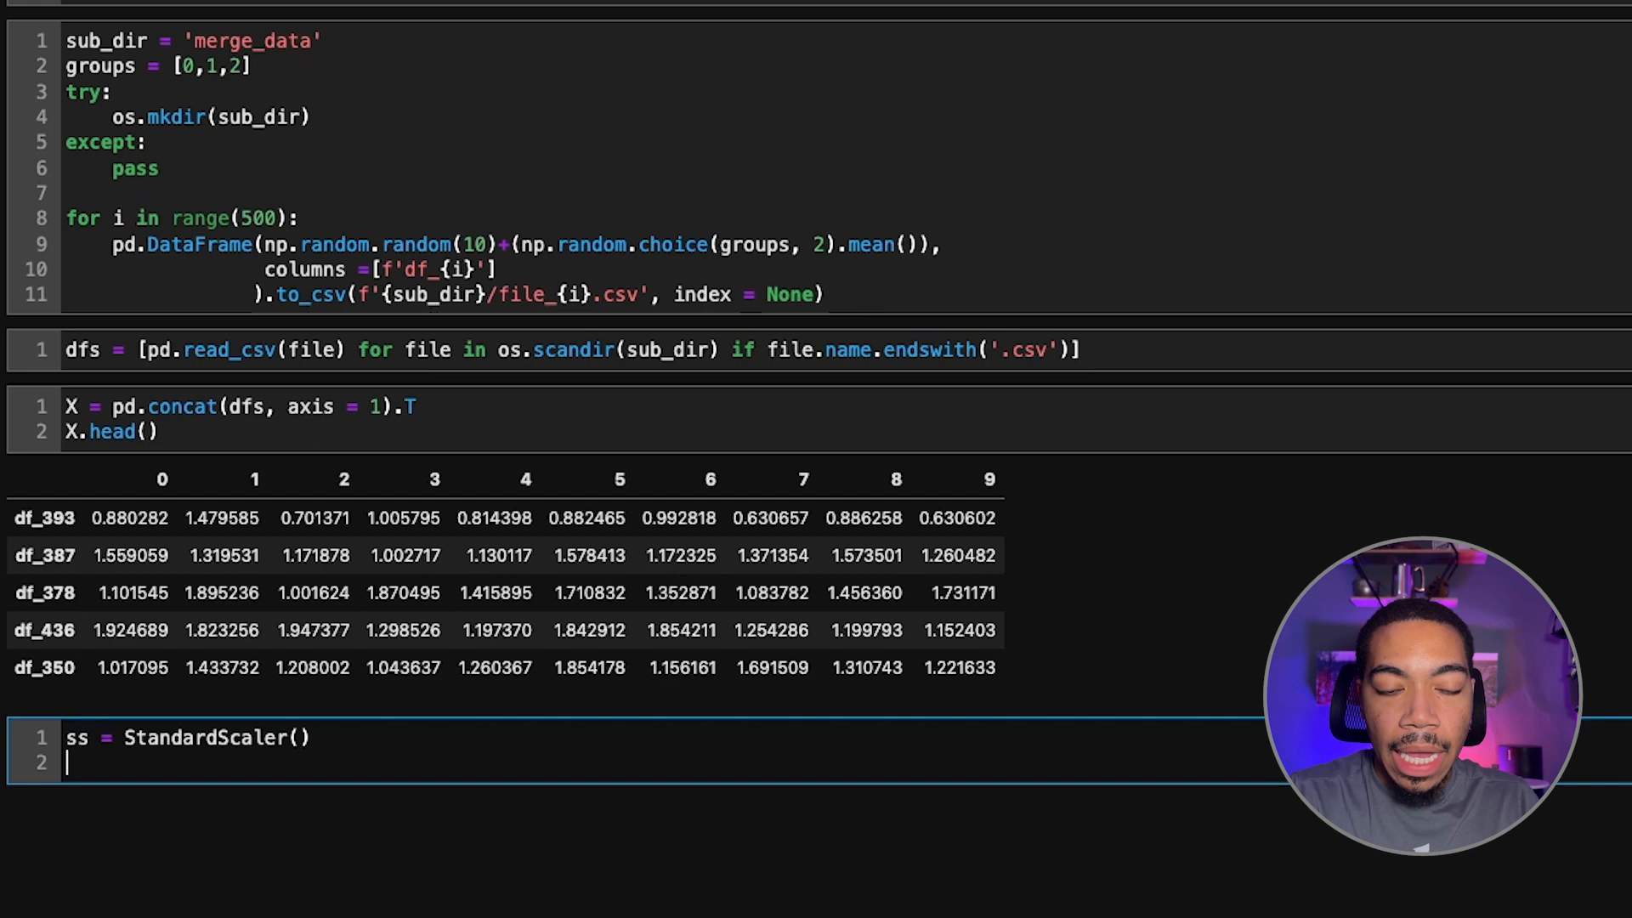
{"action": "type", "text": "pca = P"}
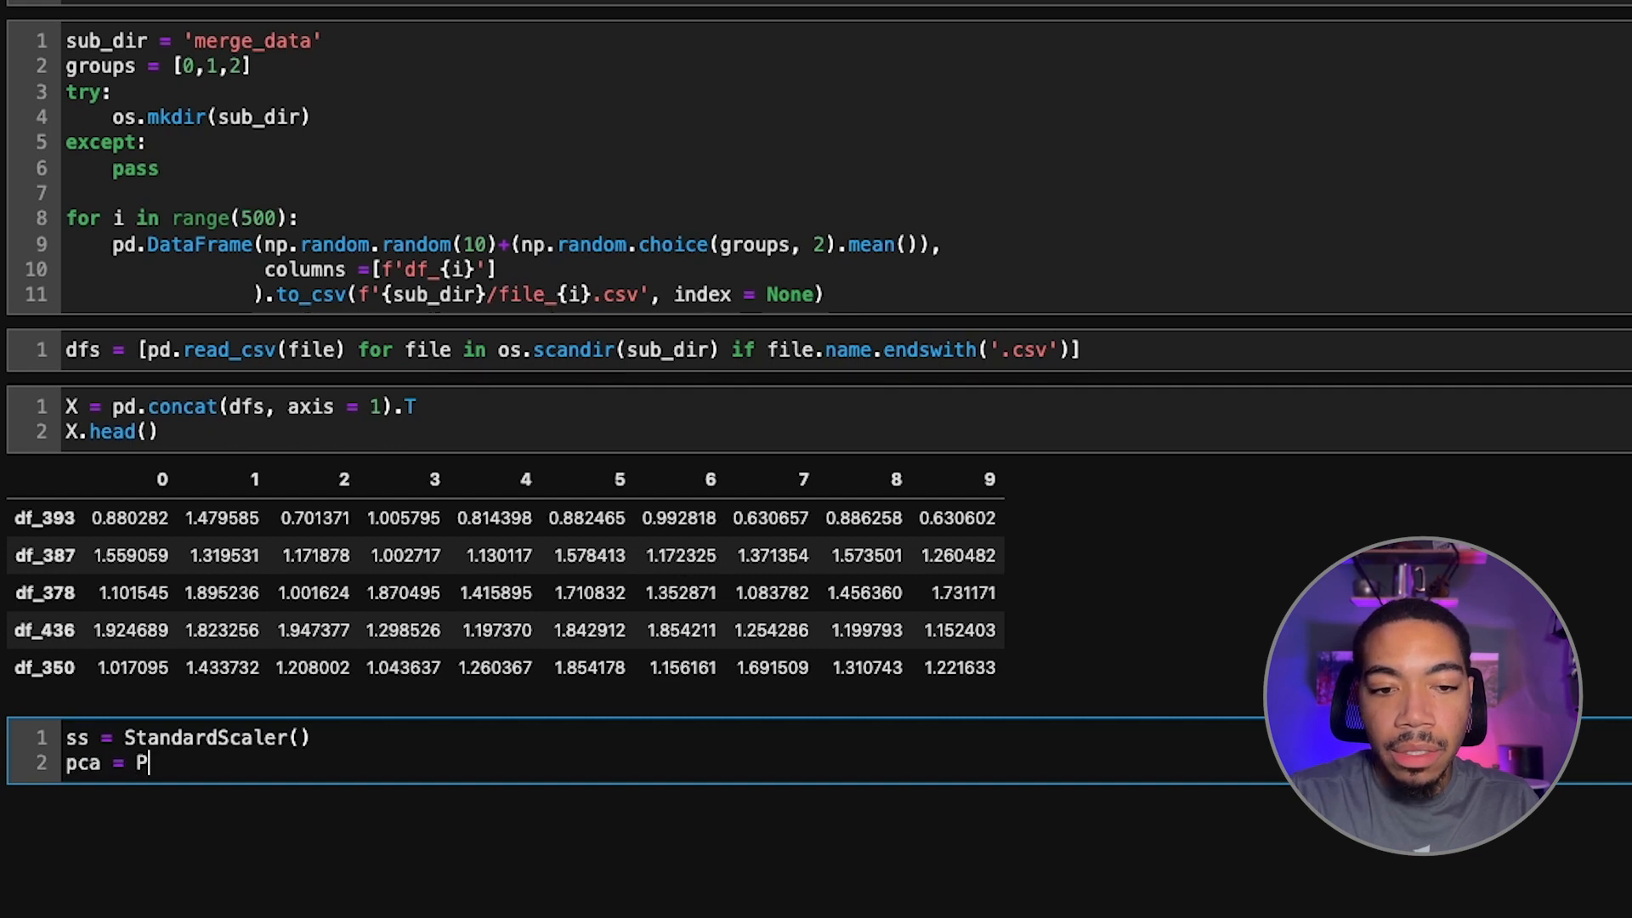
{"action": "type", "text": "CA("}
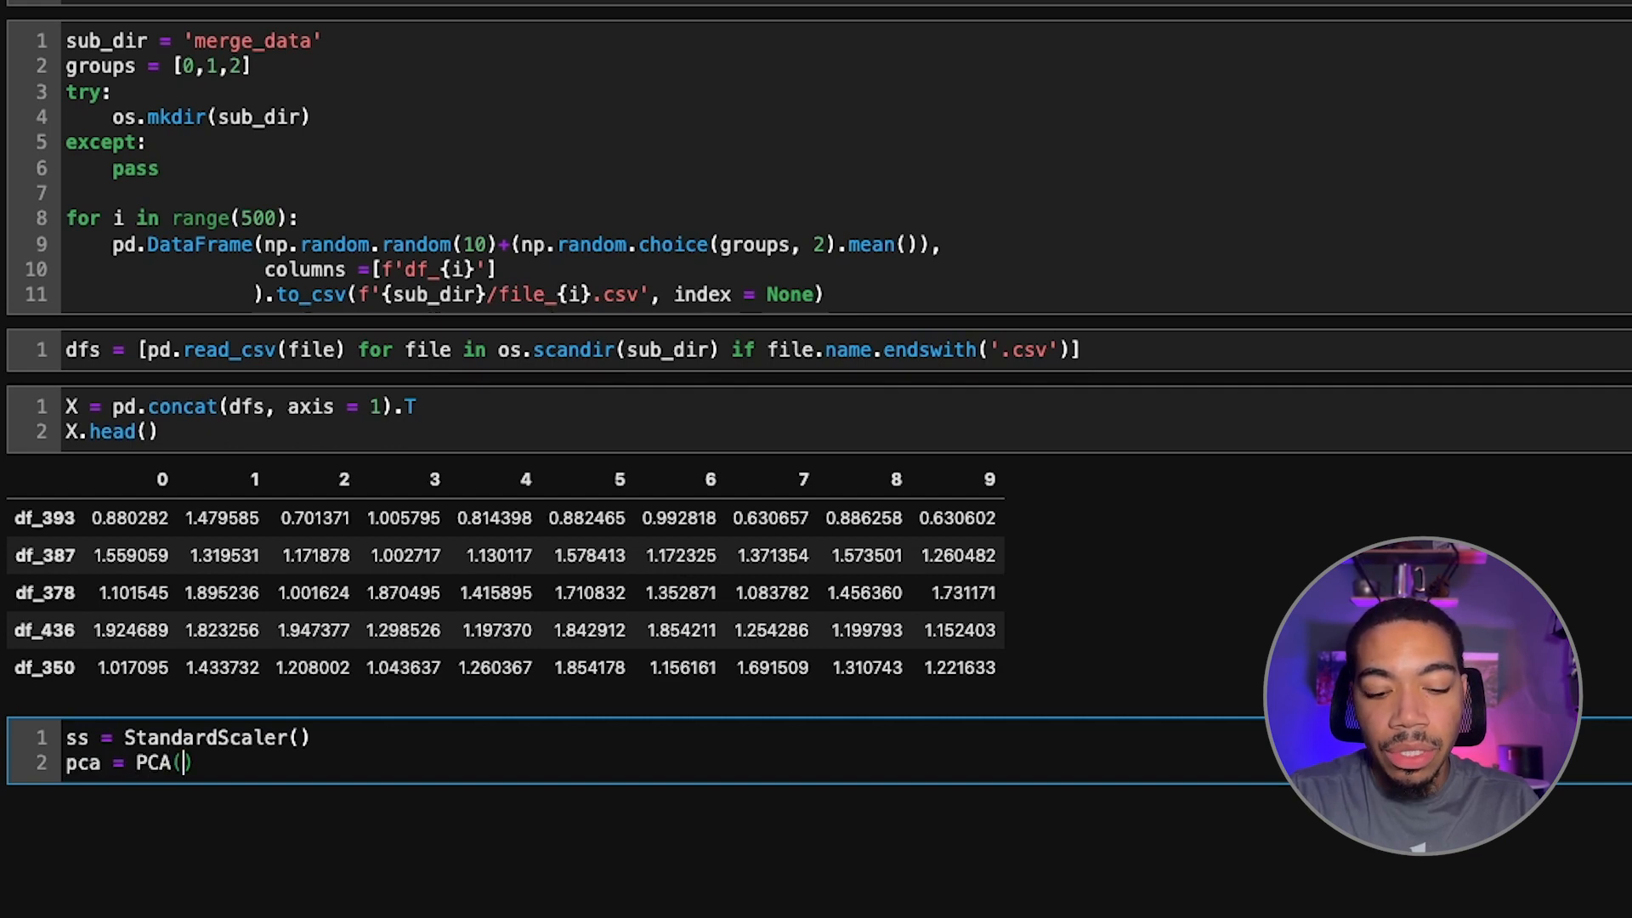
{"action": "type", "text": "2"}
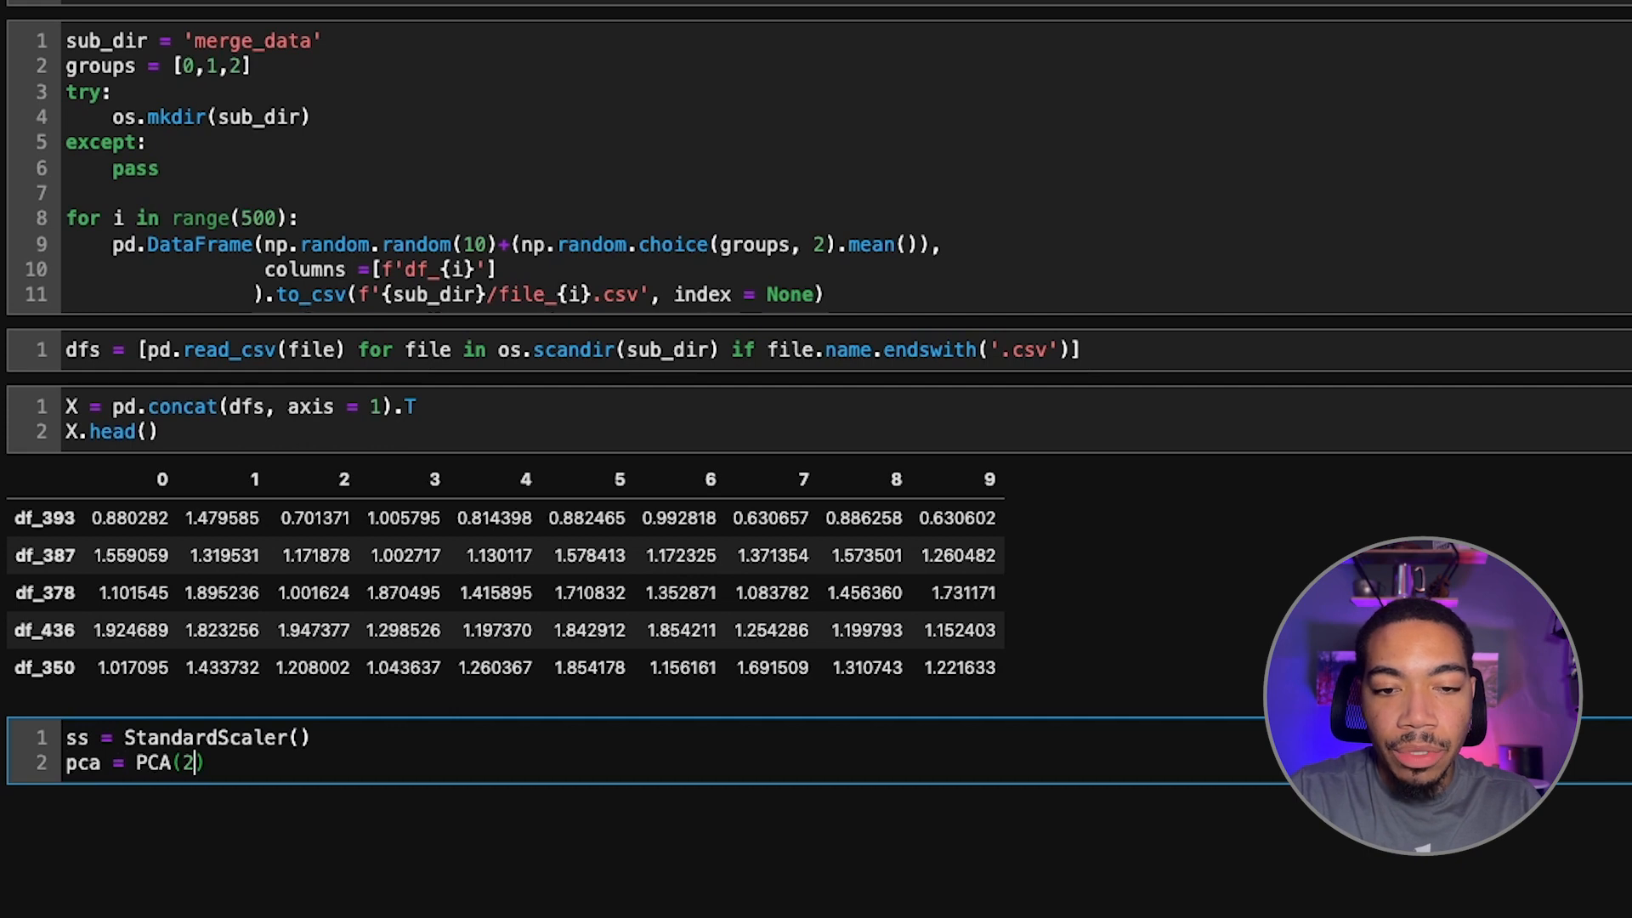
{"action": "key", "text": "Enter"}
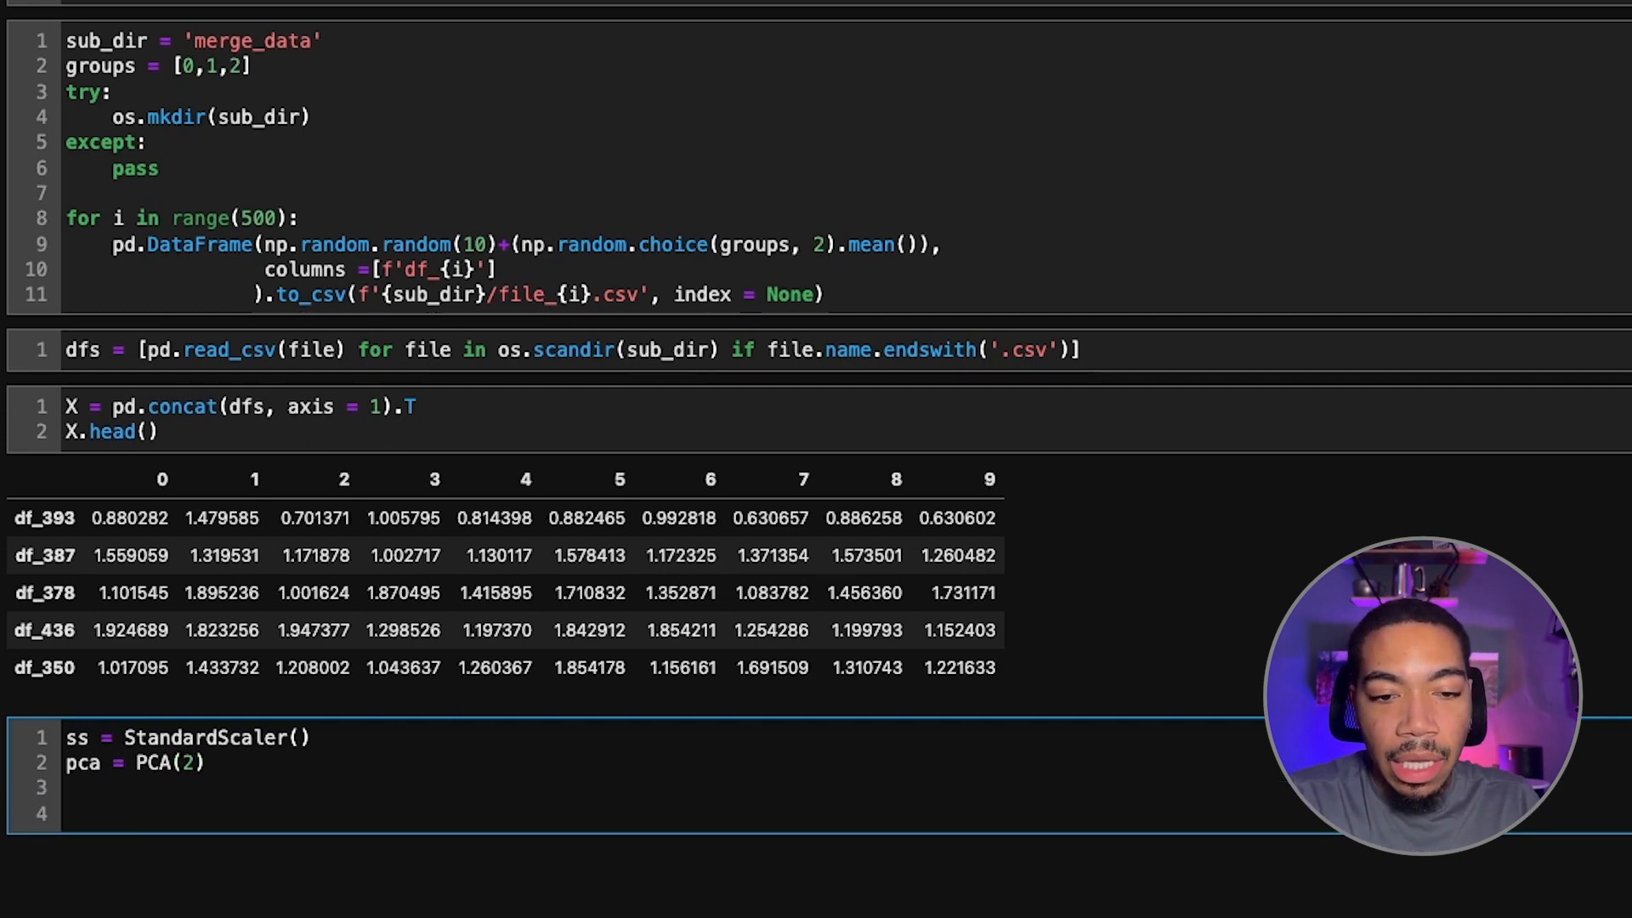
Assign scores = pca.fit_transform(ss.fit_transform(X)).
{"action": "type", "text": "ss.f"}
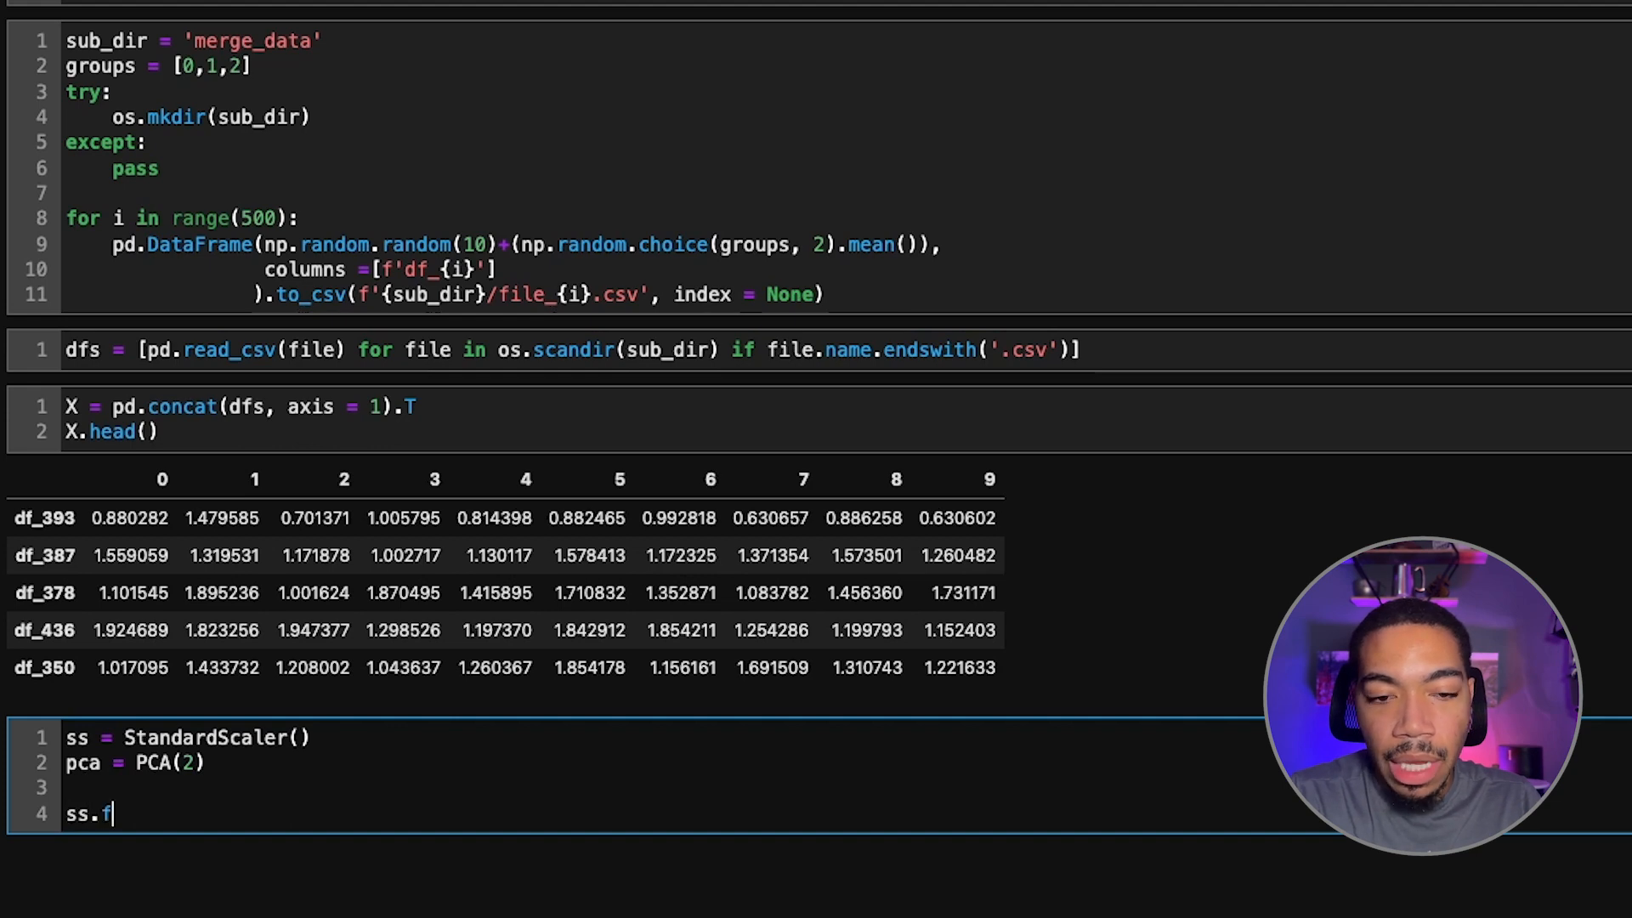
{"action": "type", "text": "it_tran"}
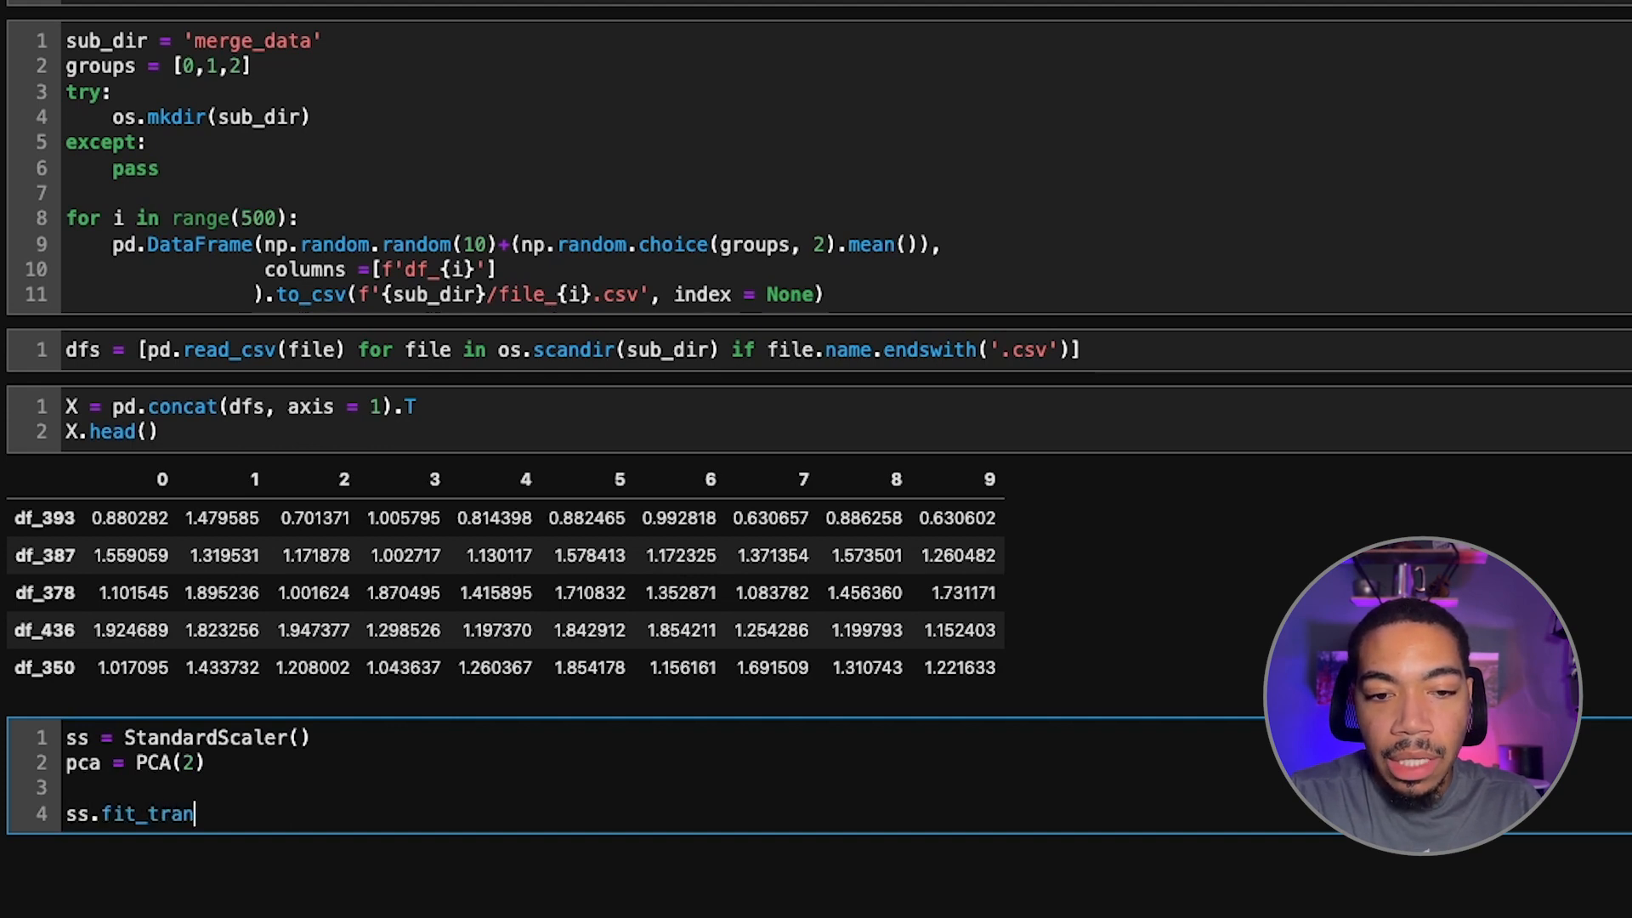
{"action": "type", "text": "sform(X)"}
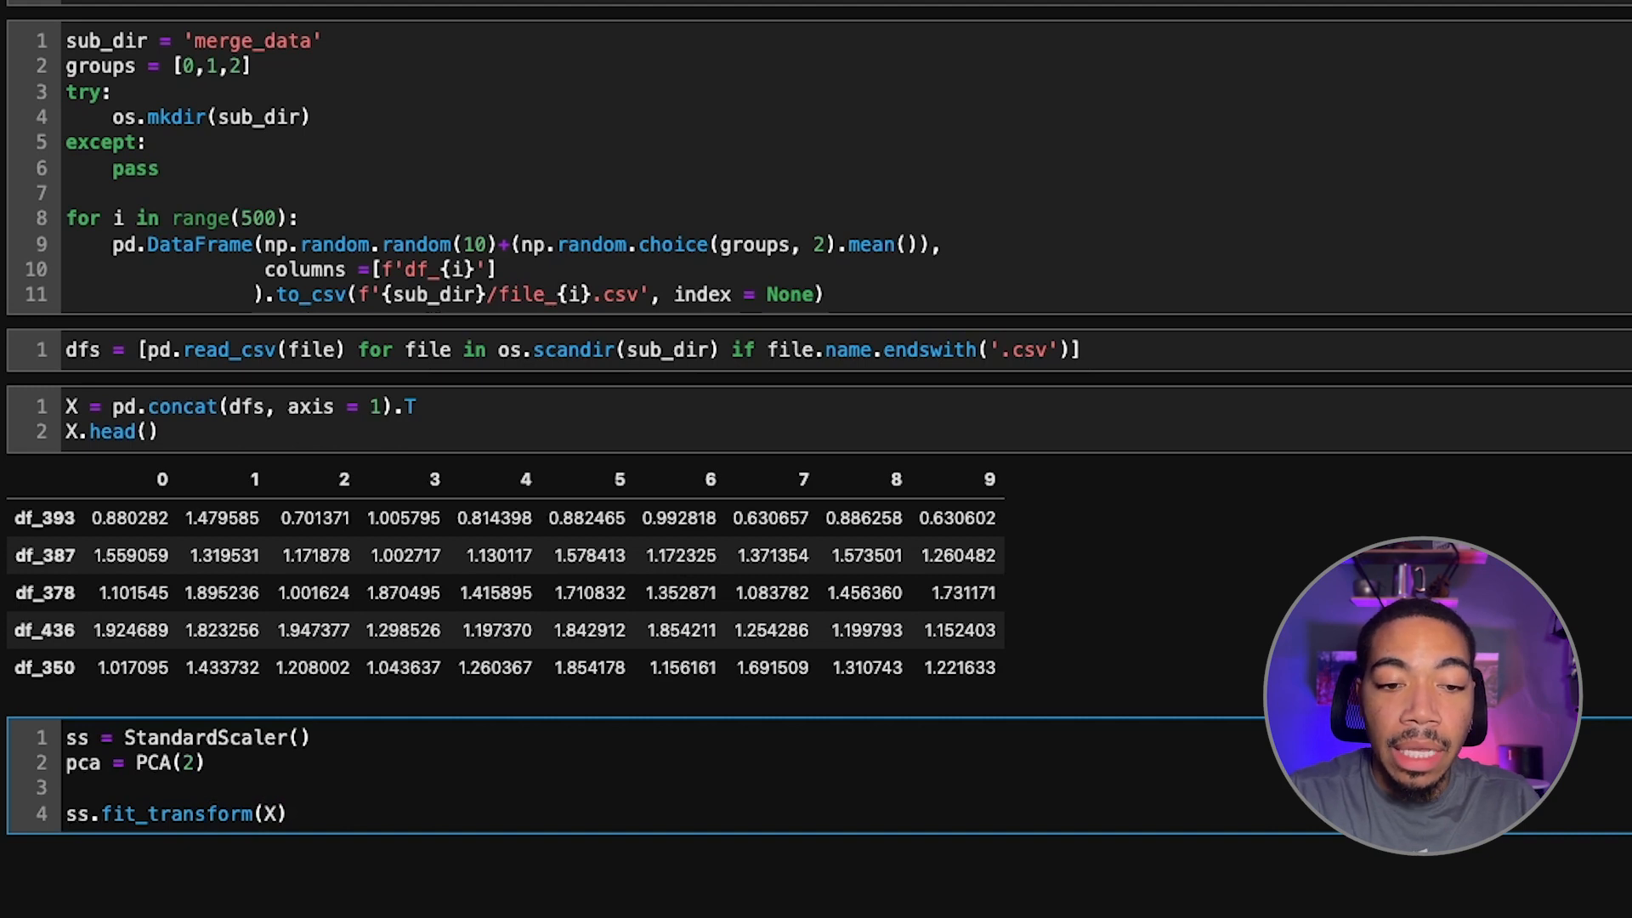
{"action": "type", "text": "pca.fit_transform("}
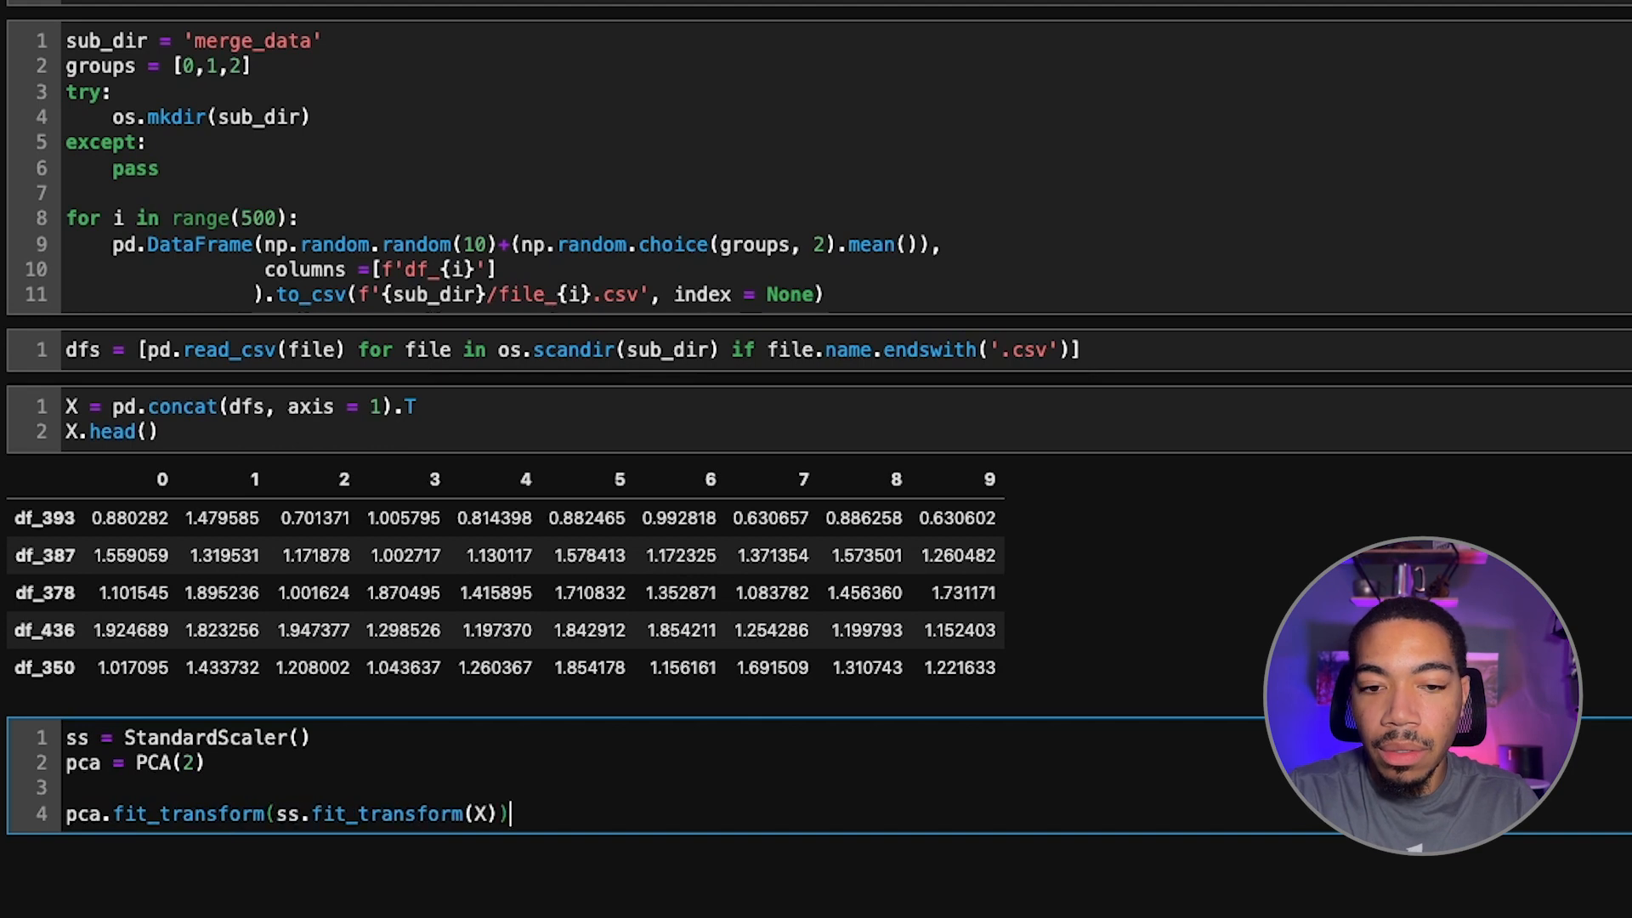
{"action": "type", "text": "sc"}
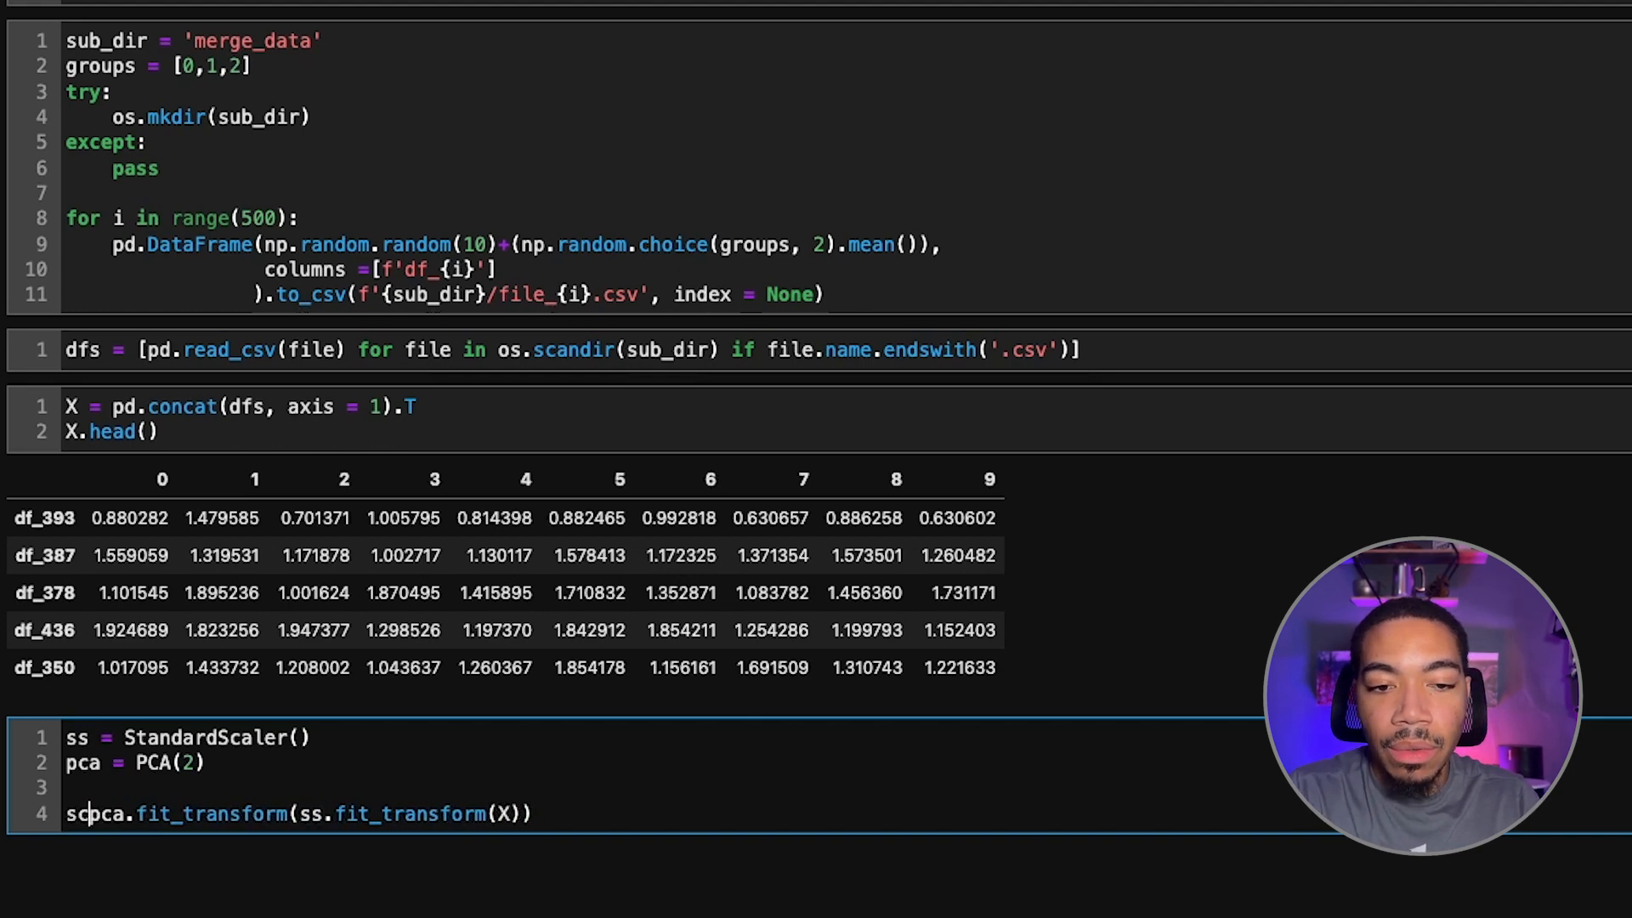
{"action": "type", "text": "scores ="}
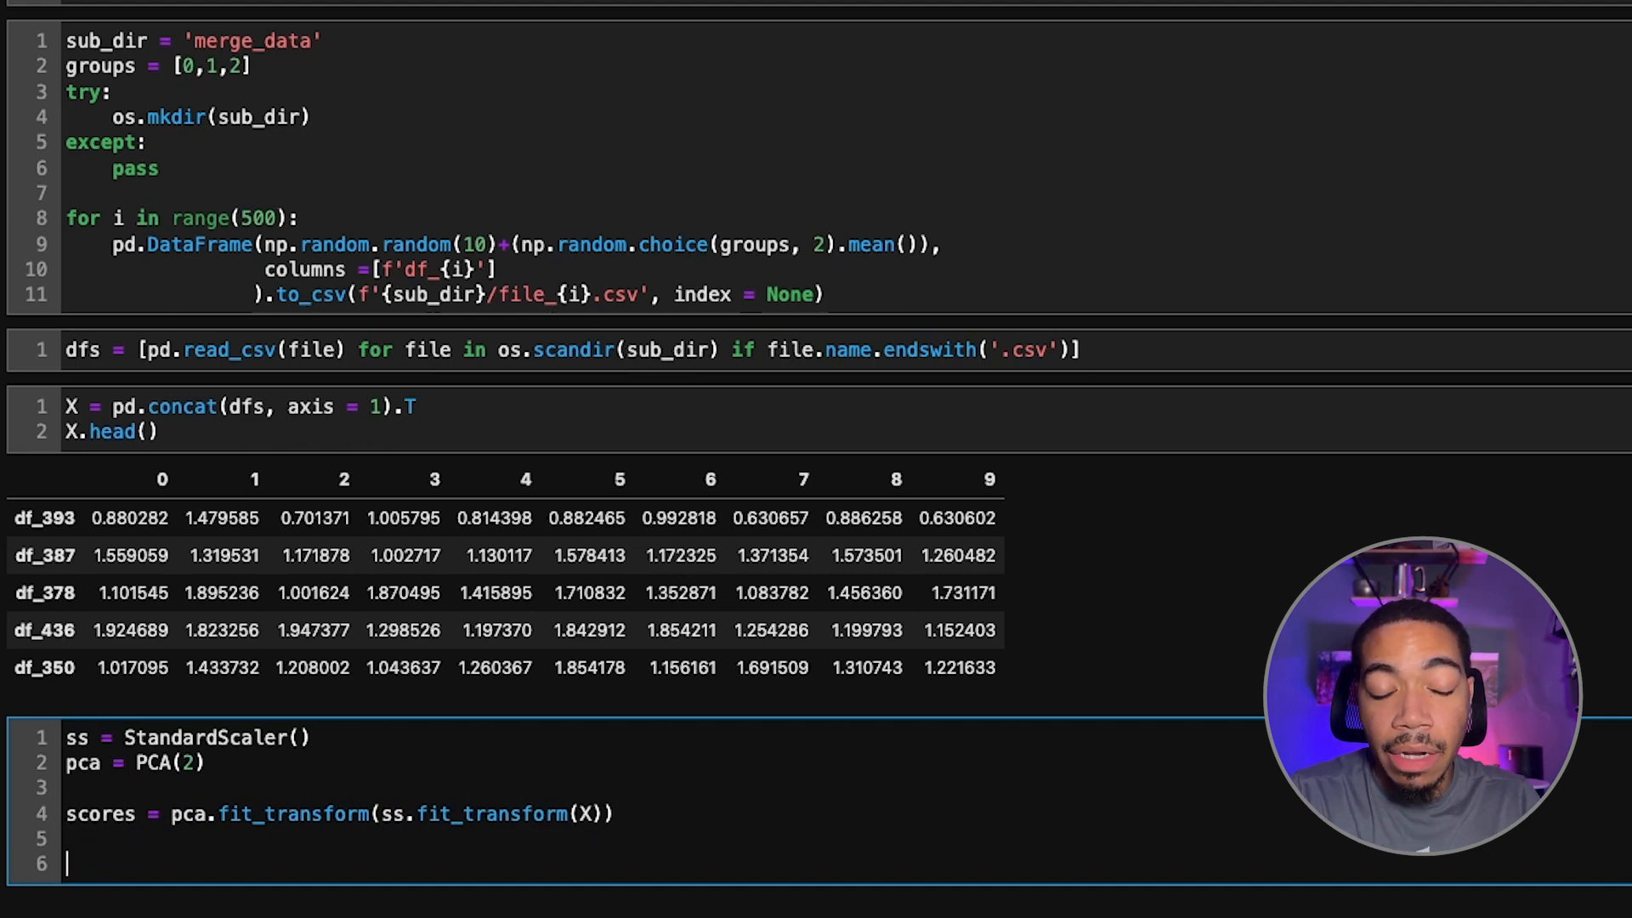
Create scores_df = pd.DataFrame(scores, columns=['pc1','pc2']) and show scores_df.head().
{"action": "type", "text": "scores_df = pd"}
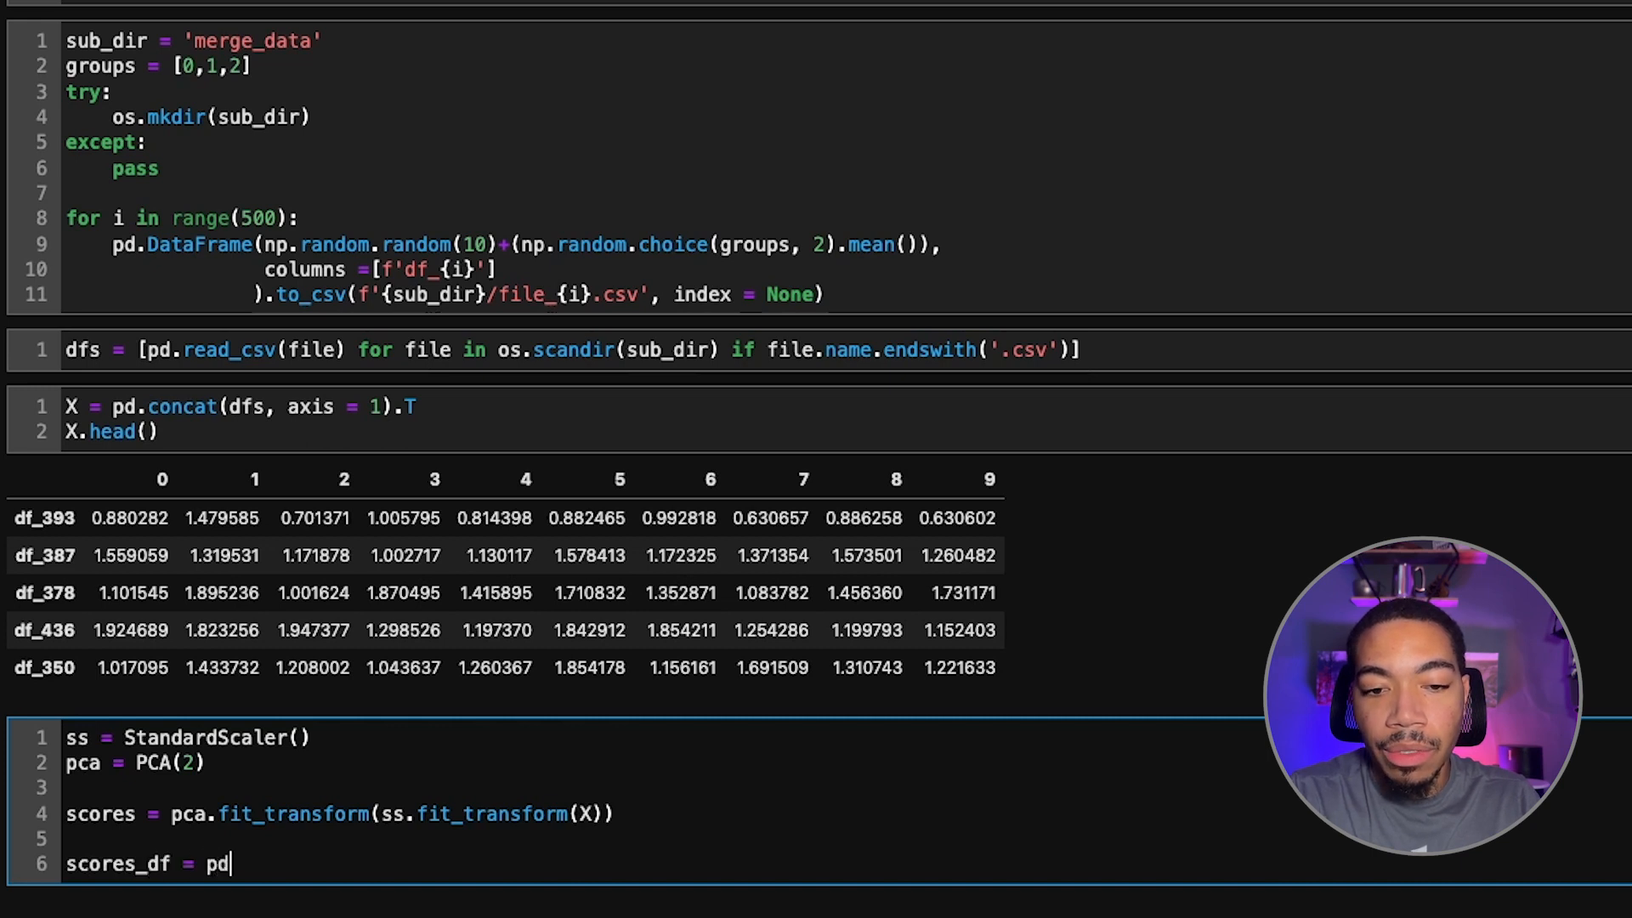
{"action": "type", "text": "Da"}
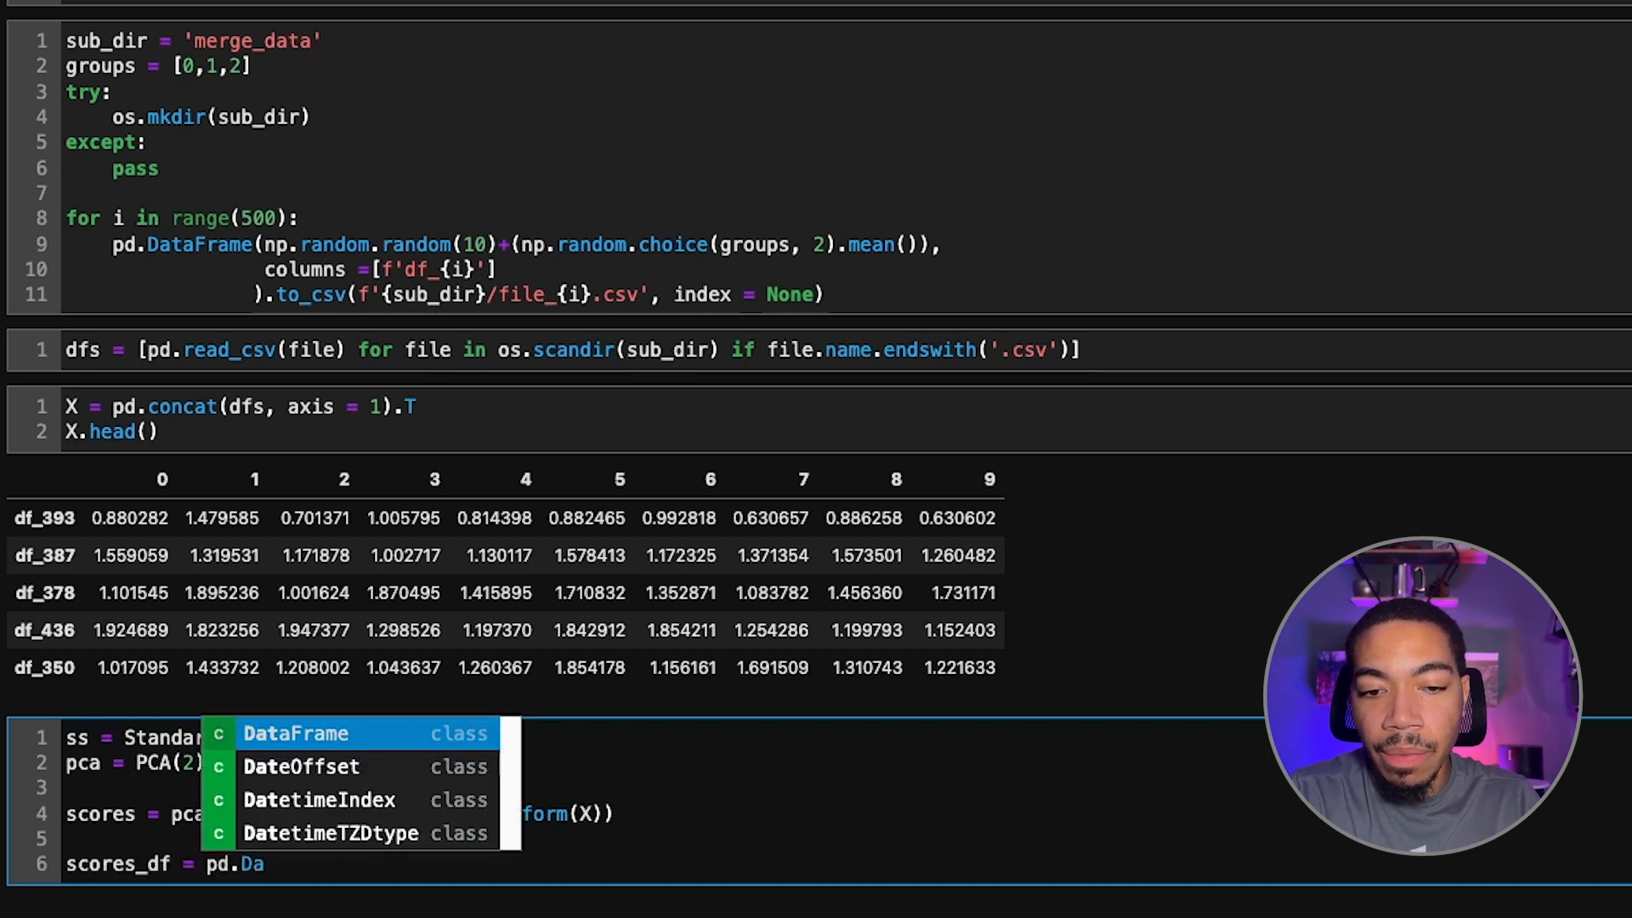
{"action": "left_click", "coordinate": [297, 733]}
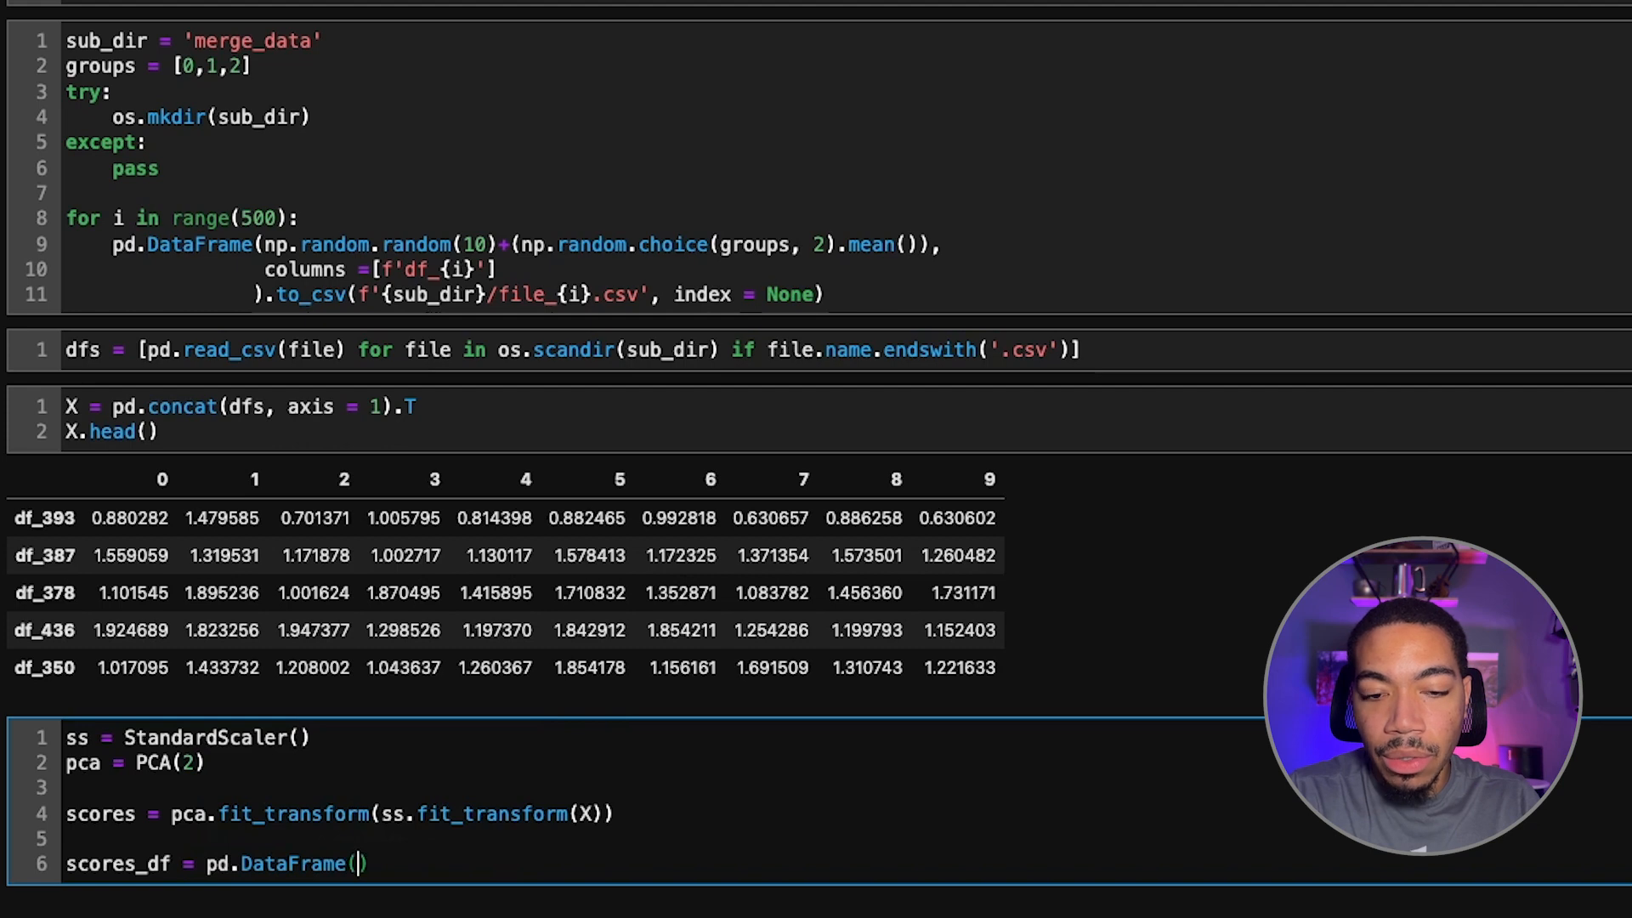
{"action": "type", "text": "scores, columns = ['pc1', 'pc2"}
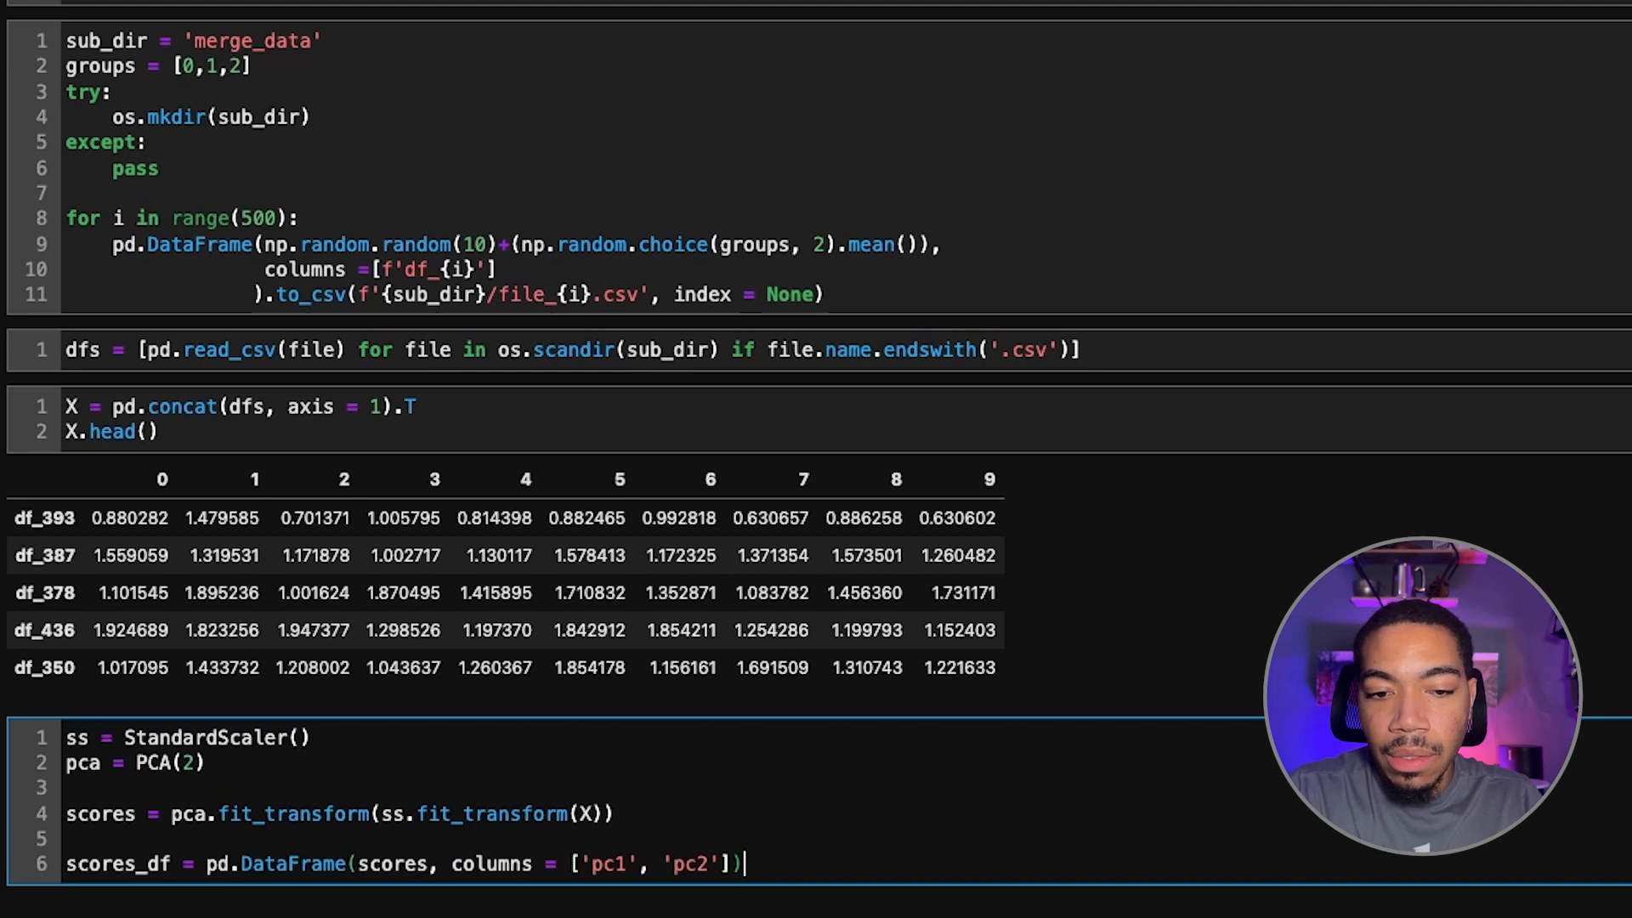
{"action": "type", "text": "scores_df.head("}
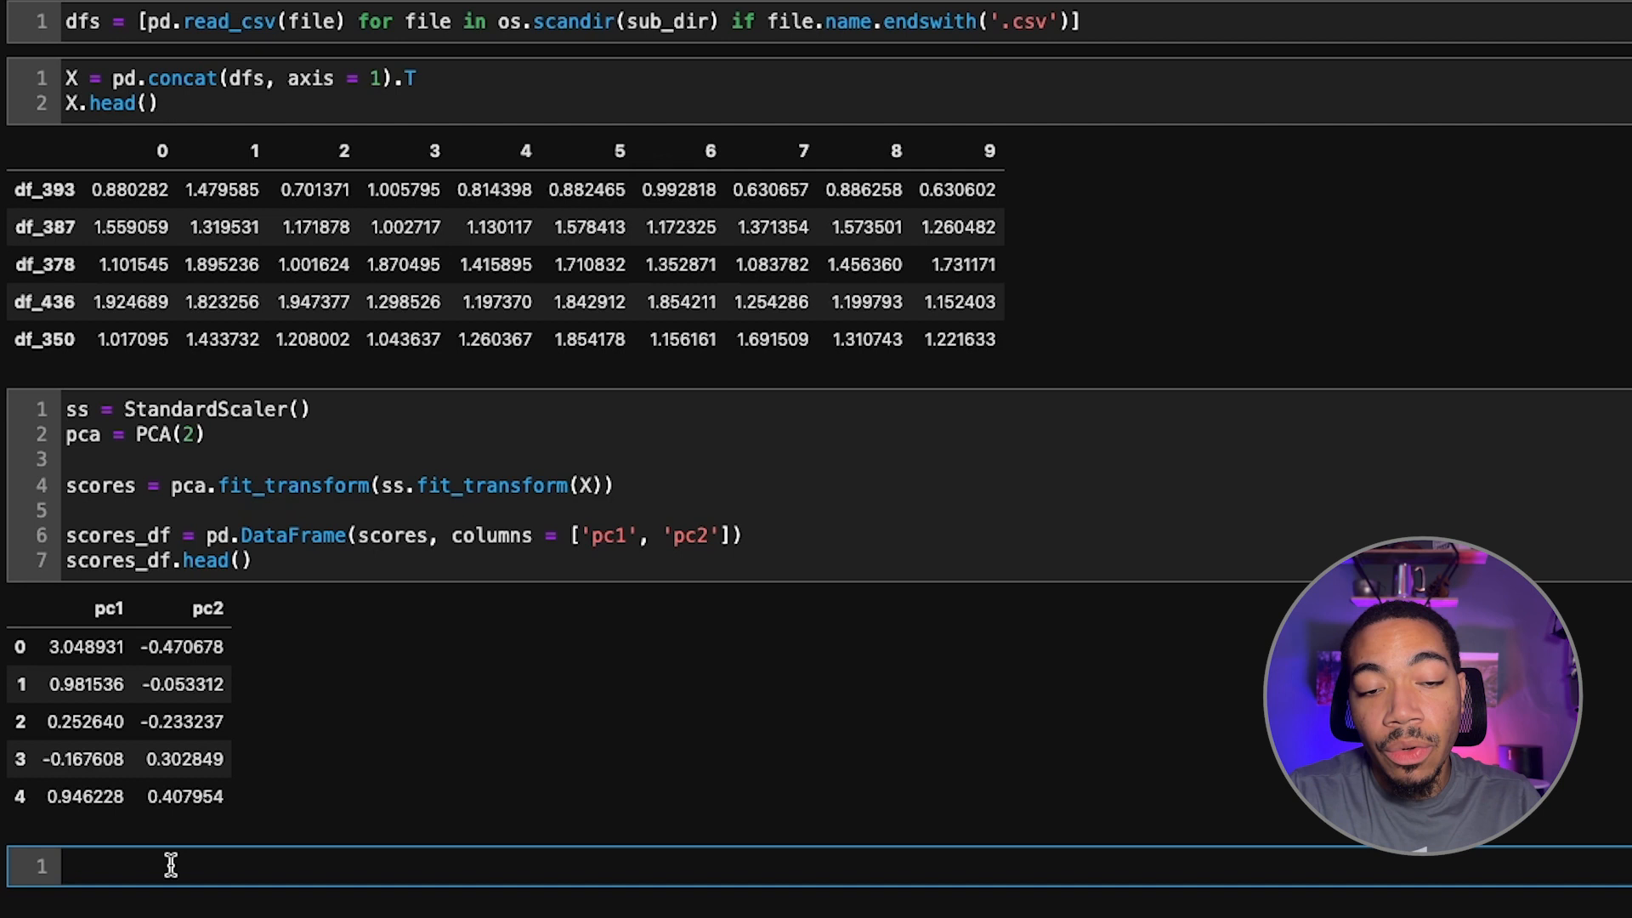
Run scores_df.plot.scatter(x='pc1', y='pc2', width=800, height=600).
{"action": "type", "text": "scores_df.plot()"}
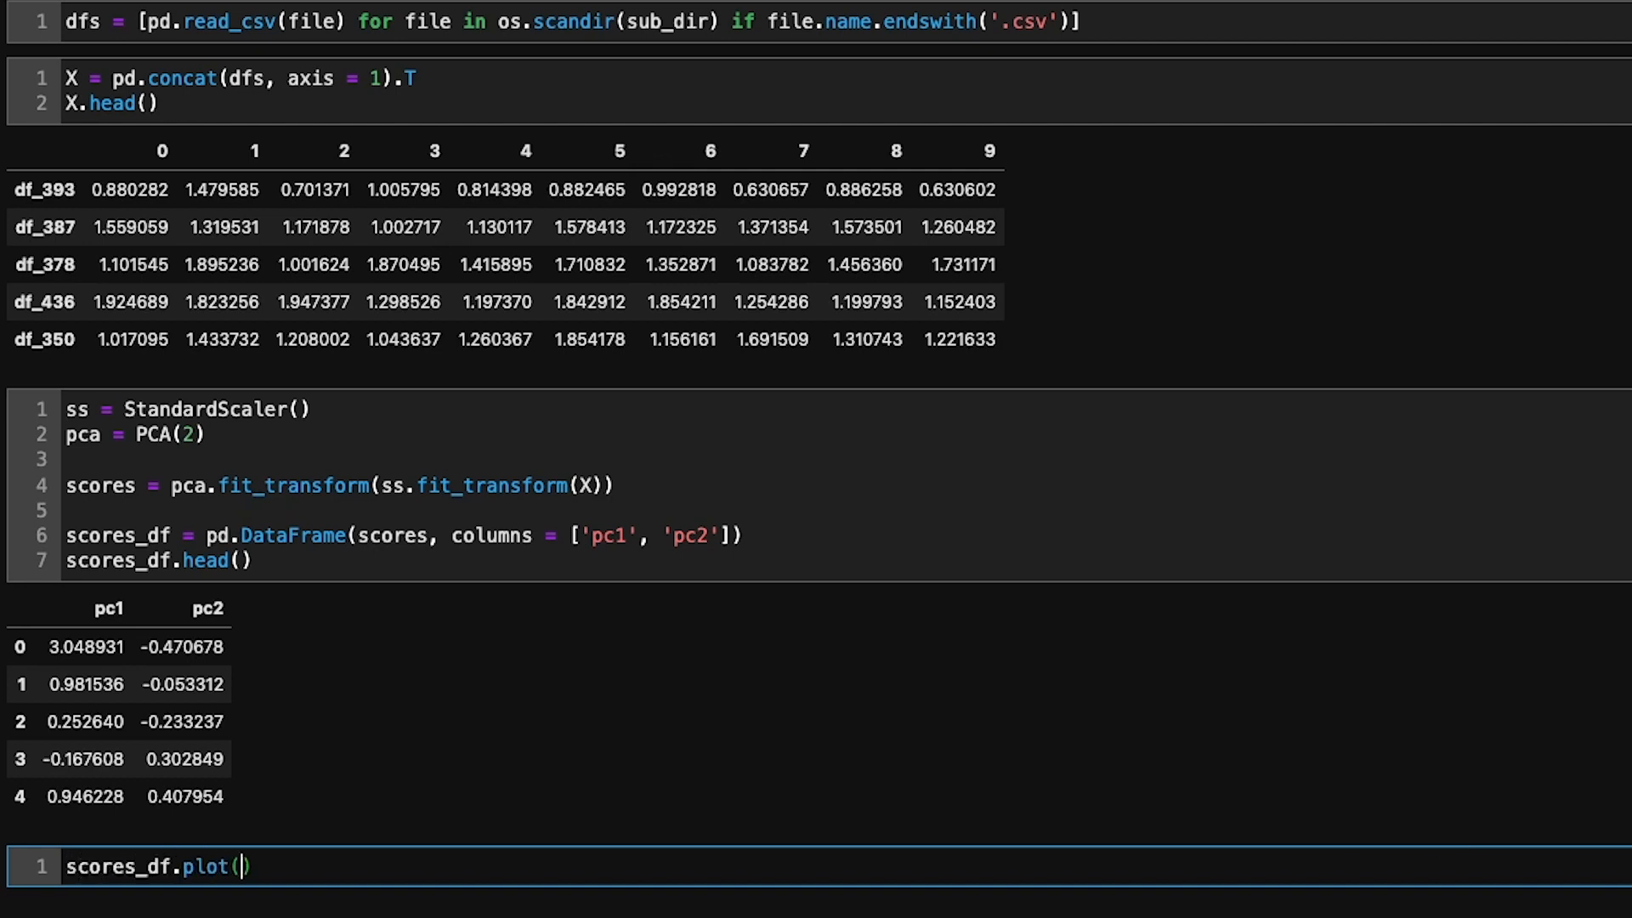
{"action": "type", "text": "x = 'pc1', y = 'pc2', width = 800, height = 600"}
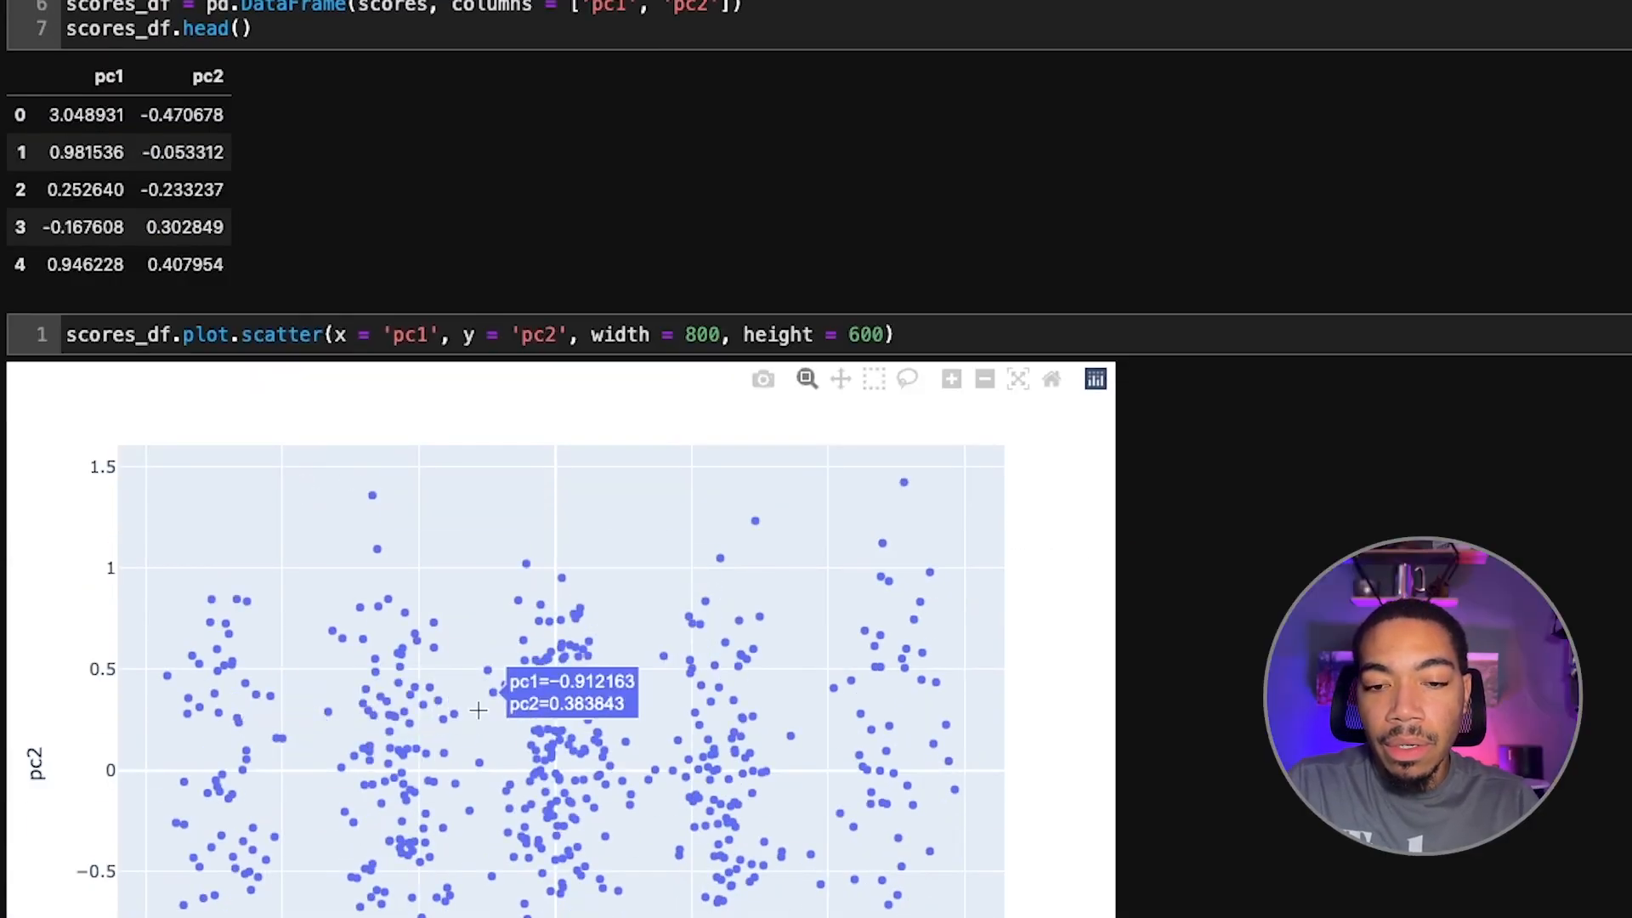
{"action": "mouse_move", "coordinate": [479, 682]}
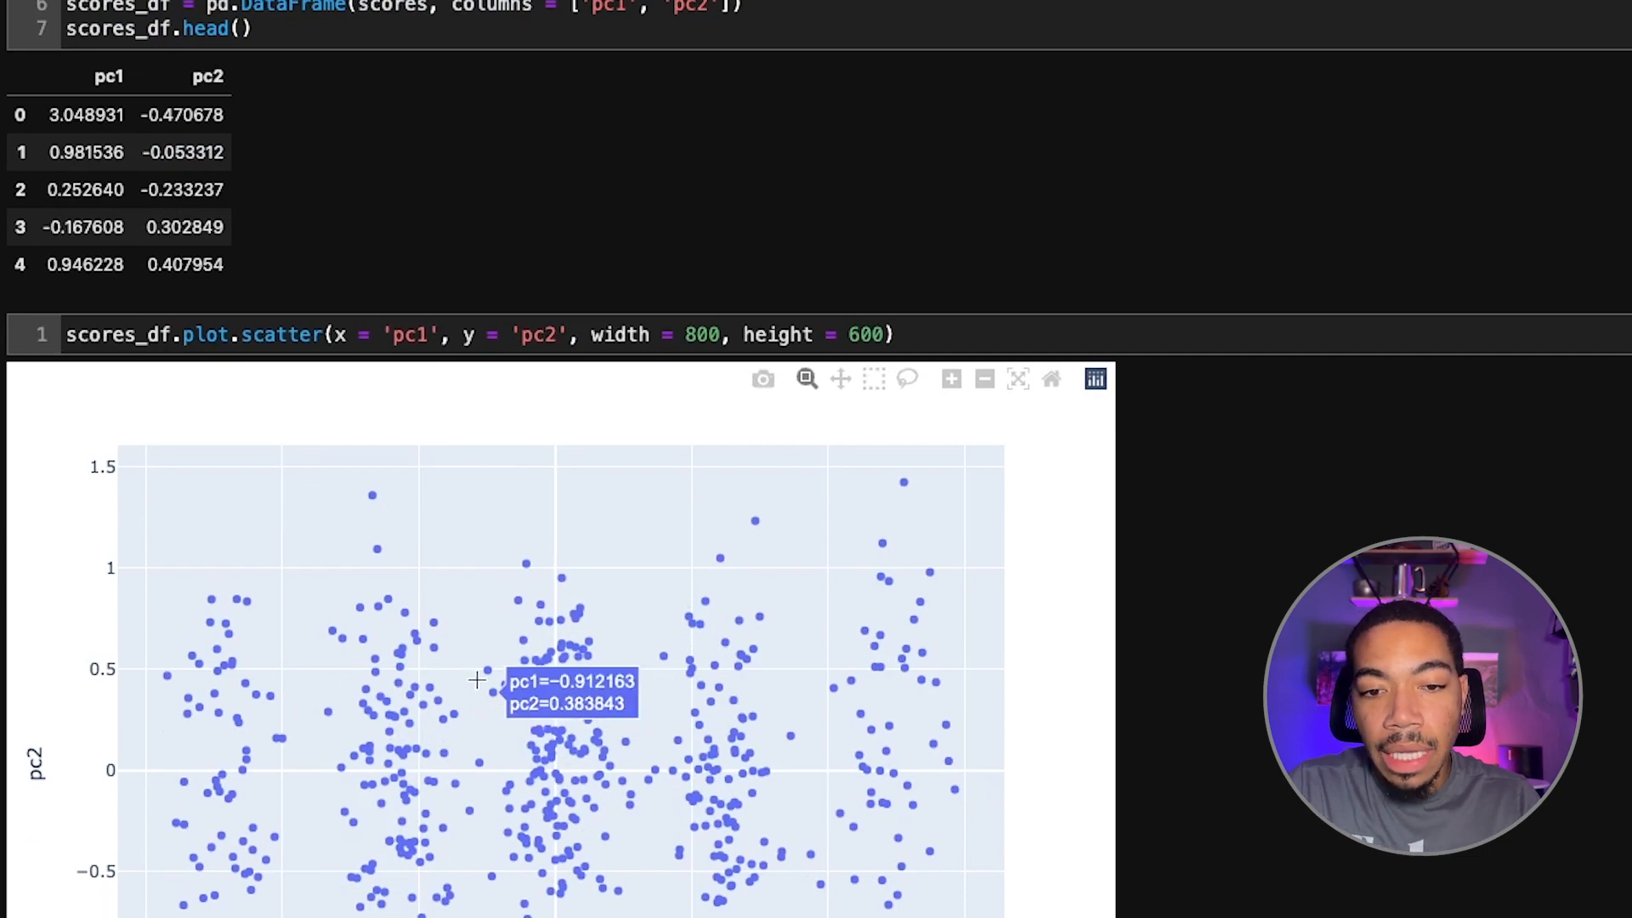
{"action": "mouse_move", "coordinate": [331, 639]}
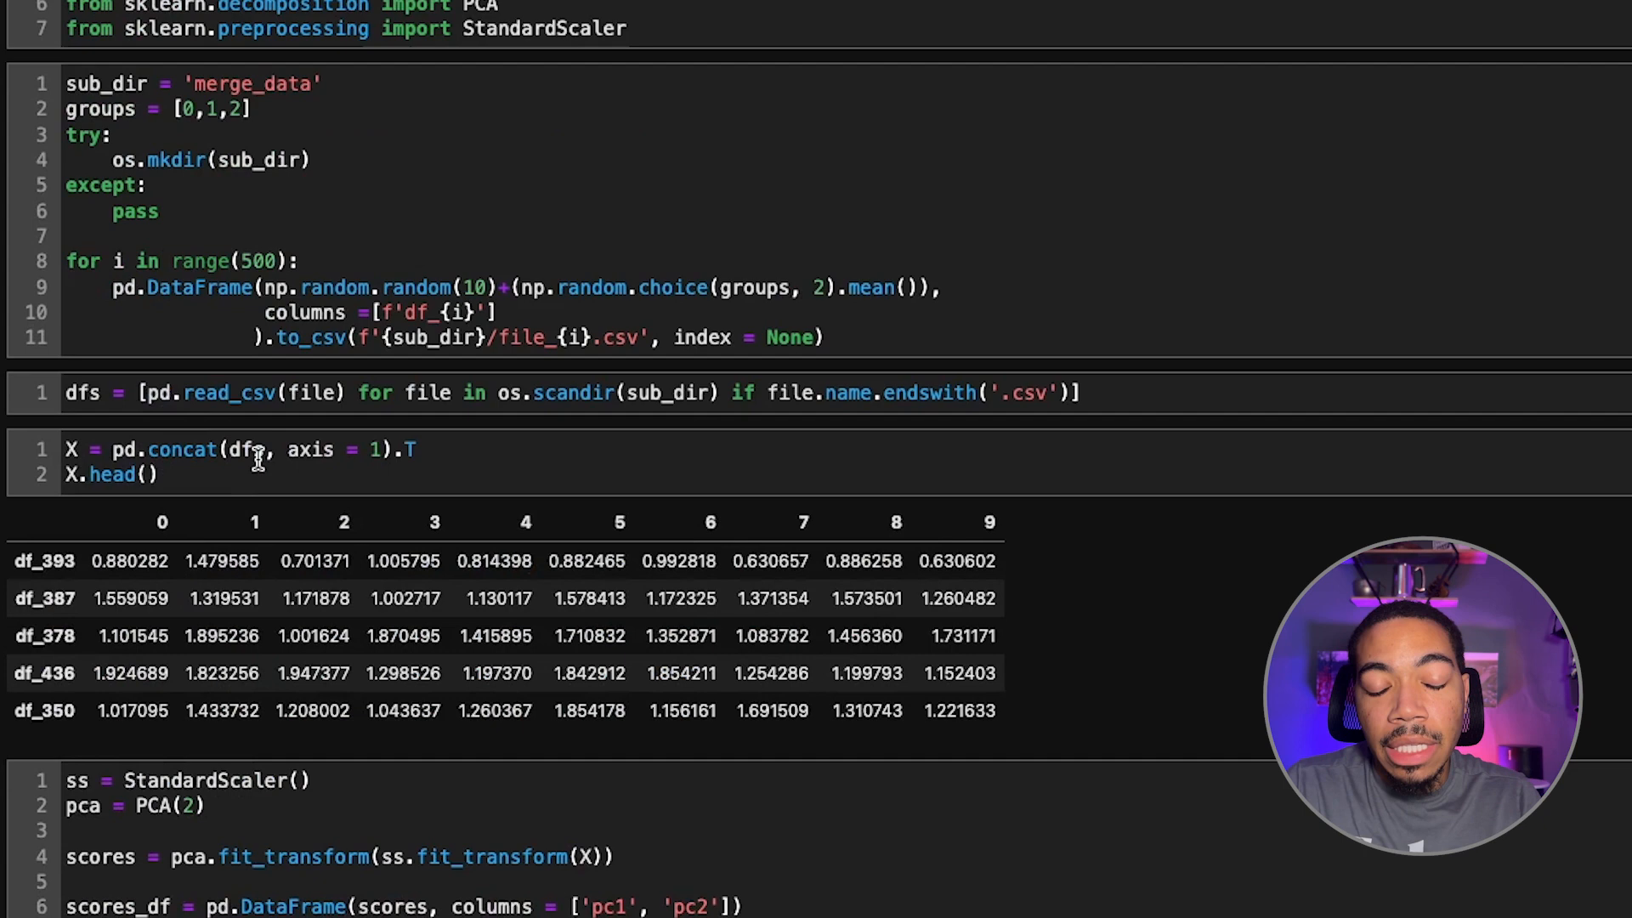
{"action": "scroll", "scroll_direction": "down", "scroll_amount": 3}
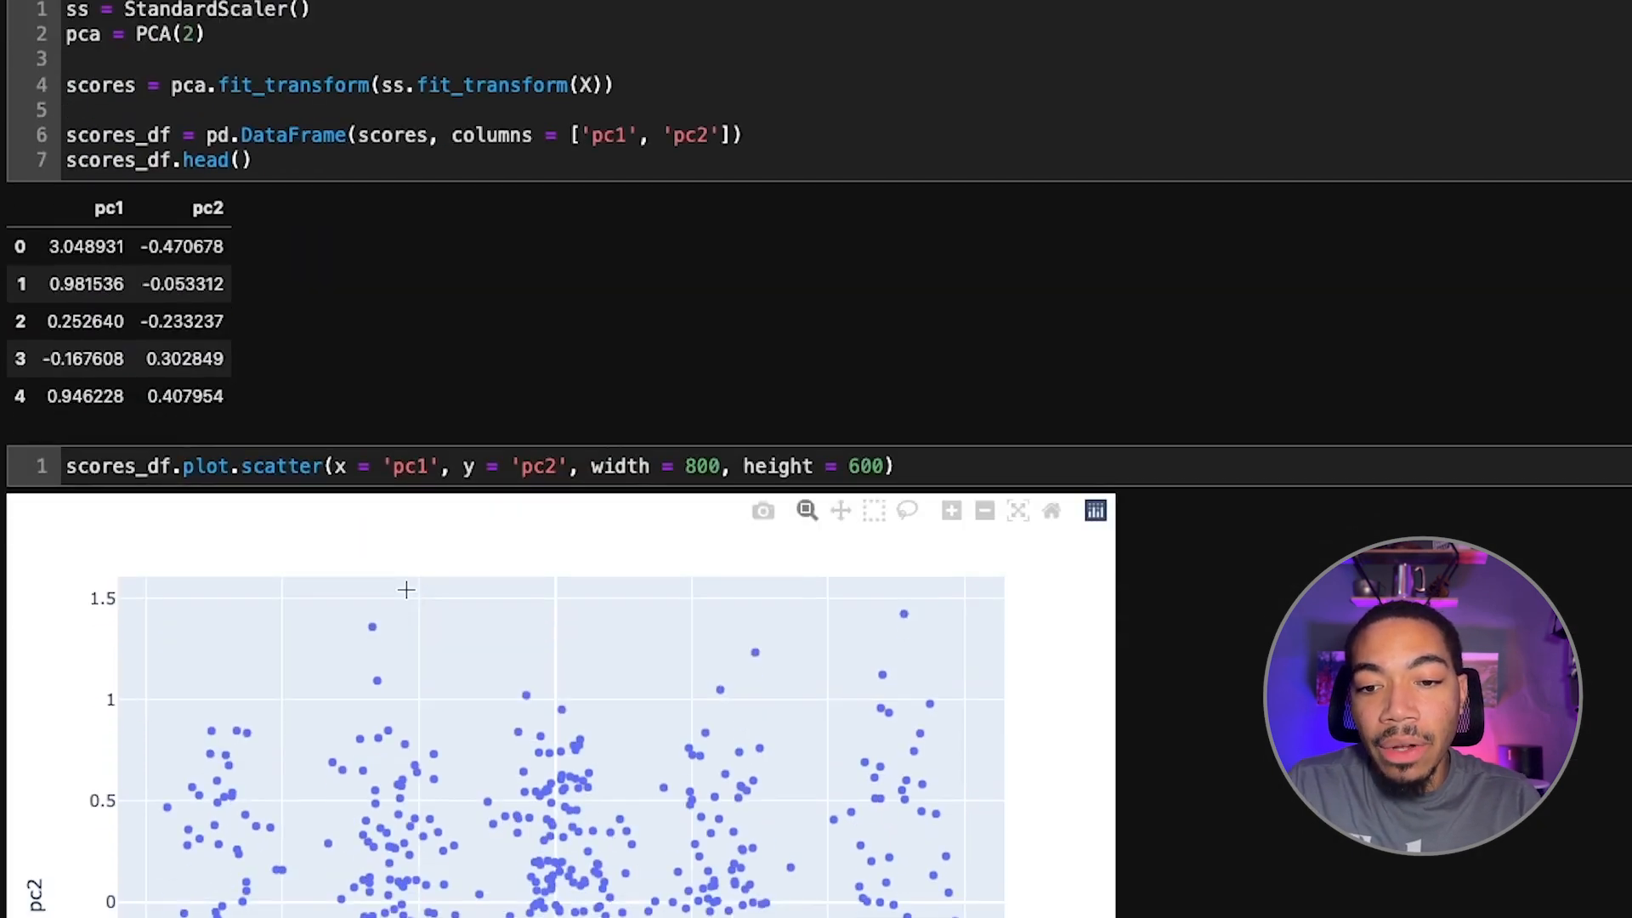
{"action": "scroll", "scroll_direction": "down", "scroll_amount": 3}
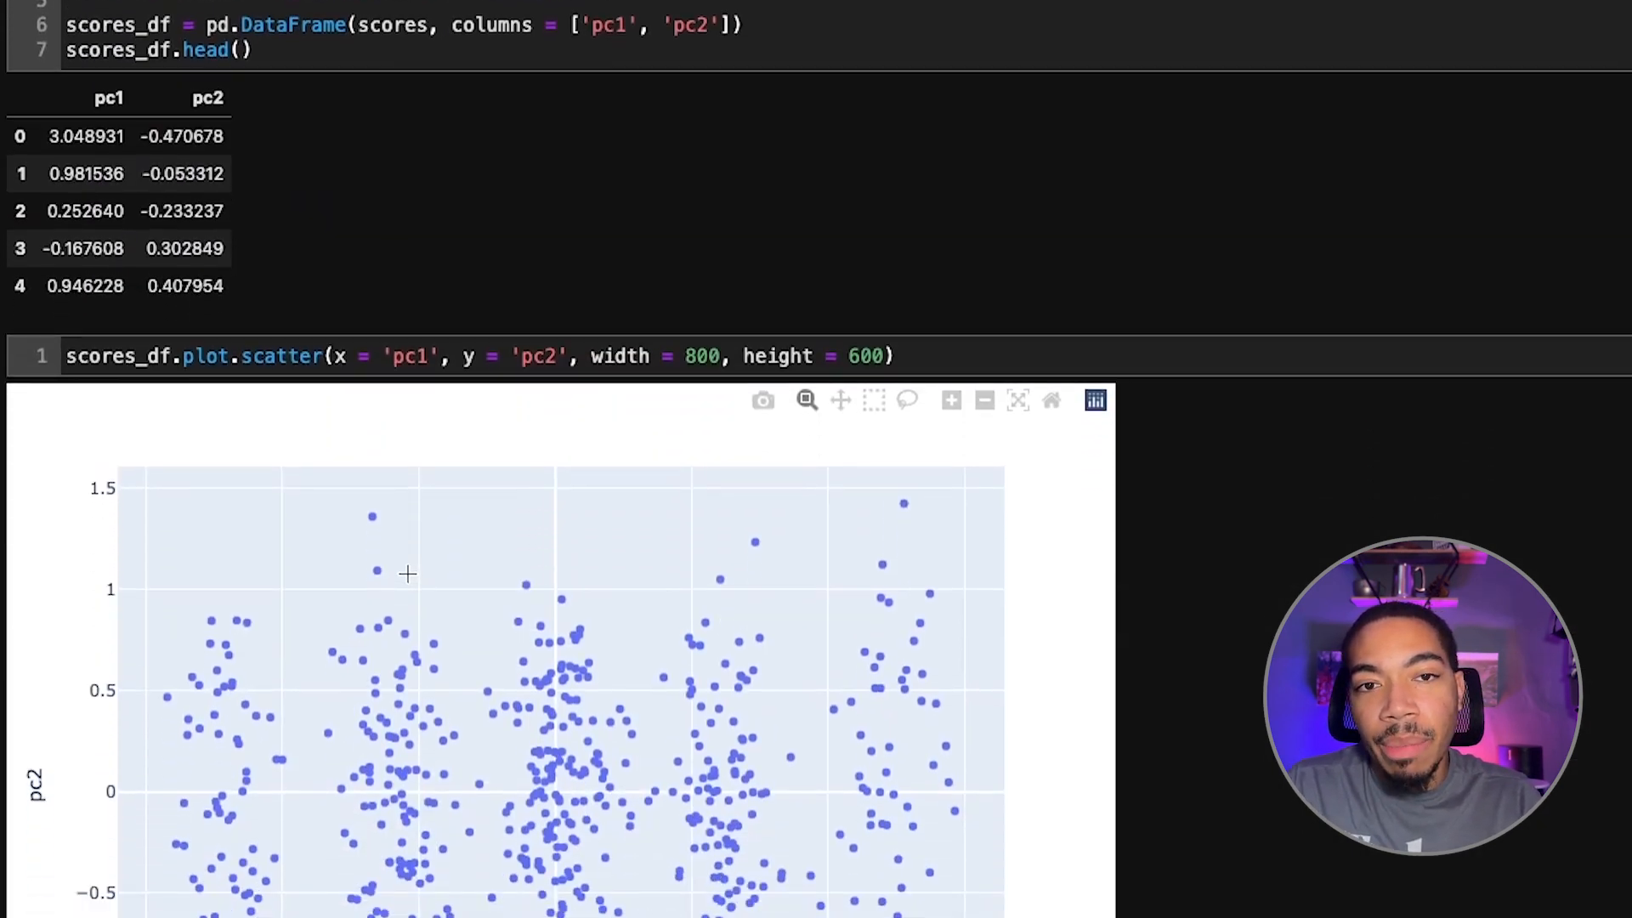
{"action": "scroll", "scroll_direction": "down", "scroll_amount": 3}
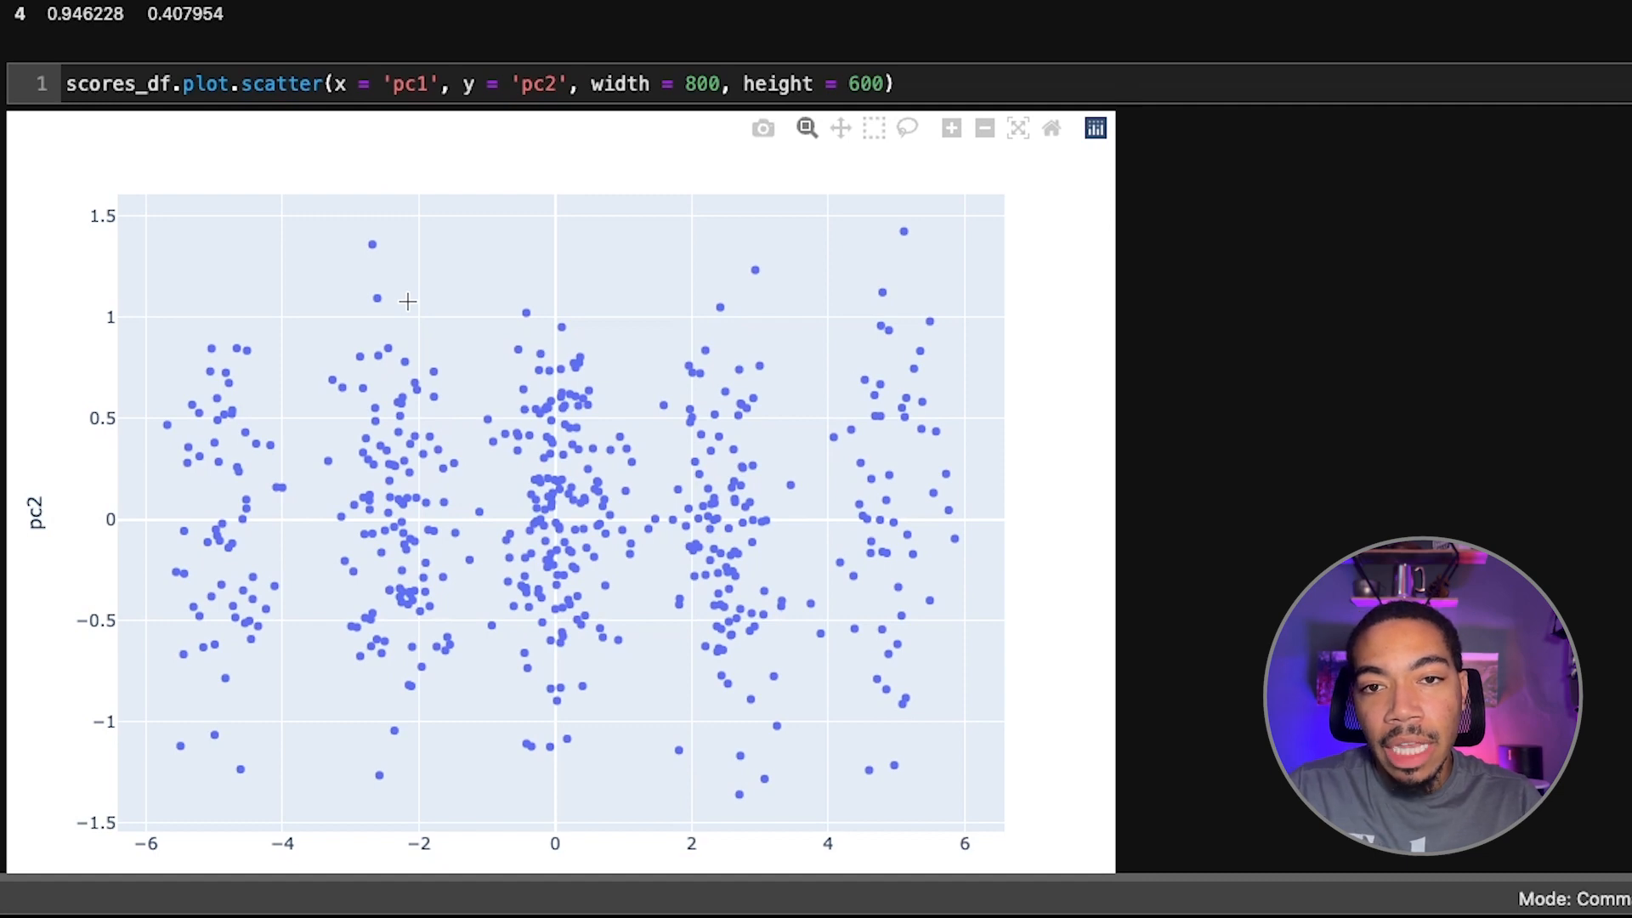
{"action": "mouse_move", "coordinate": [393, 375]}
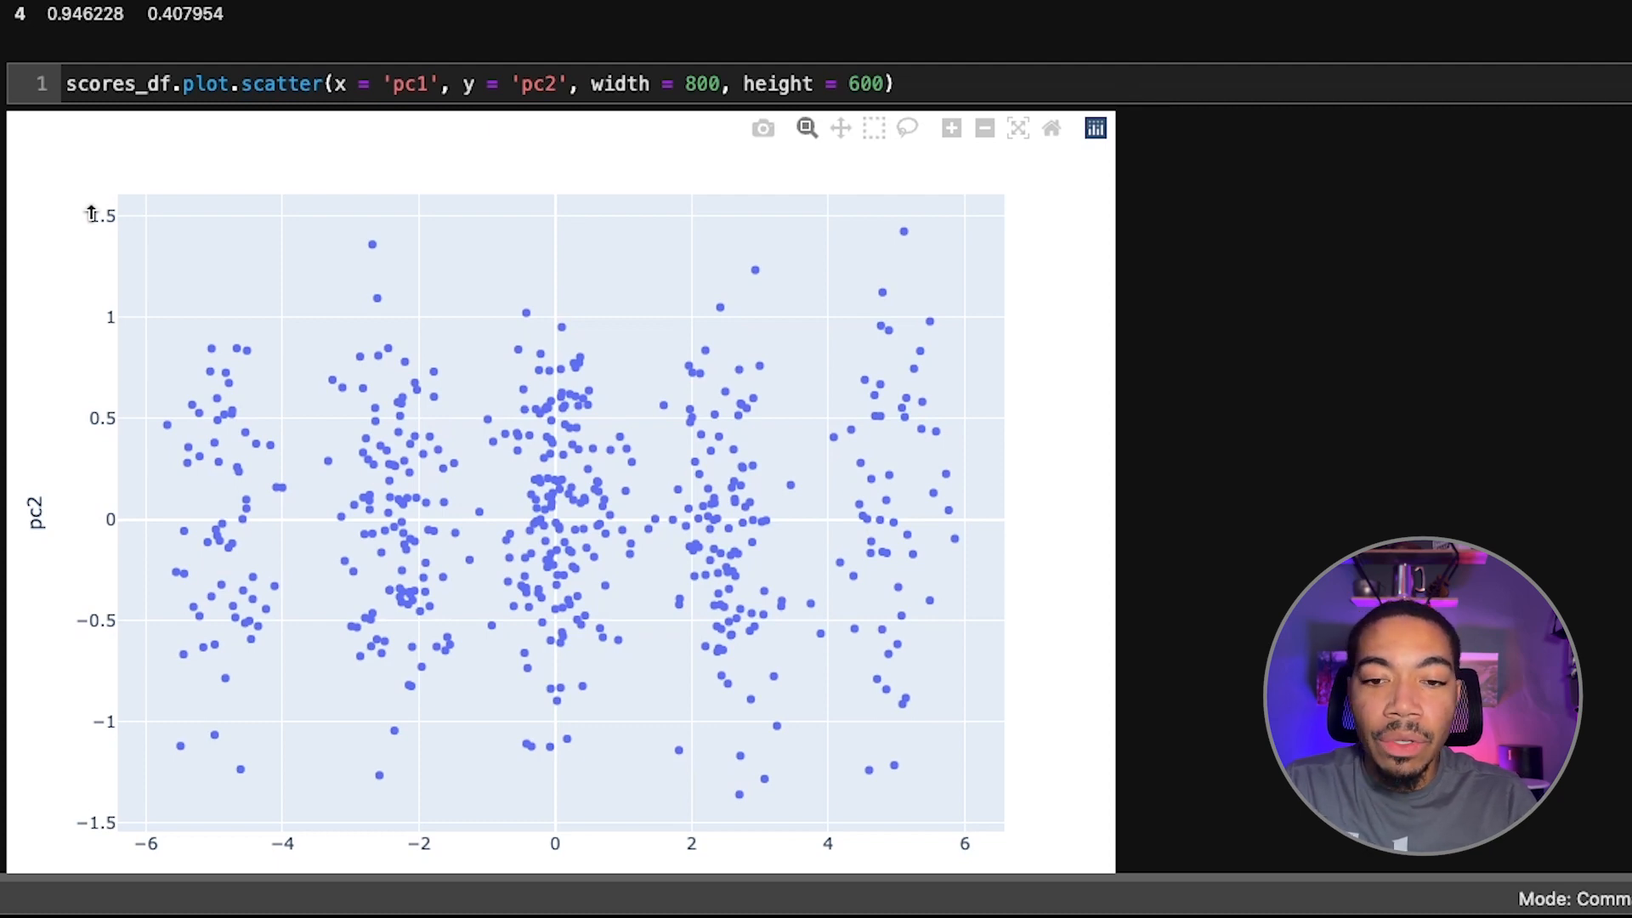
{"action": "mouse_move", "coordinate": [405, 300]}
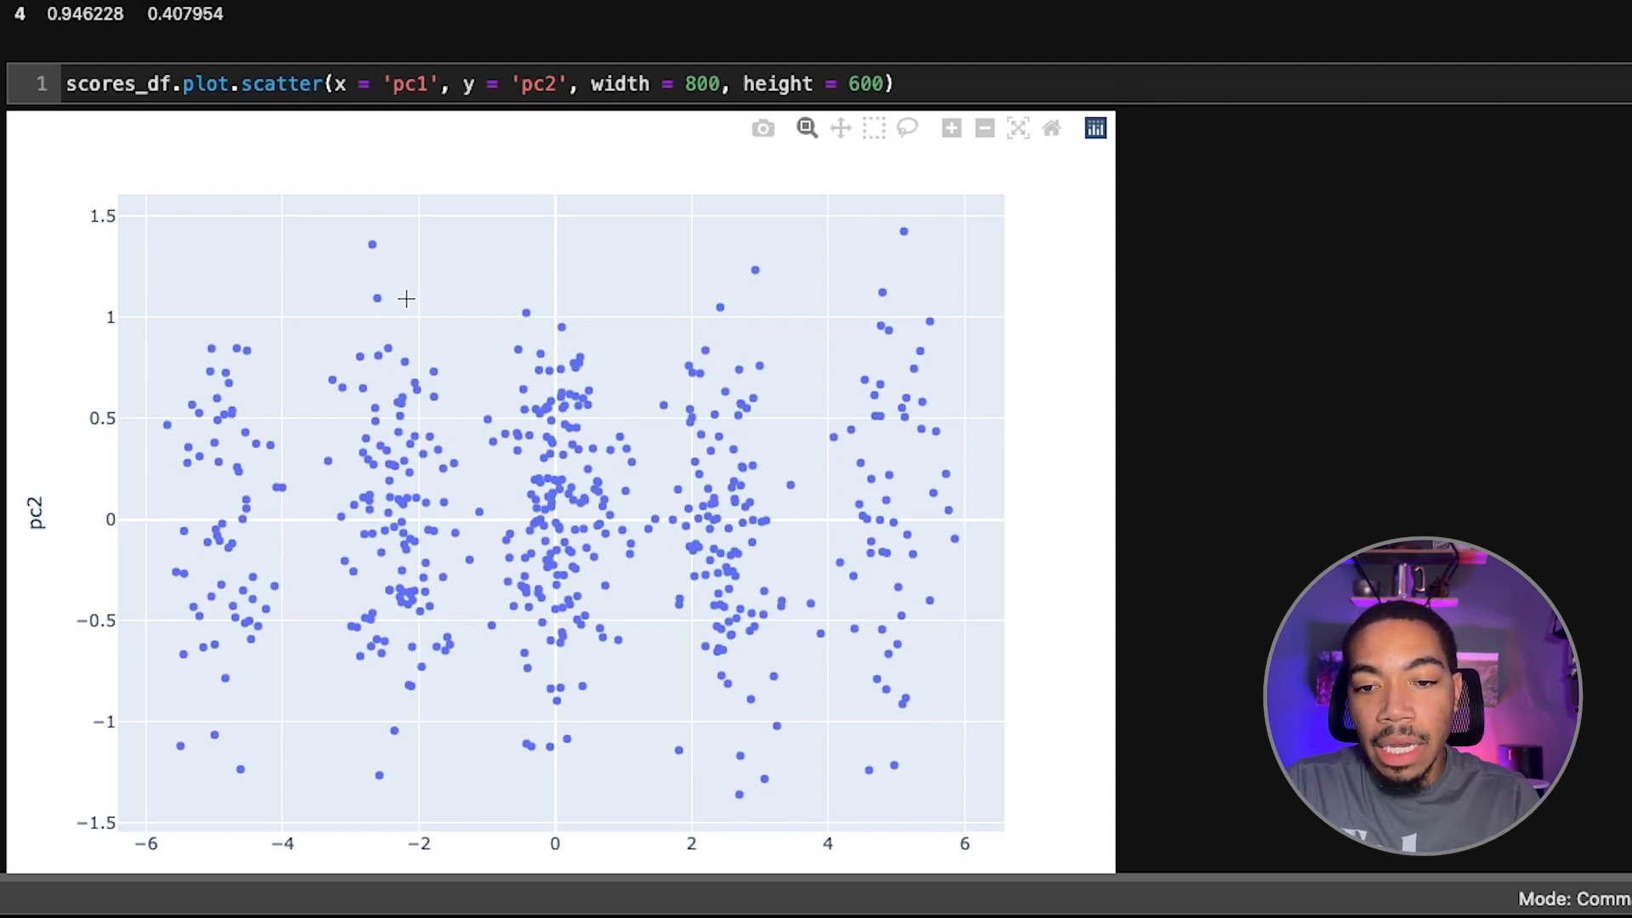